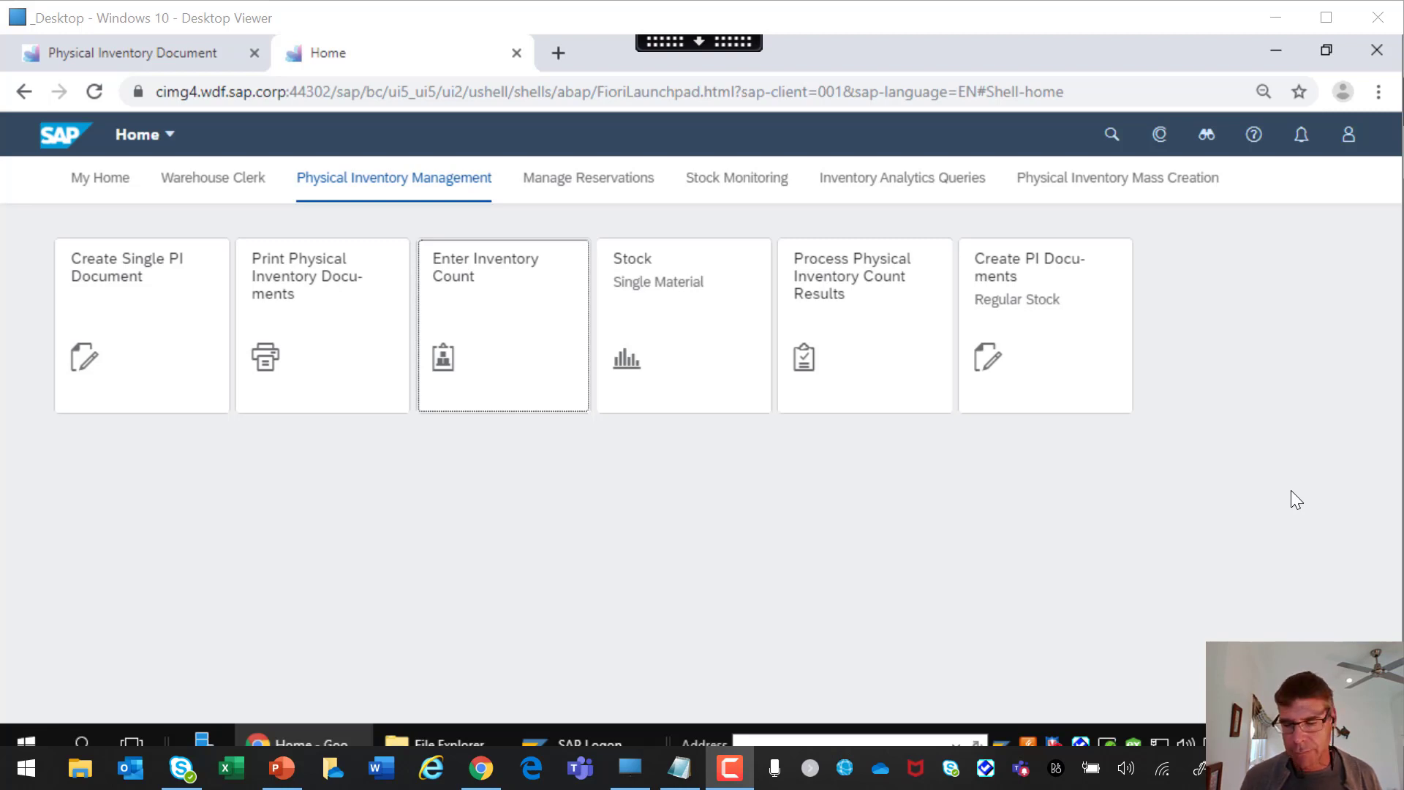
mouse_move(533, 354)
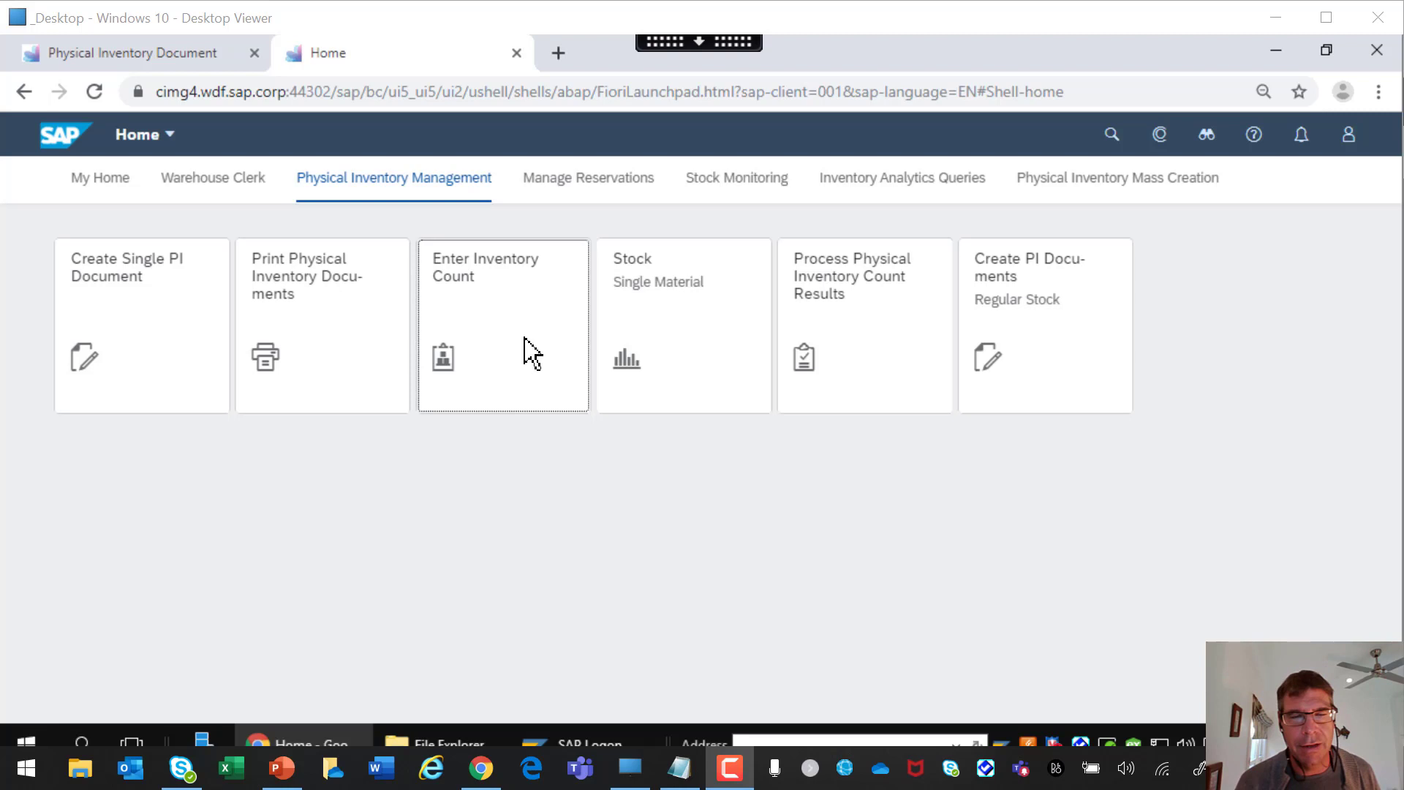
mouse_move(534, 298)
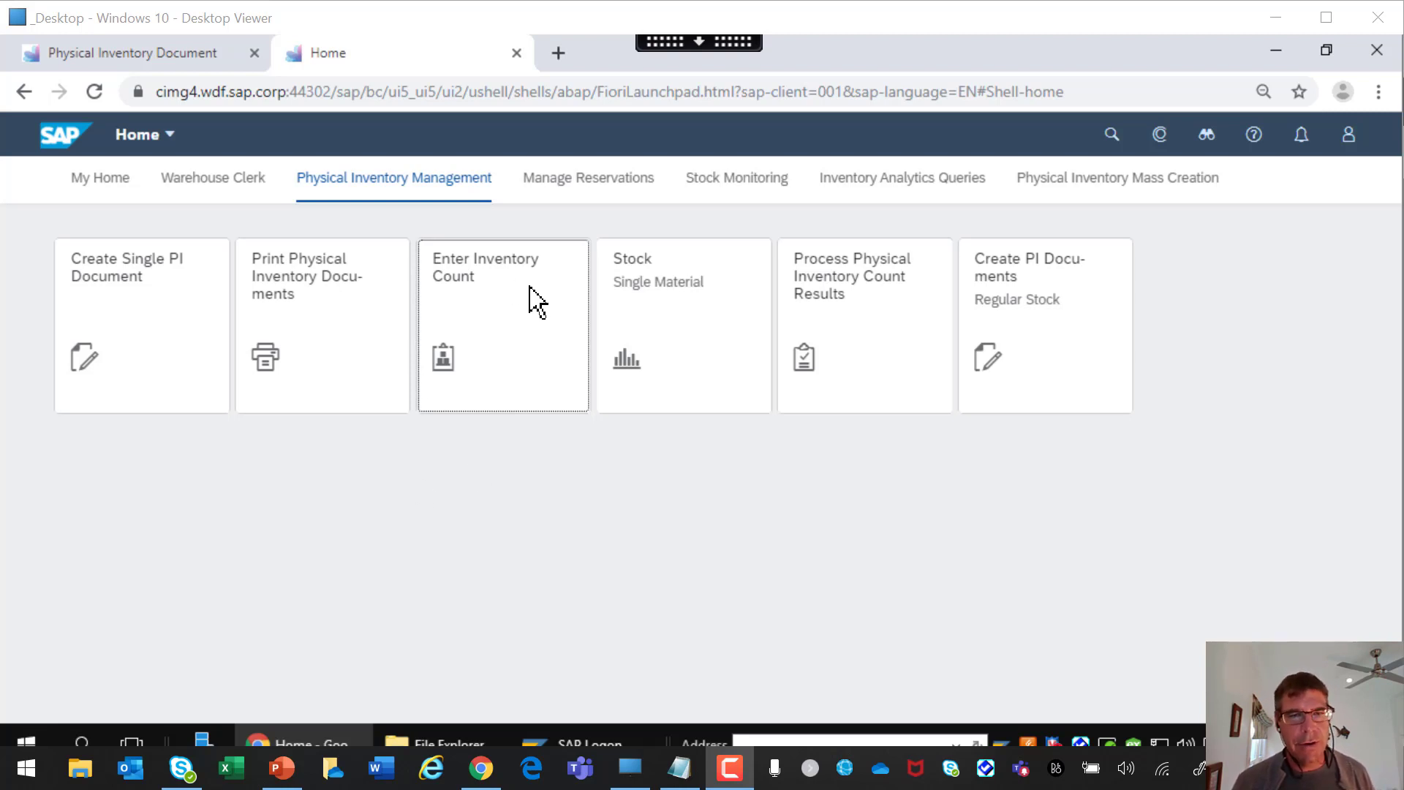
Launch the Enter Inventory Count tile, prefilled with document 100000092 and count date 16.04.2020.
left_click(502, 324)
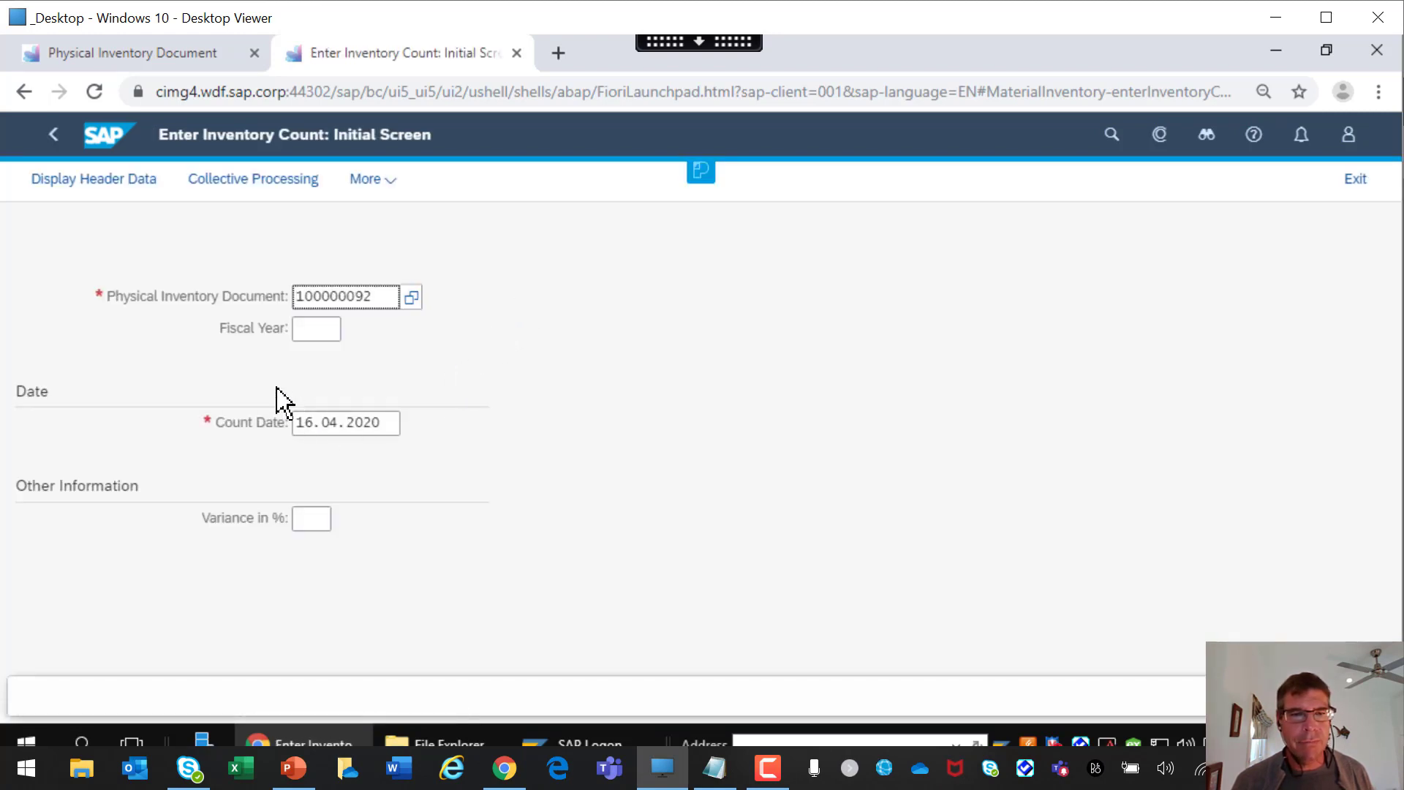
Continue from document 100000092 toward the Collective Processing count screen.
left_click(345, 296)
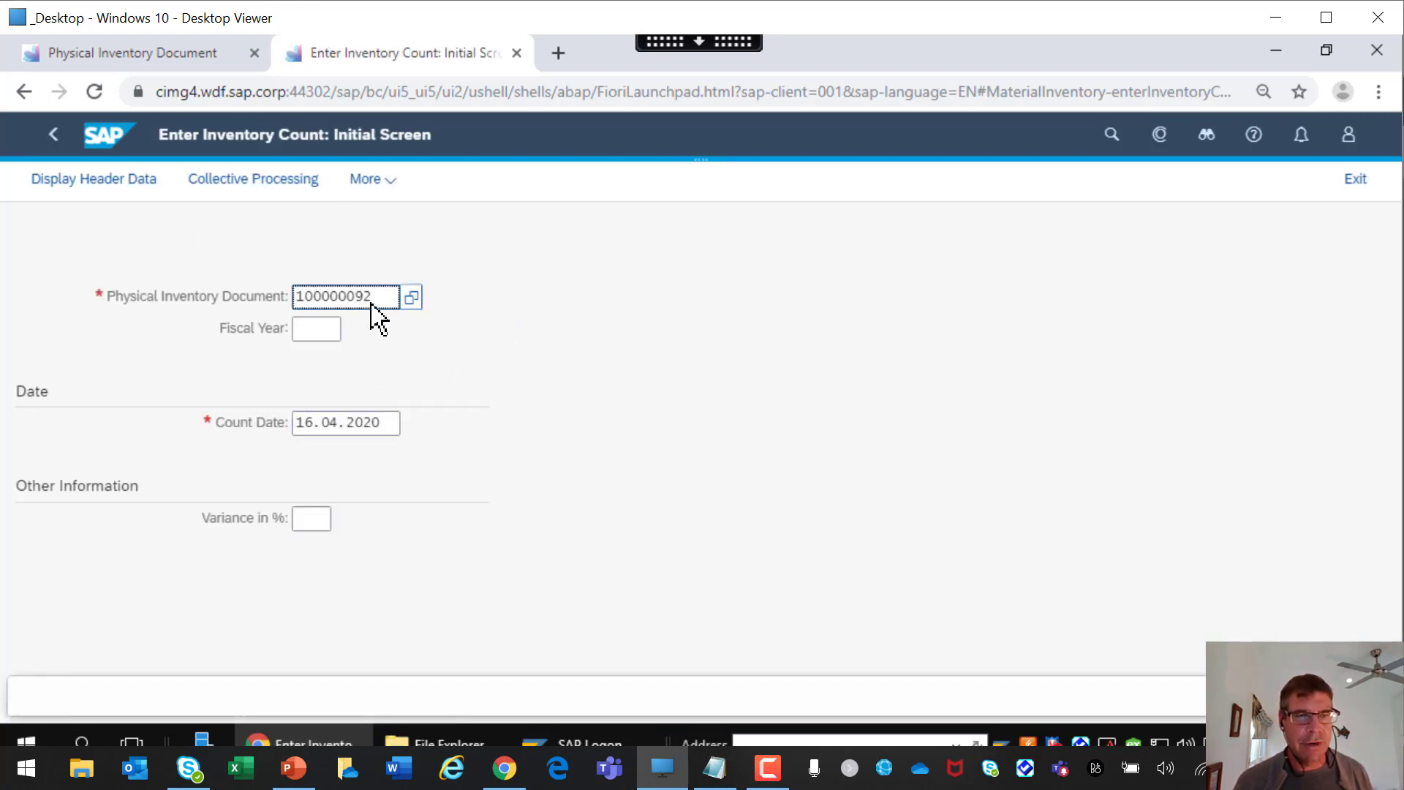
mouse_move(354, 304)
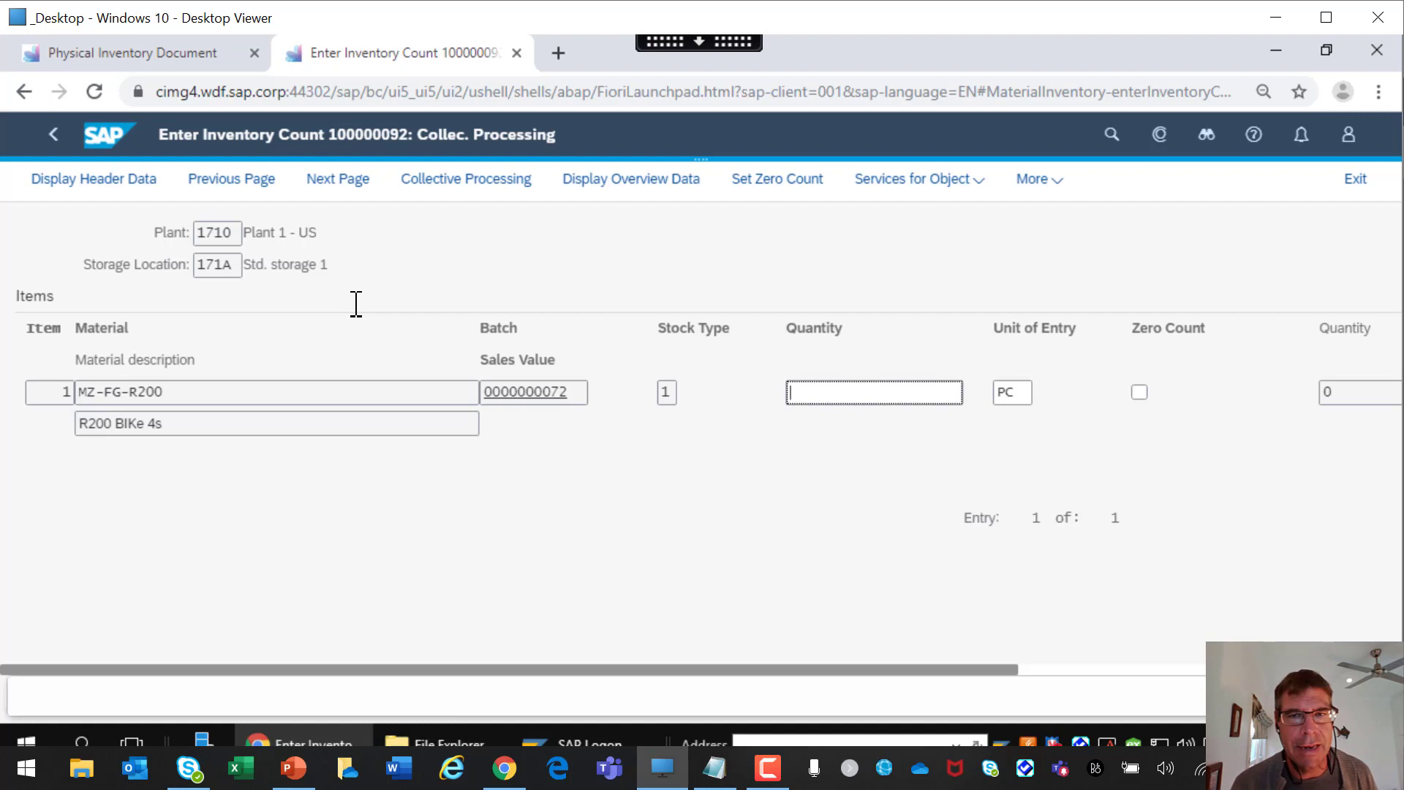
mouse_move(358, 320)
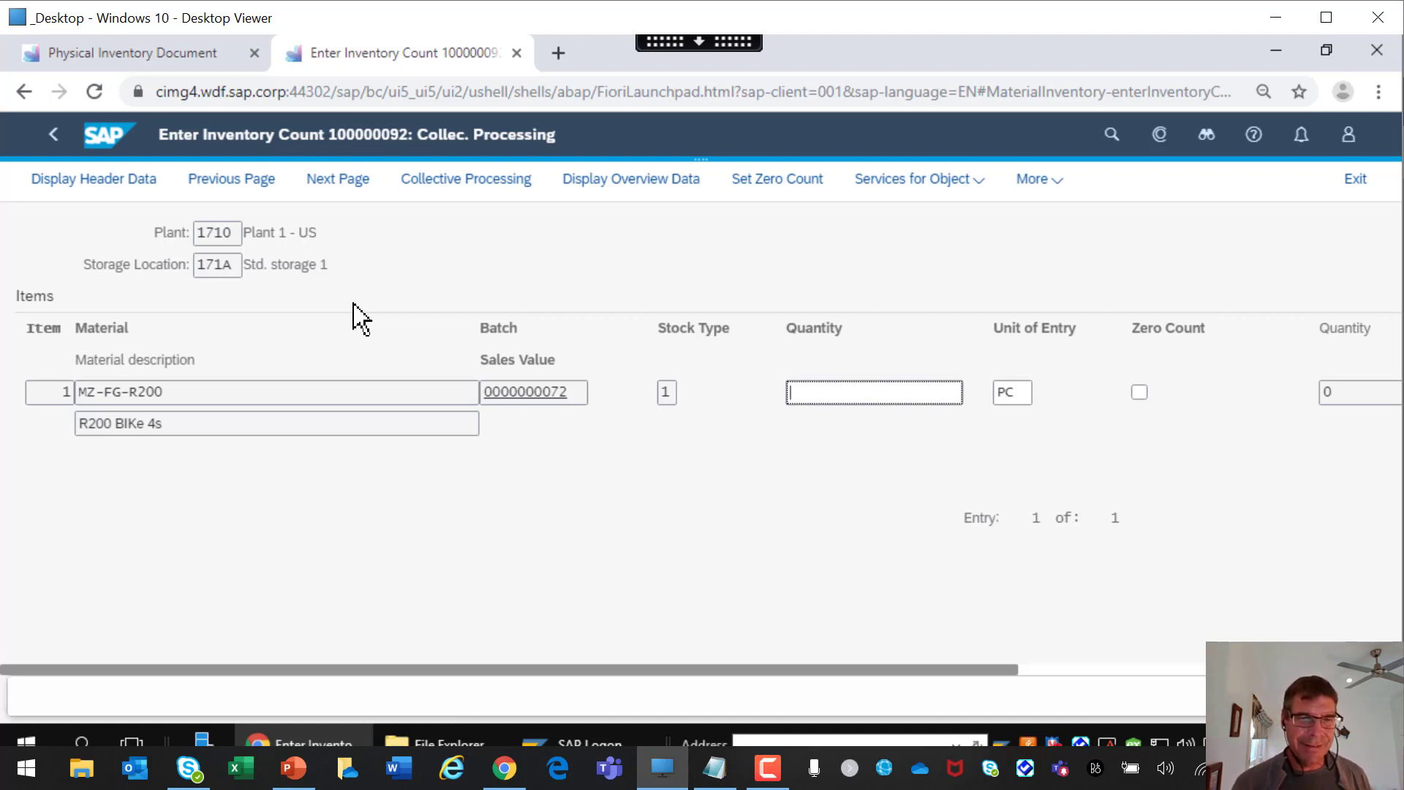
mouse_move(255, 407)
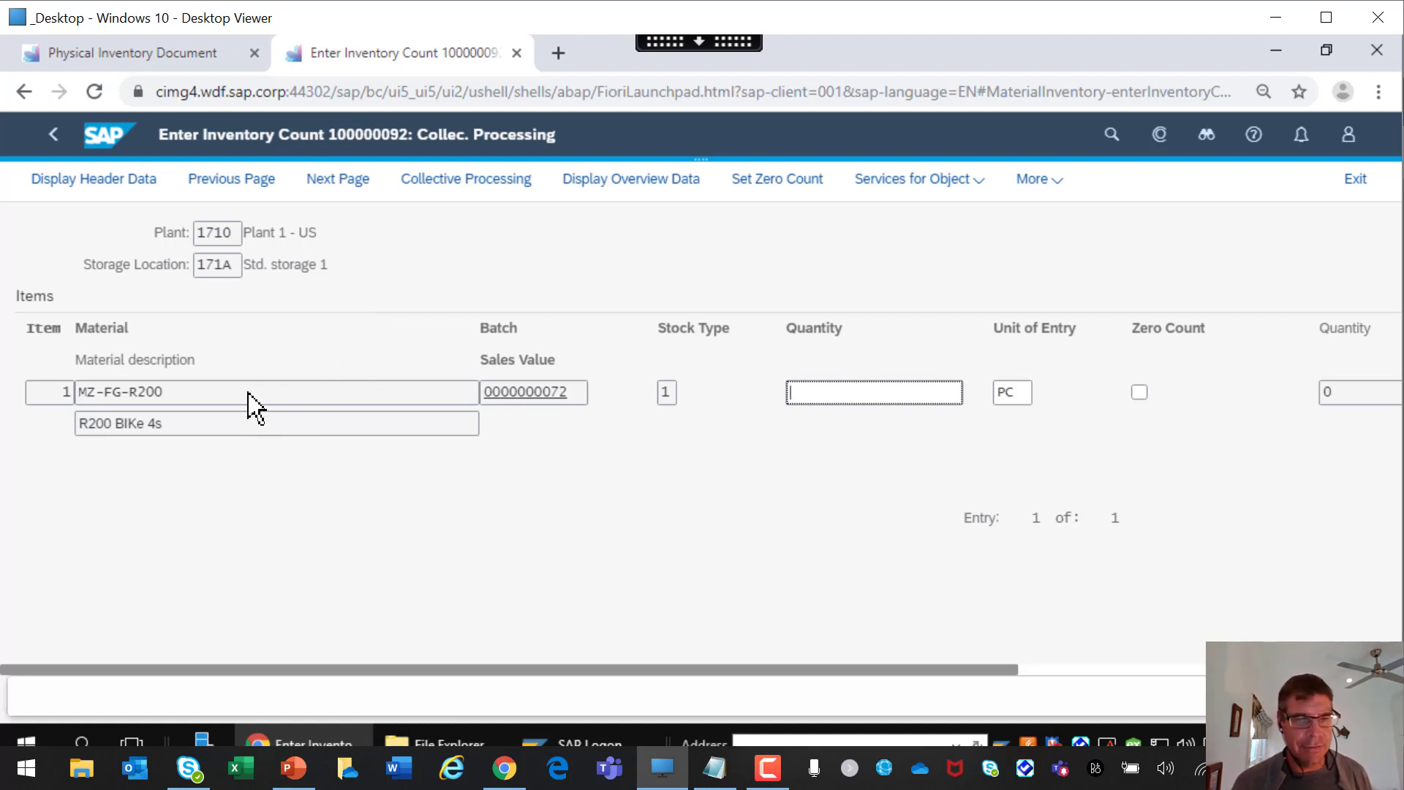
mouse_move(559, 394)
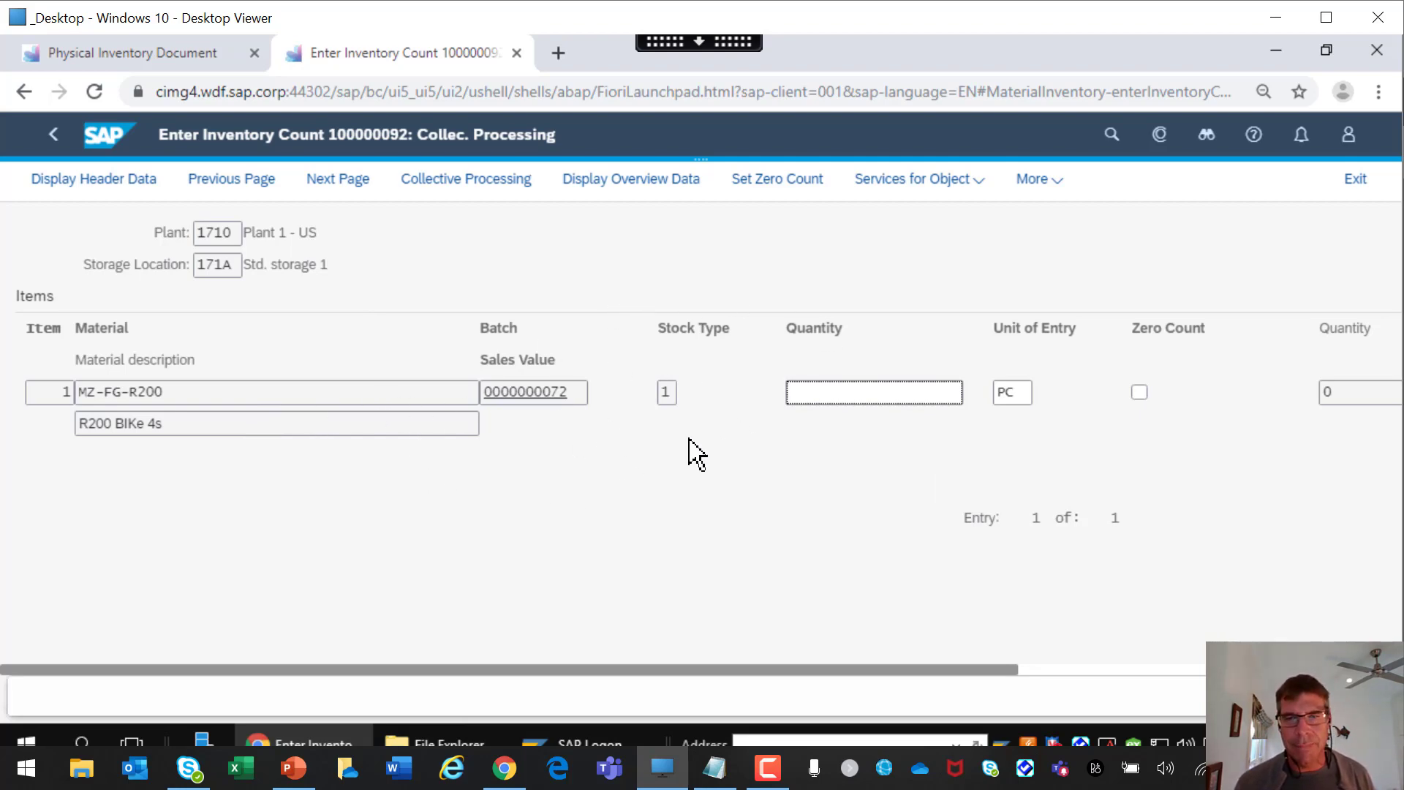
mouse_move(774, 371)
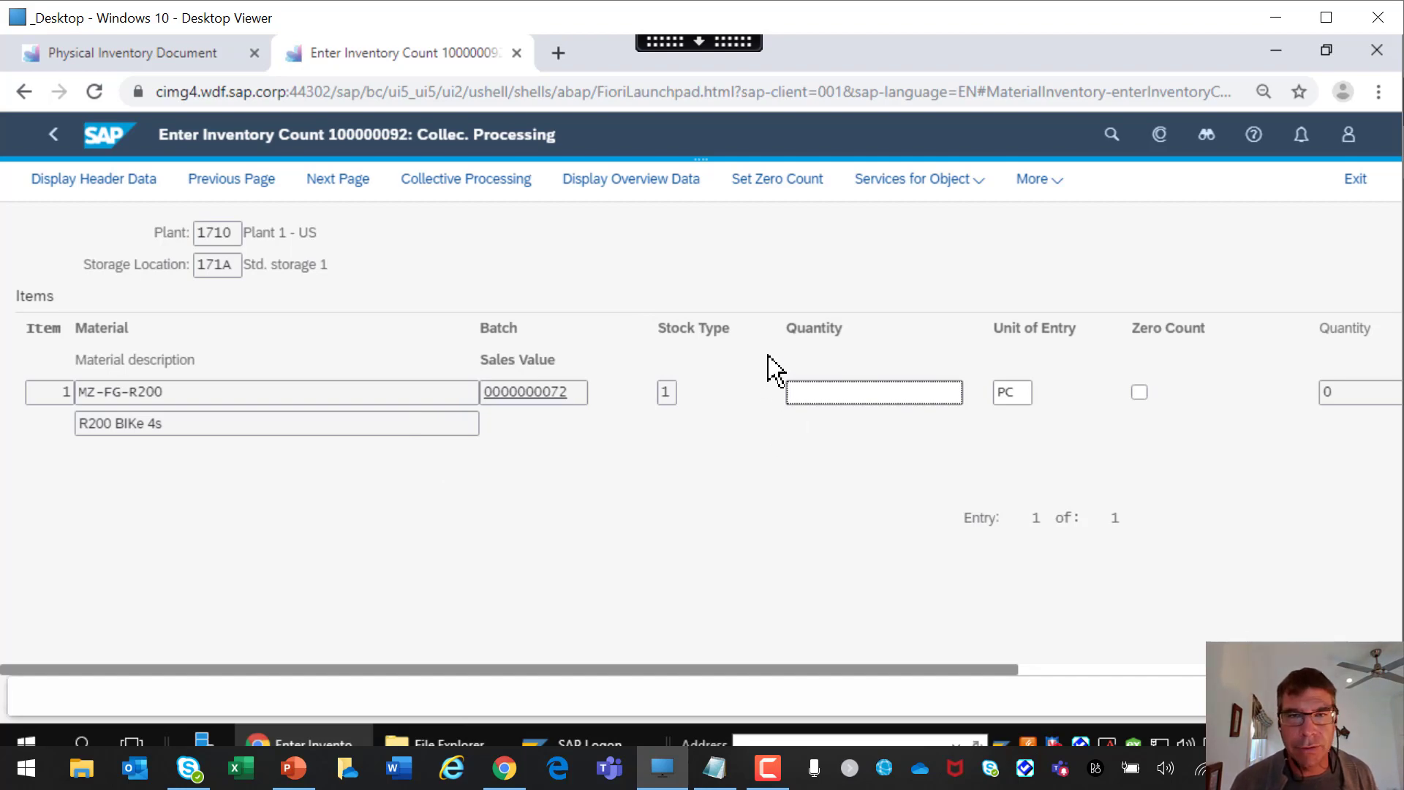
mouse_move(701, 170)
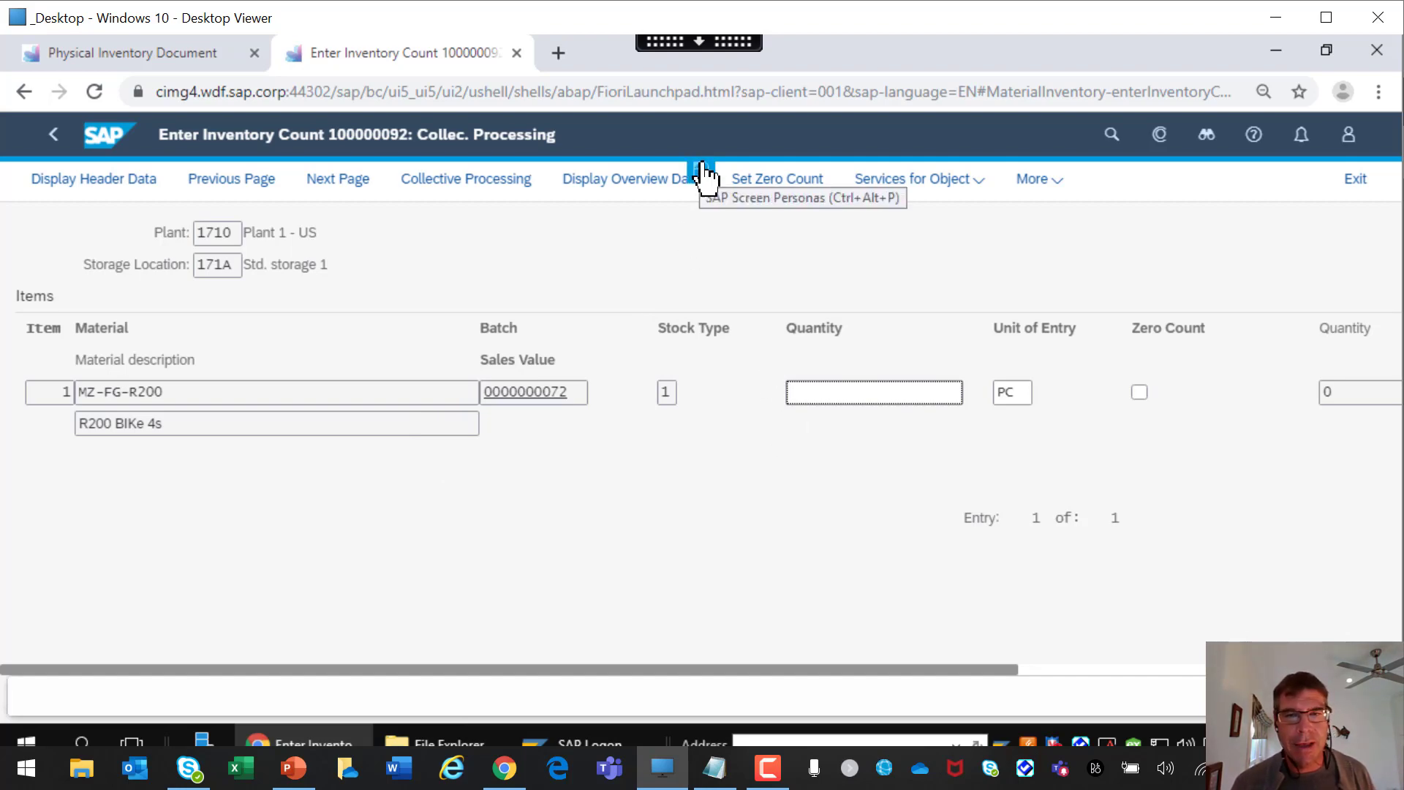
mouse_move(681, 264)
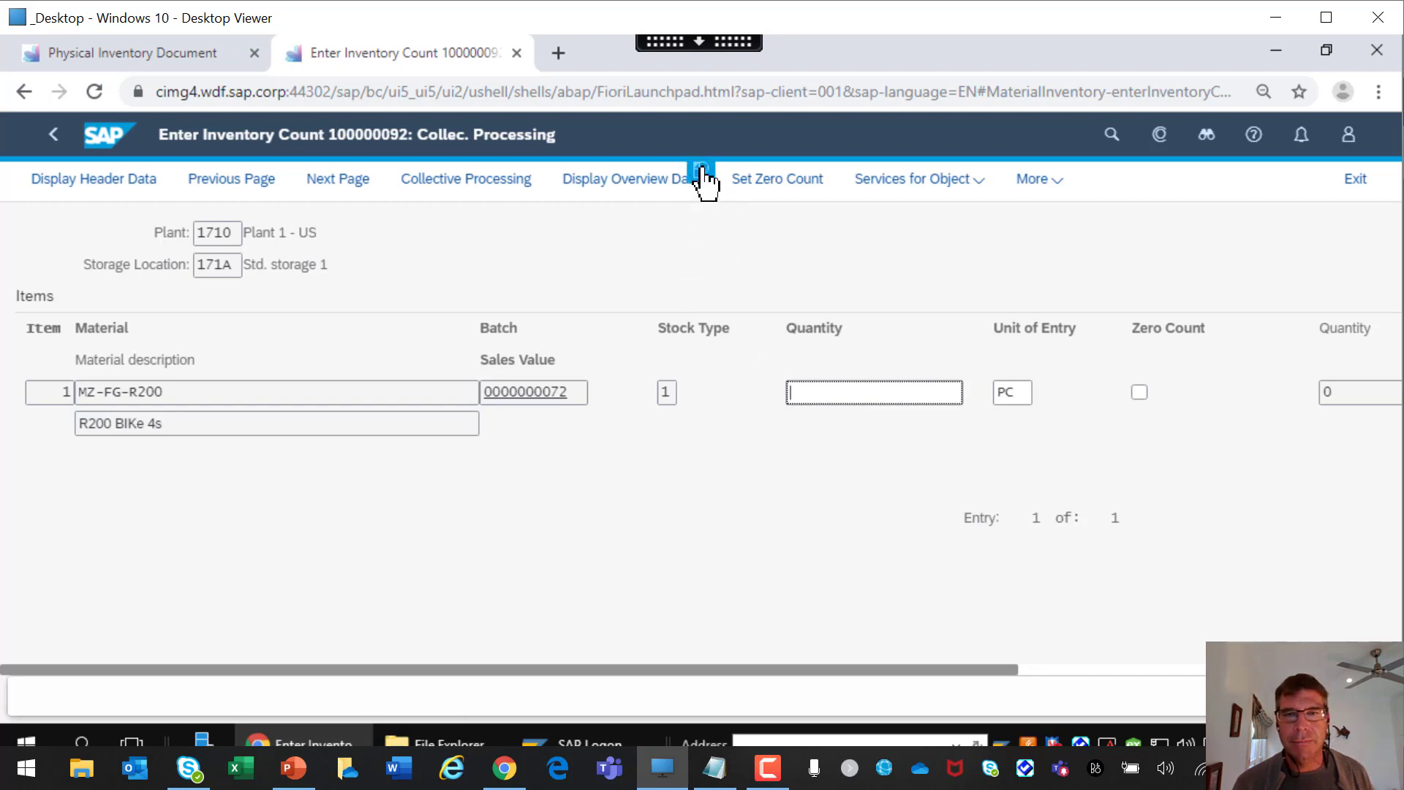
mouse_move(700, 172)
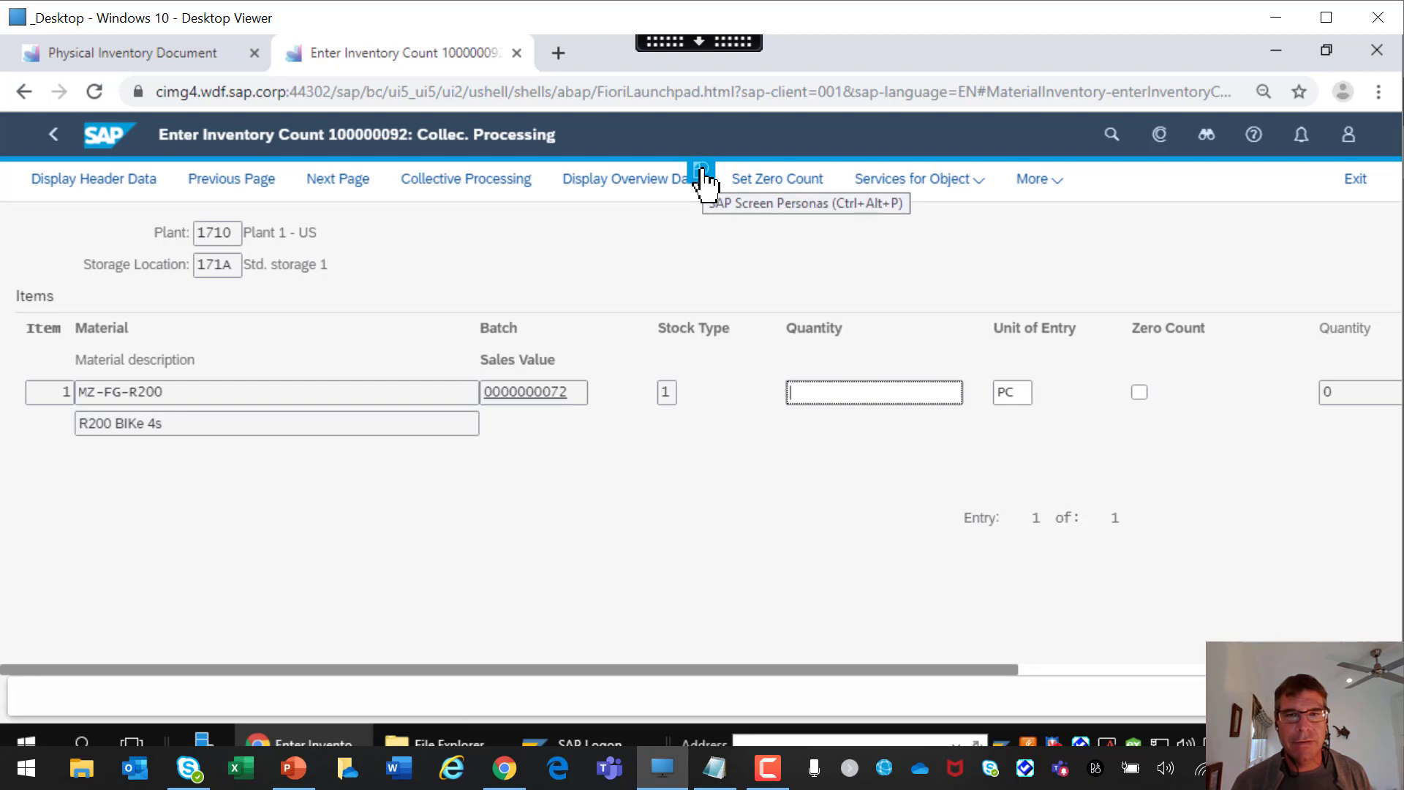
mouse_move(671, 425)
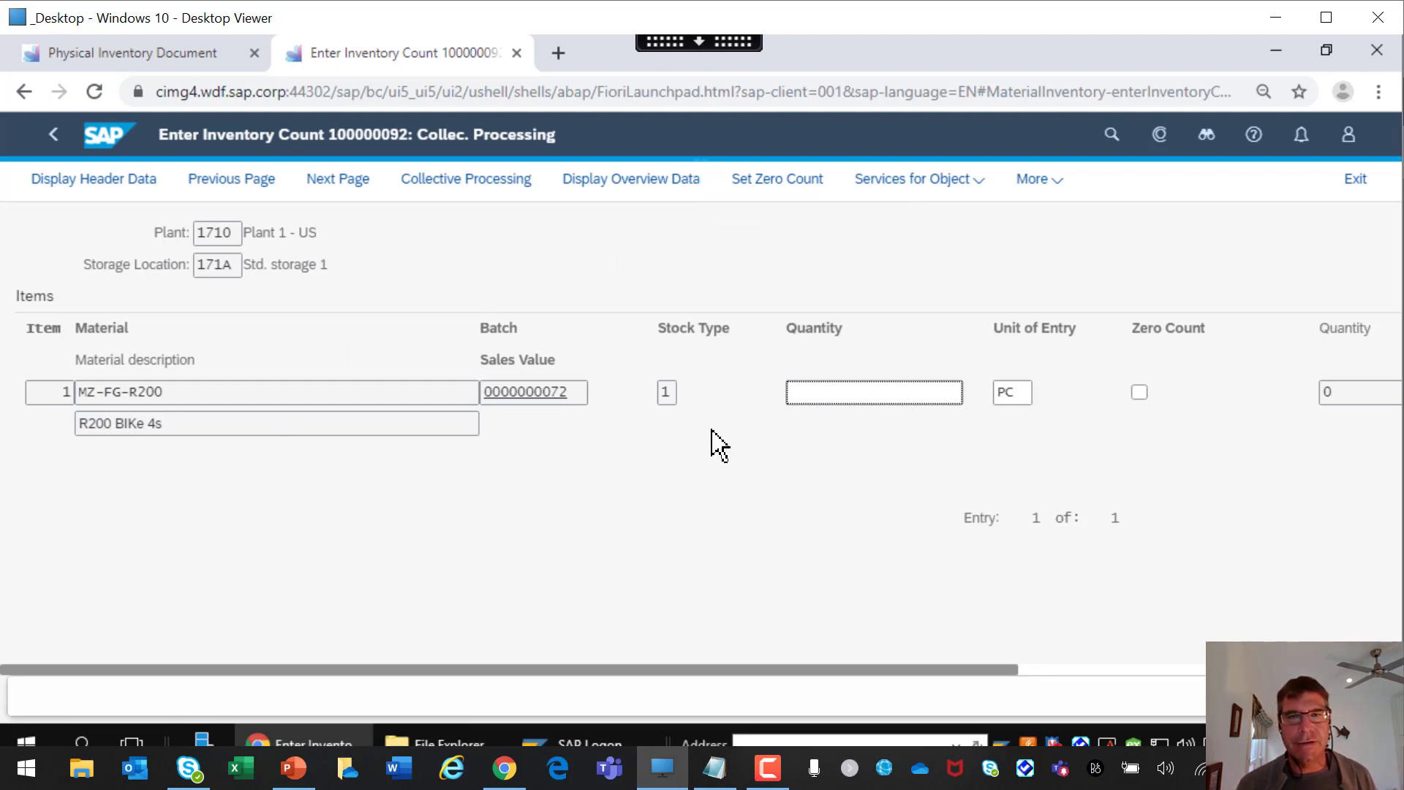
mouse_move(746, 219)
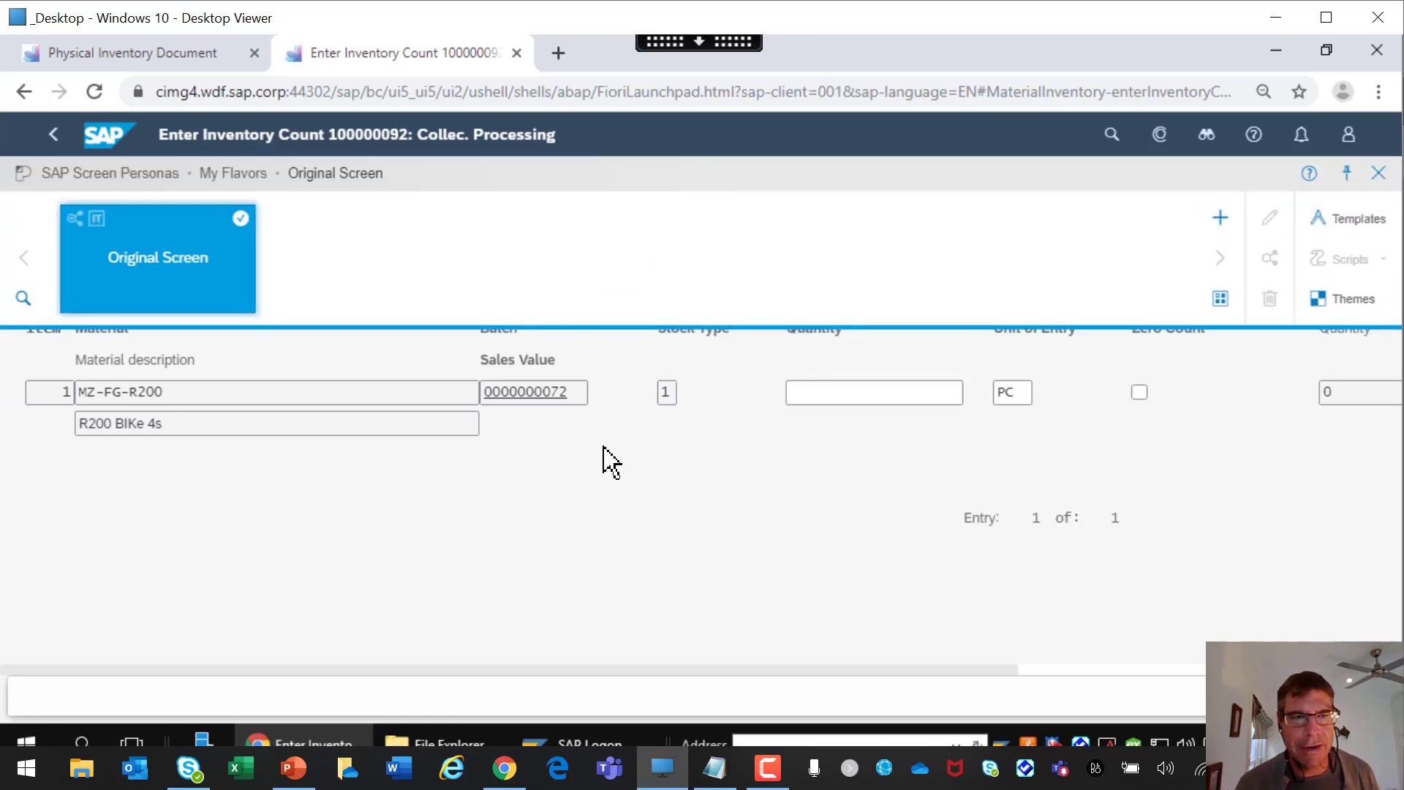
mouse_move(170, 269)
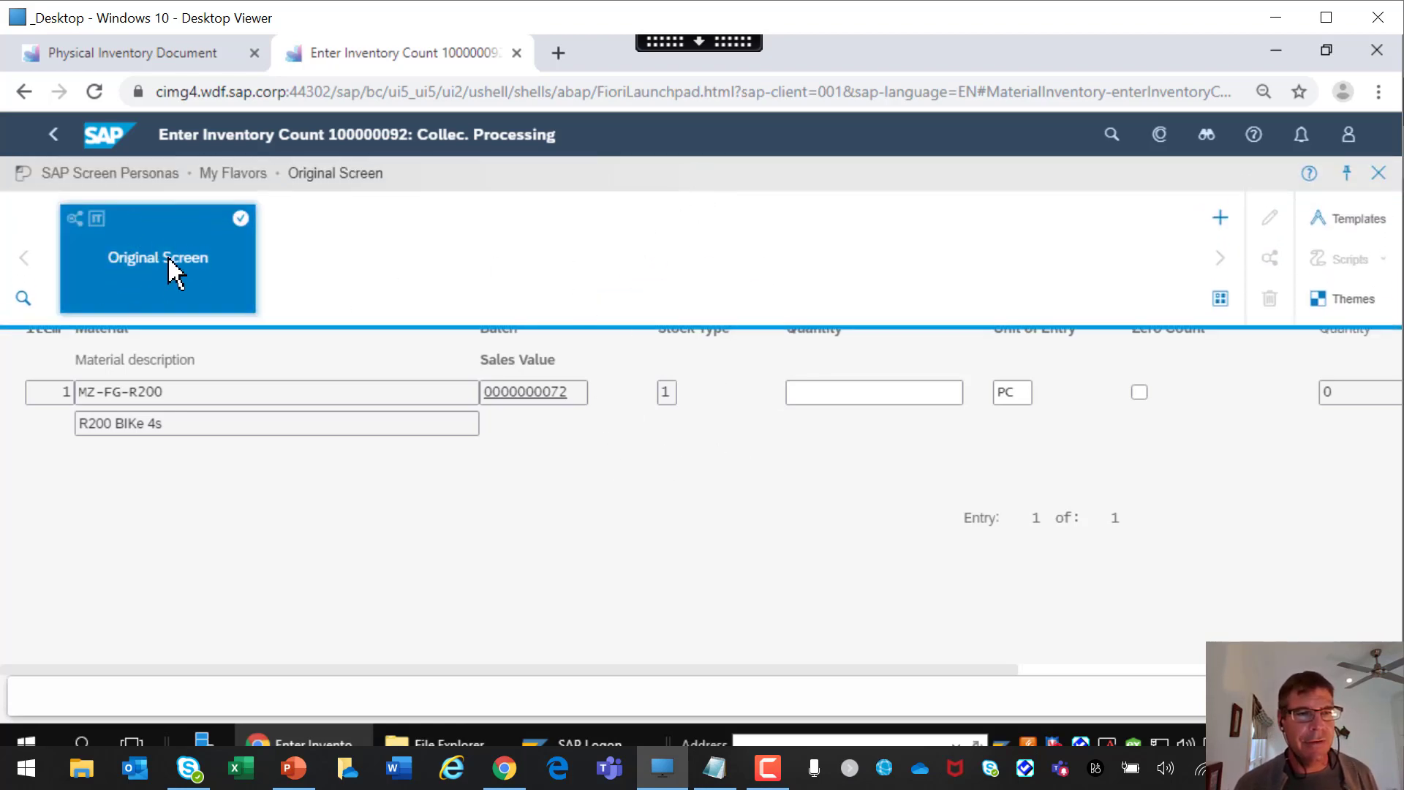
mouse_move(224, 287)
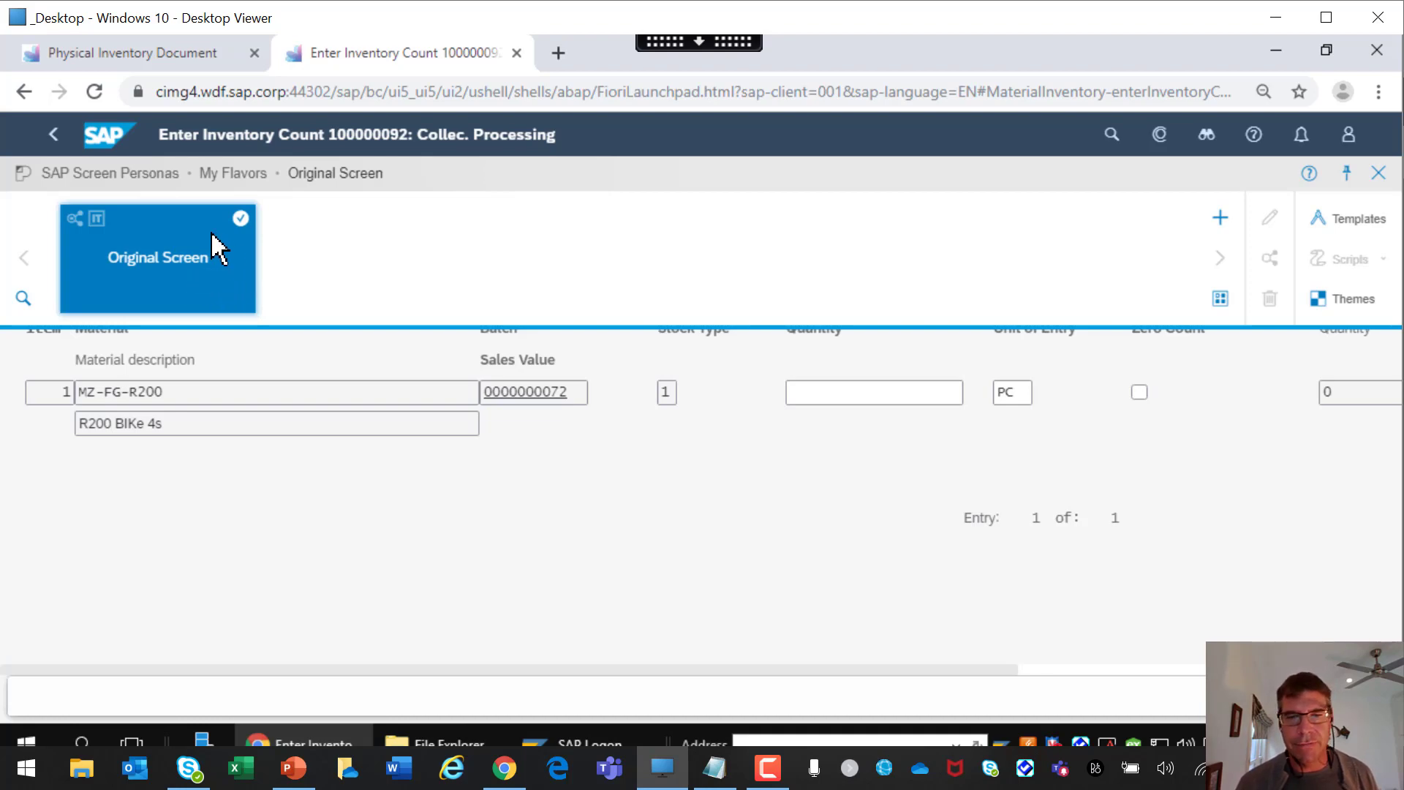
mouse_move(1220, 218)
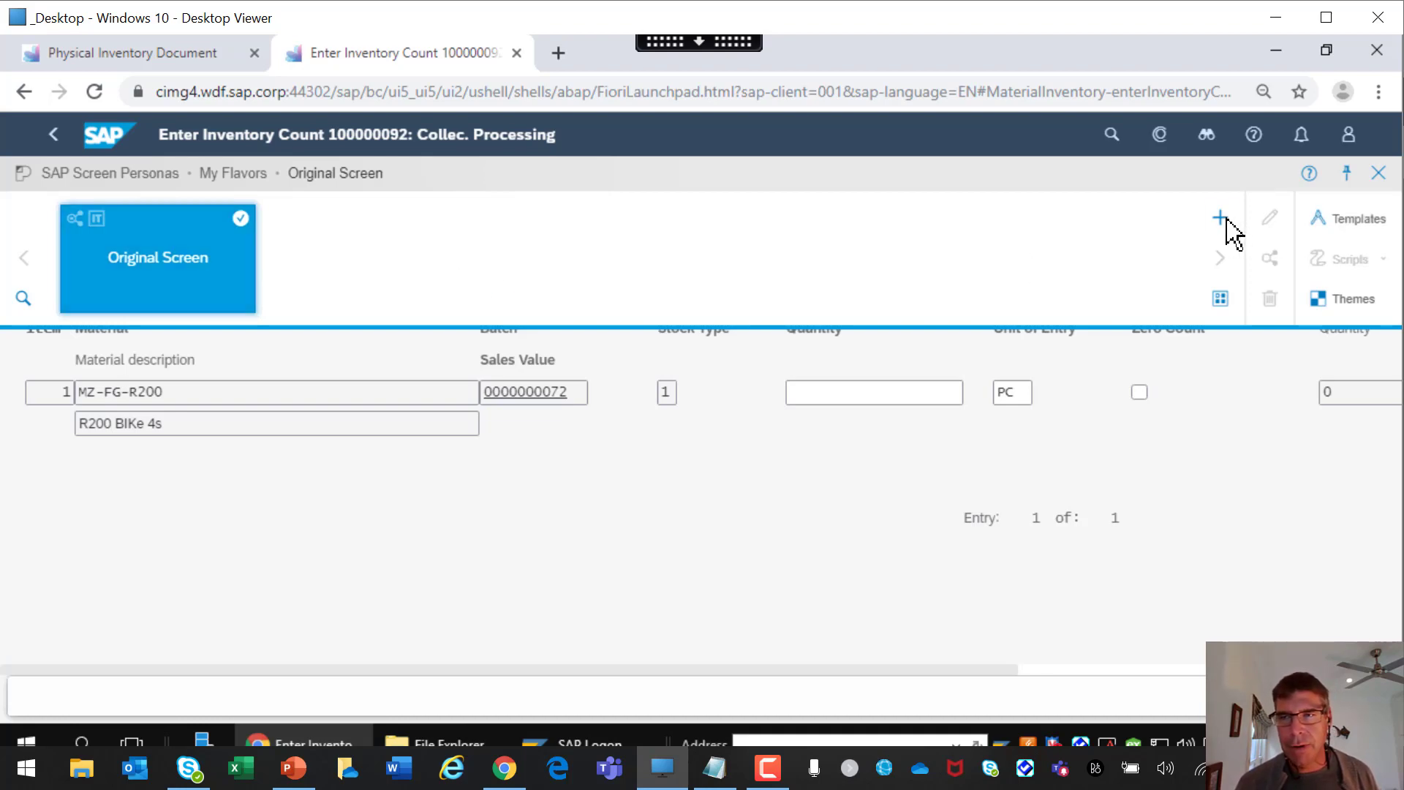
Create a new flavor named 'Easy Count' with description 'Easy Count Screen'.
left_click(1219, 218)
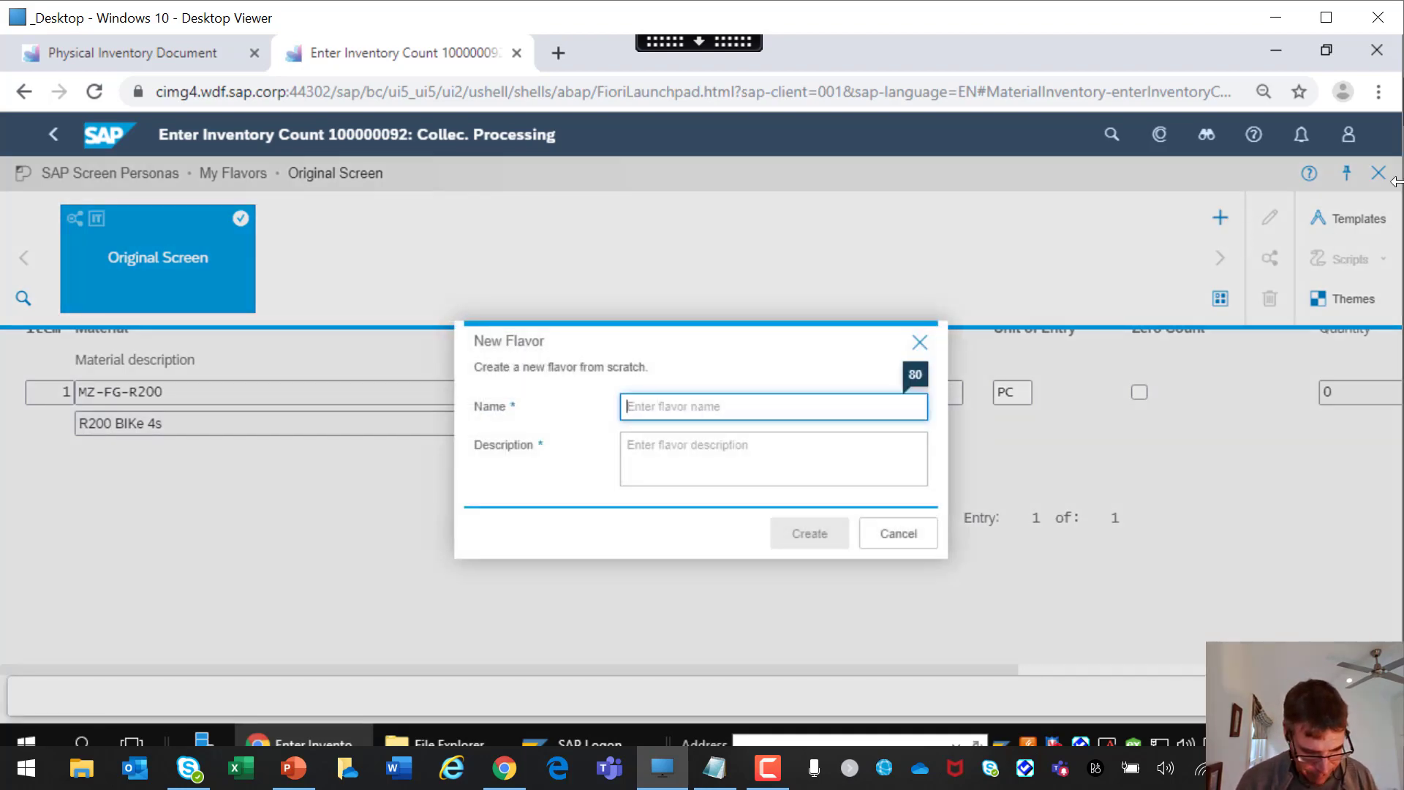
type("Easy Count")
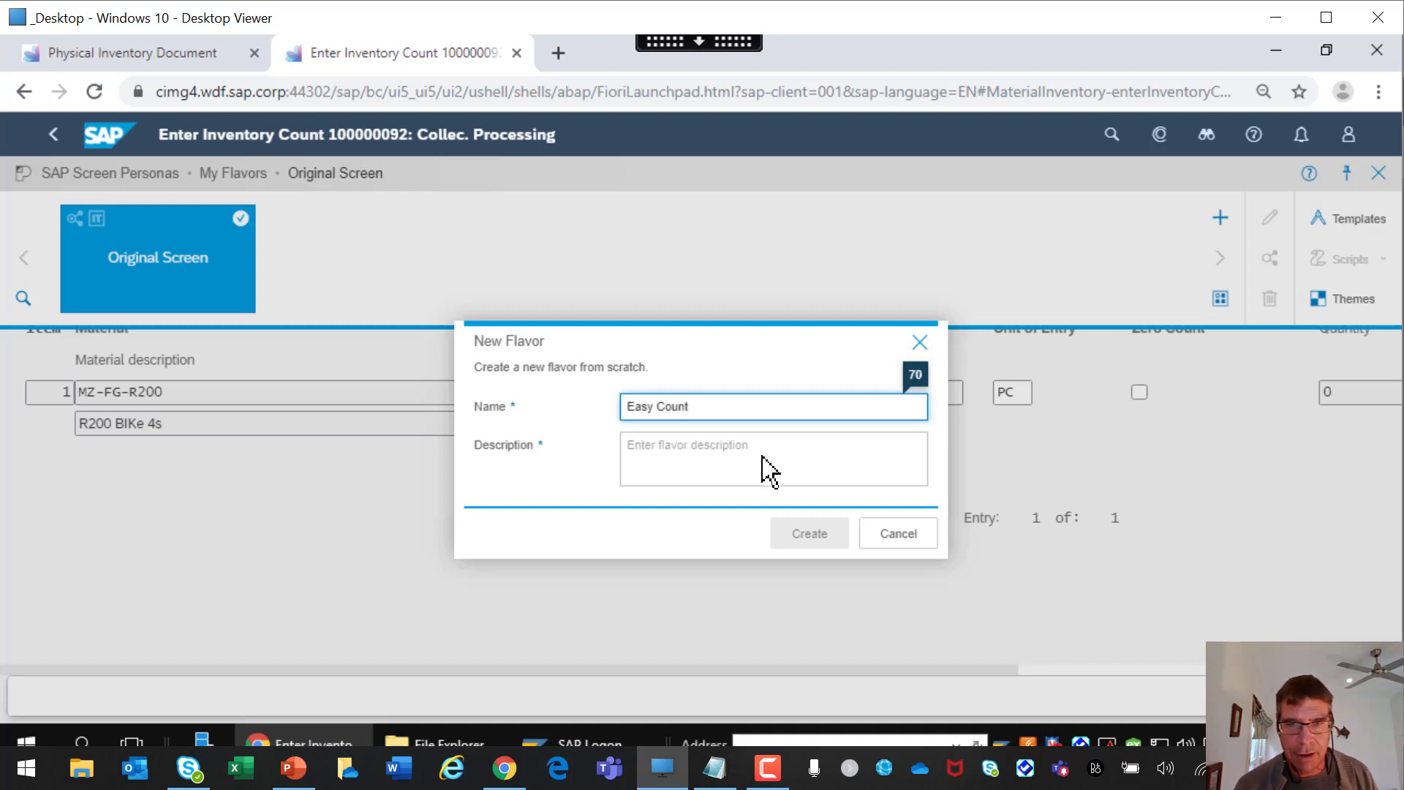
left_click(773, 458)
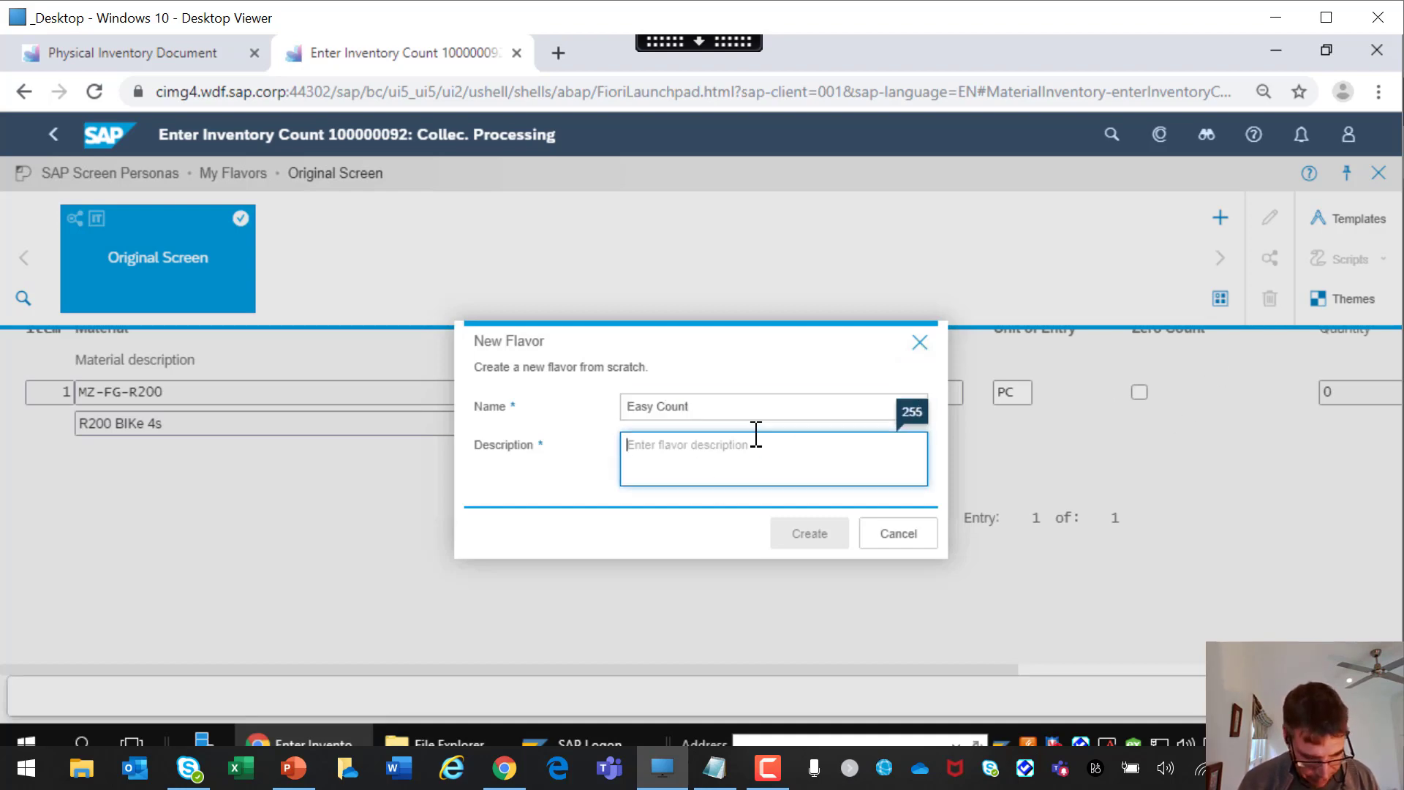
type("Easy Count")
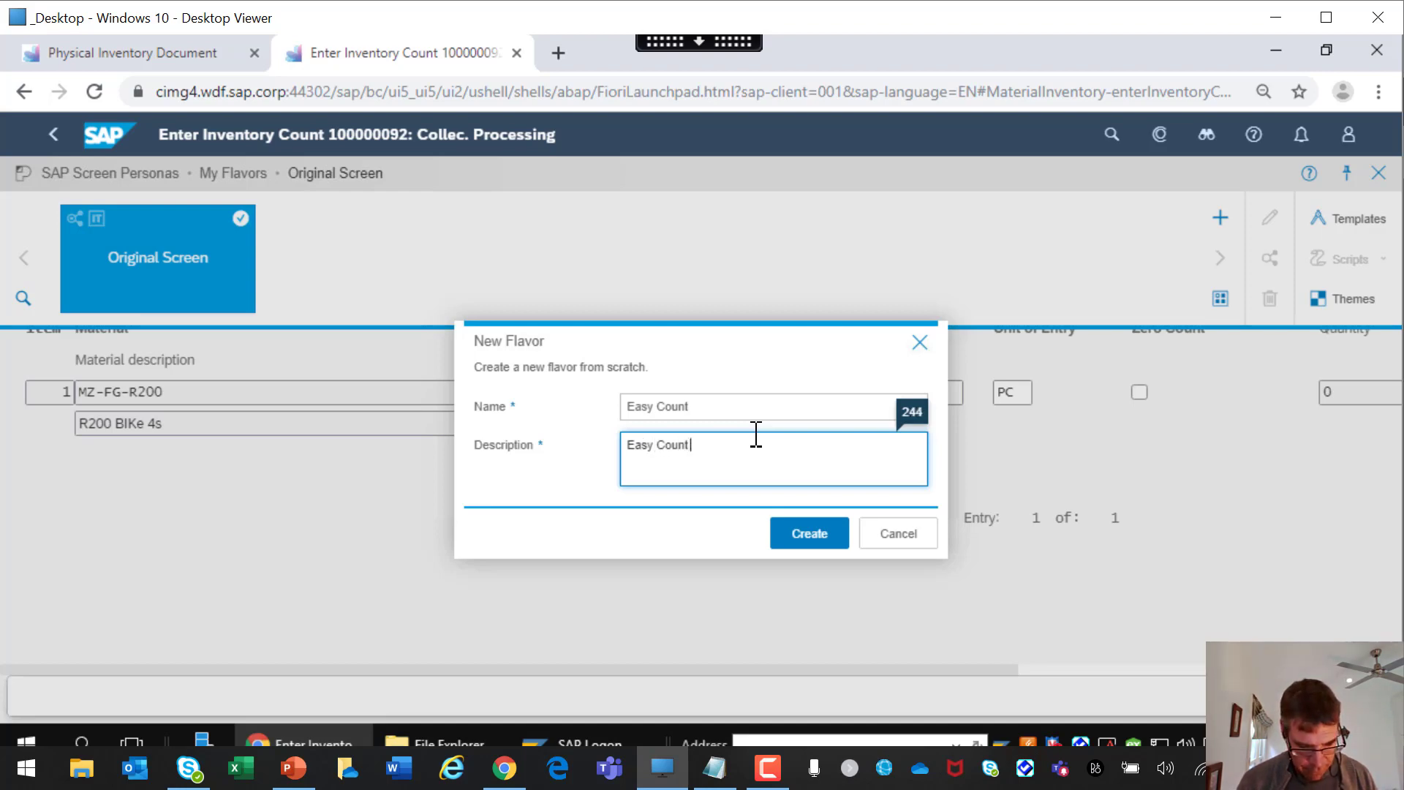
type("Sd")
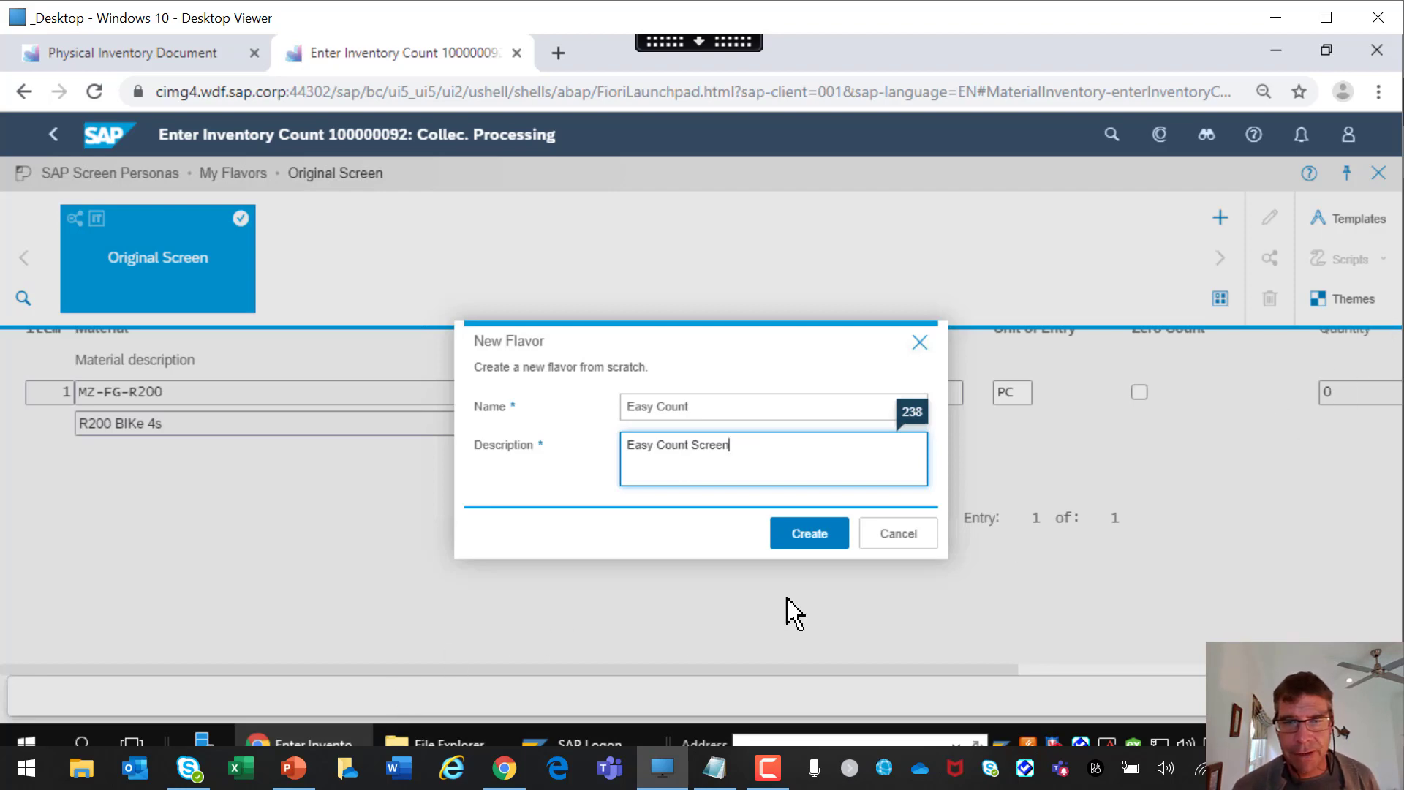
left_click(807, 533)
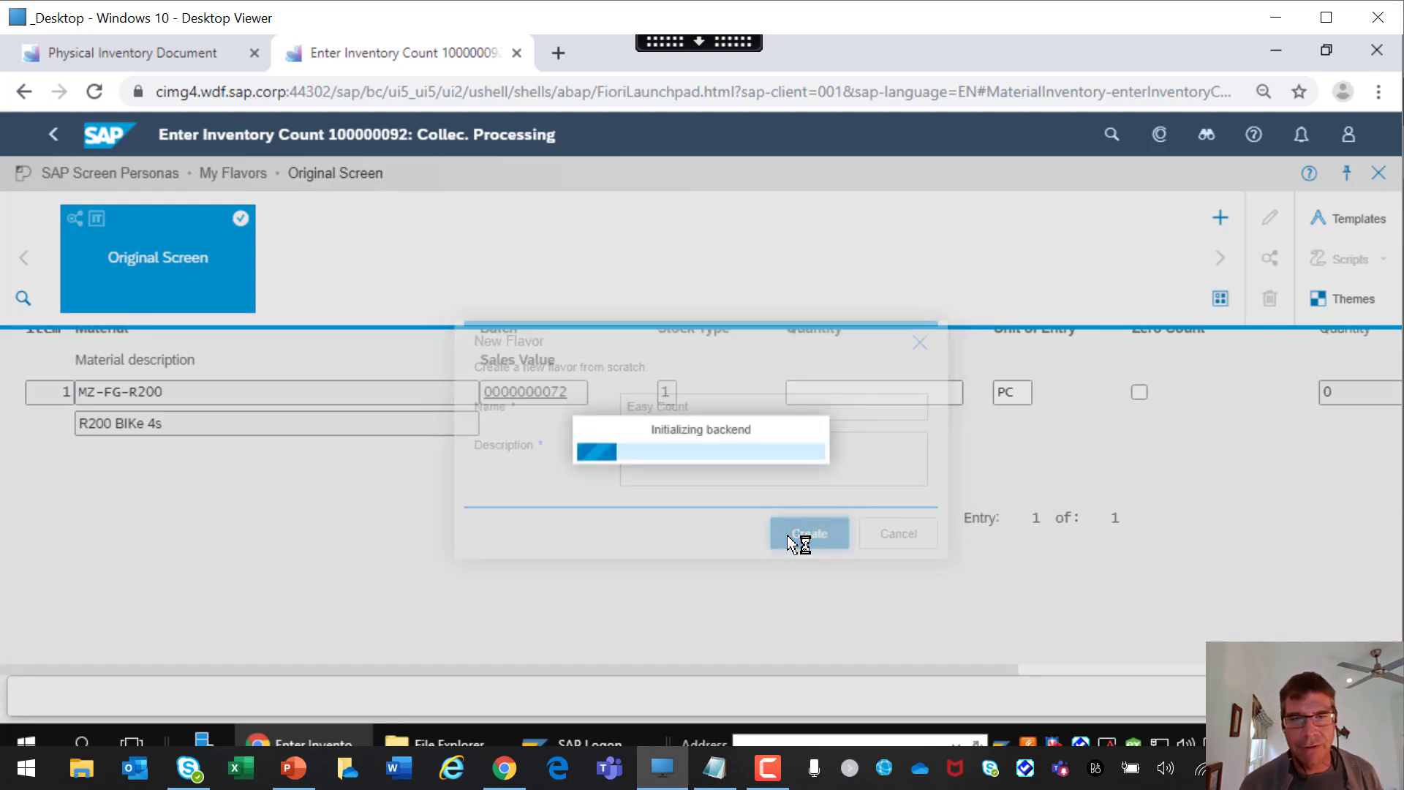
Once the Easy Count editor loads, select the Storage Location label and value field.
left_click(807, 533)
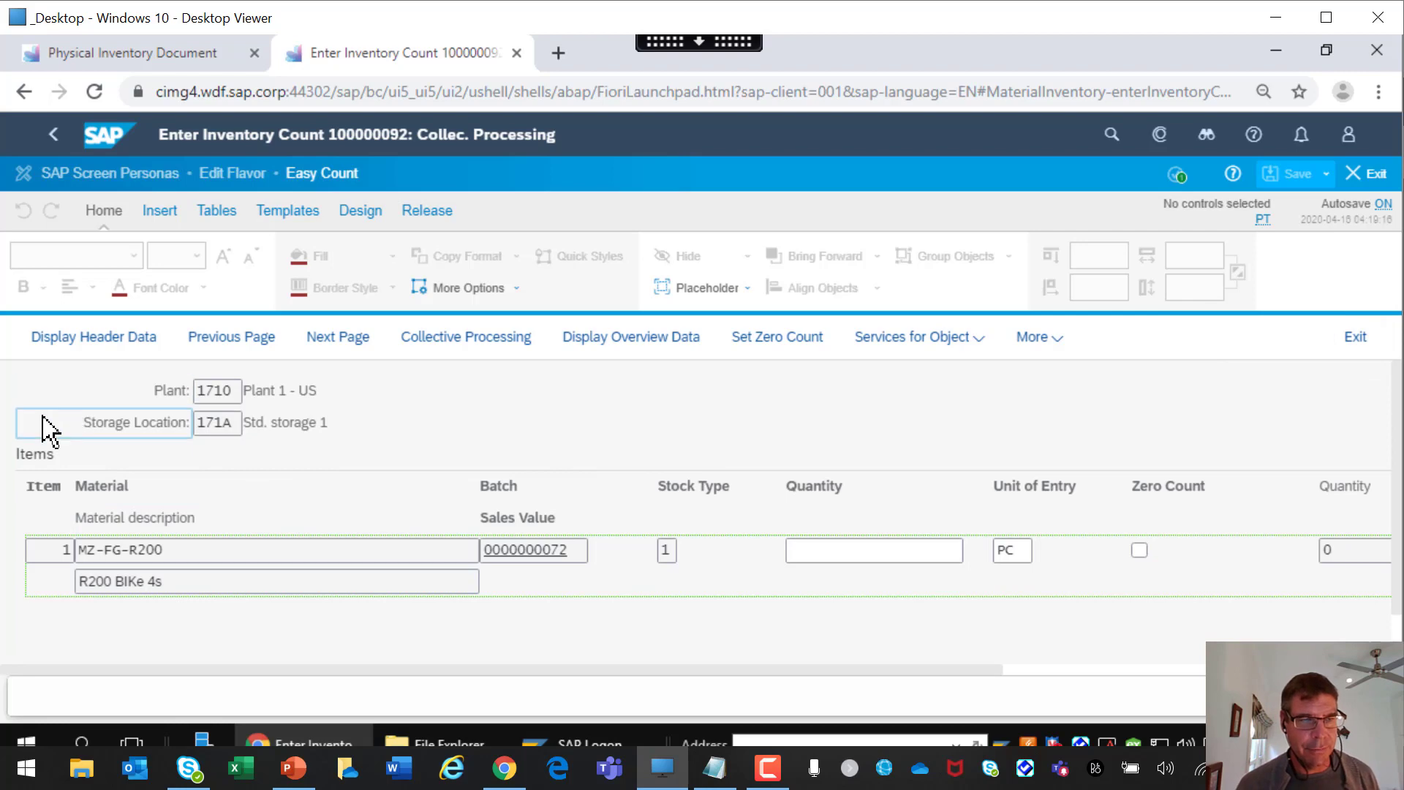
left_click(103, 391)
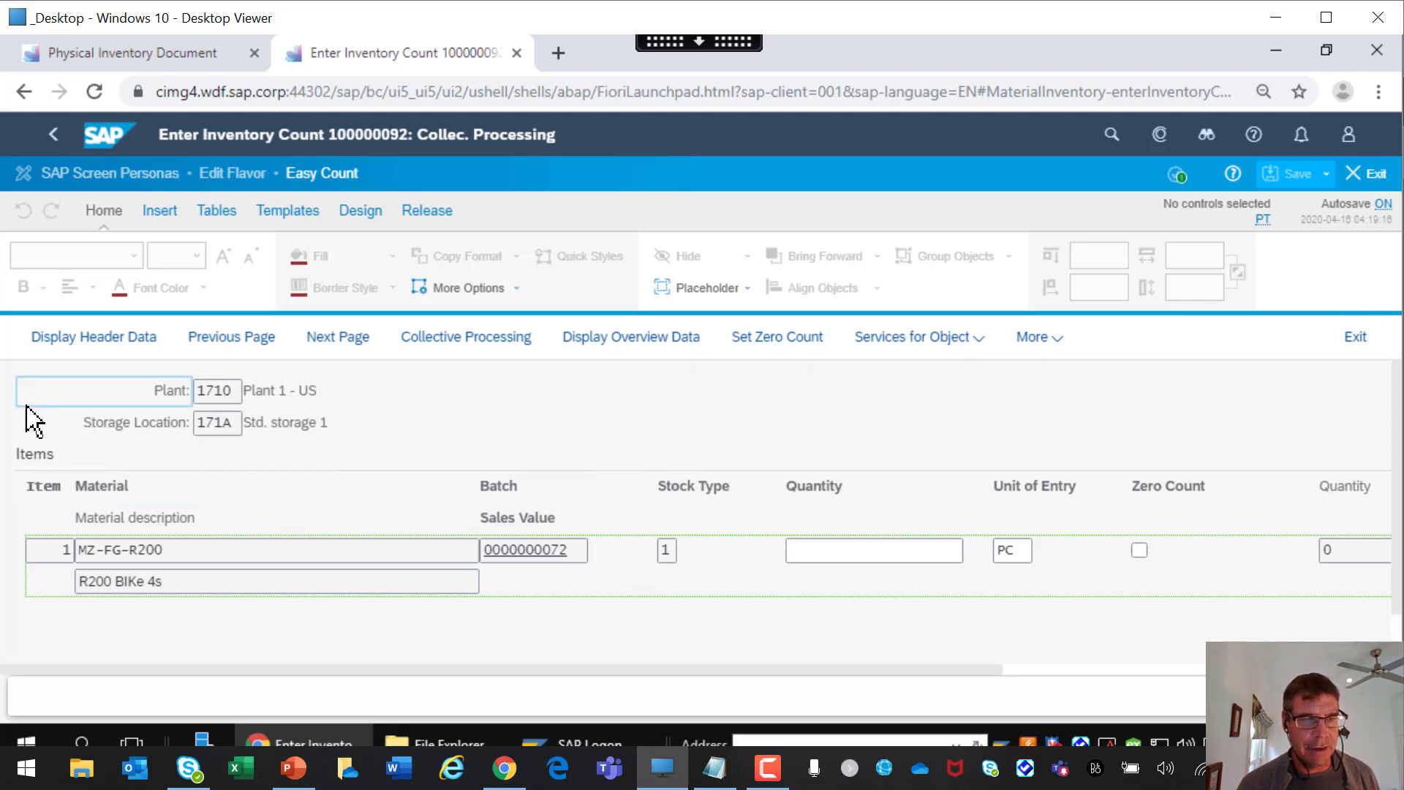
left_click(103, 422)
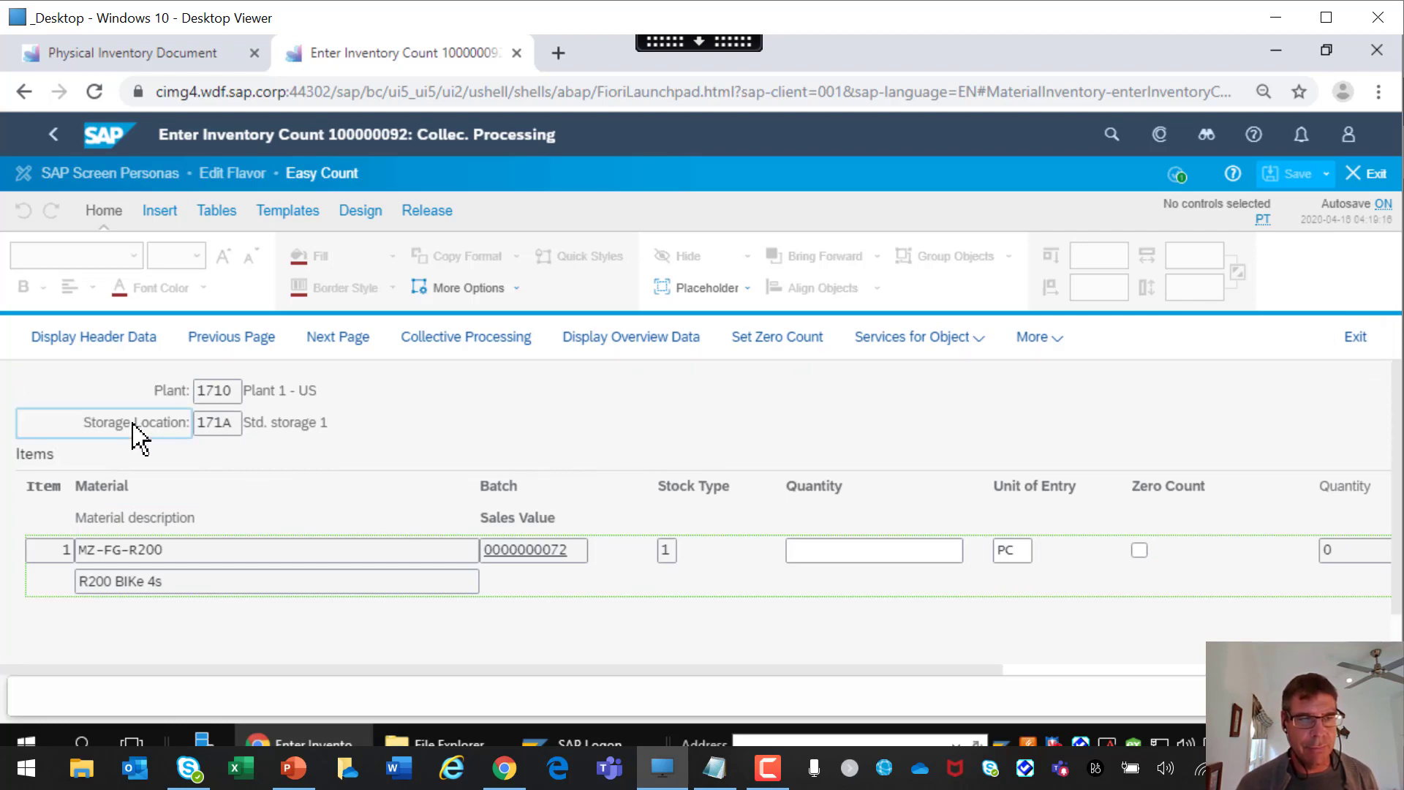
left_click(103, 422)
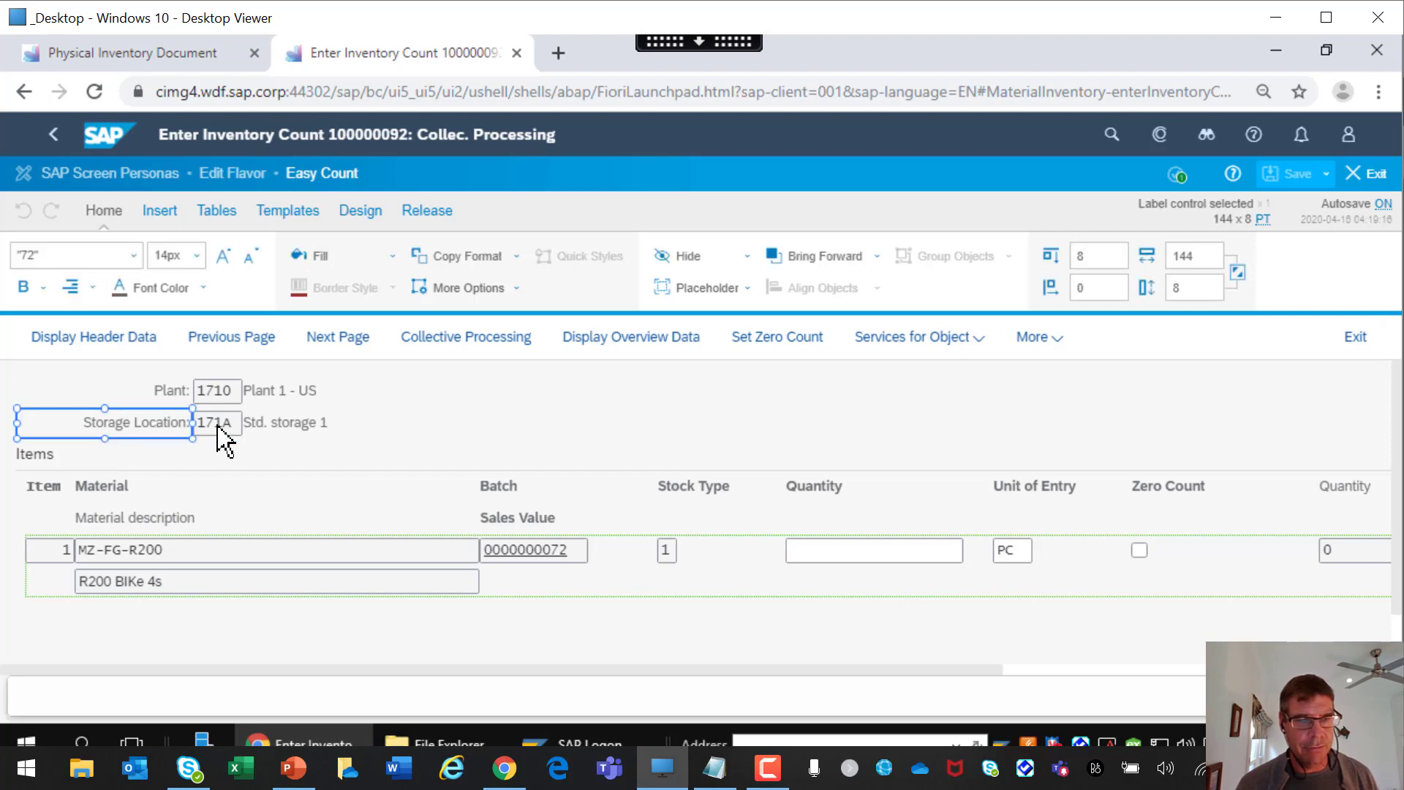
left_click(217, 422)
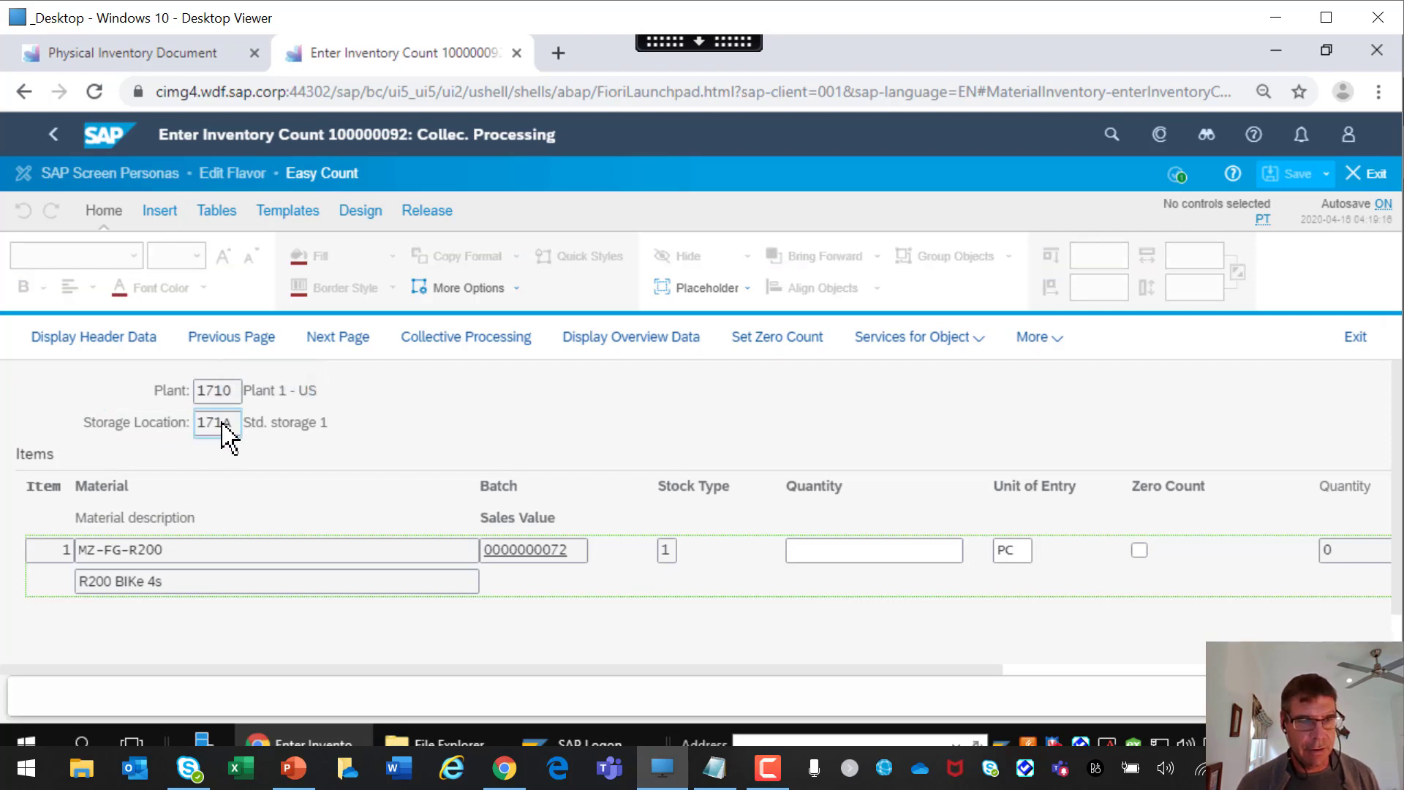
Select the storage location elements to hide and pick the Next Page button to move.
left_click(135, 422)
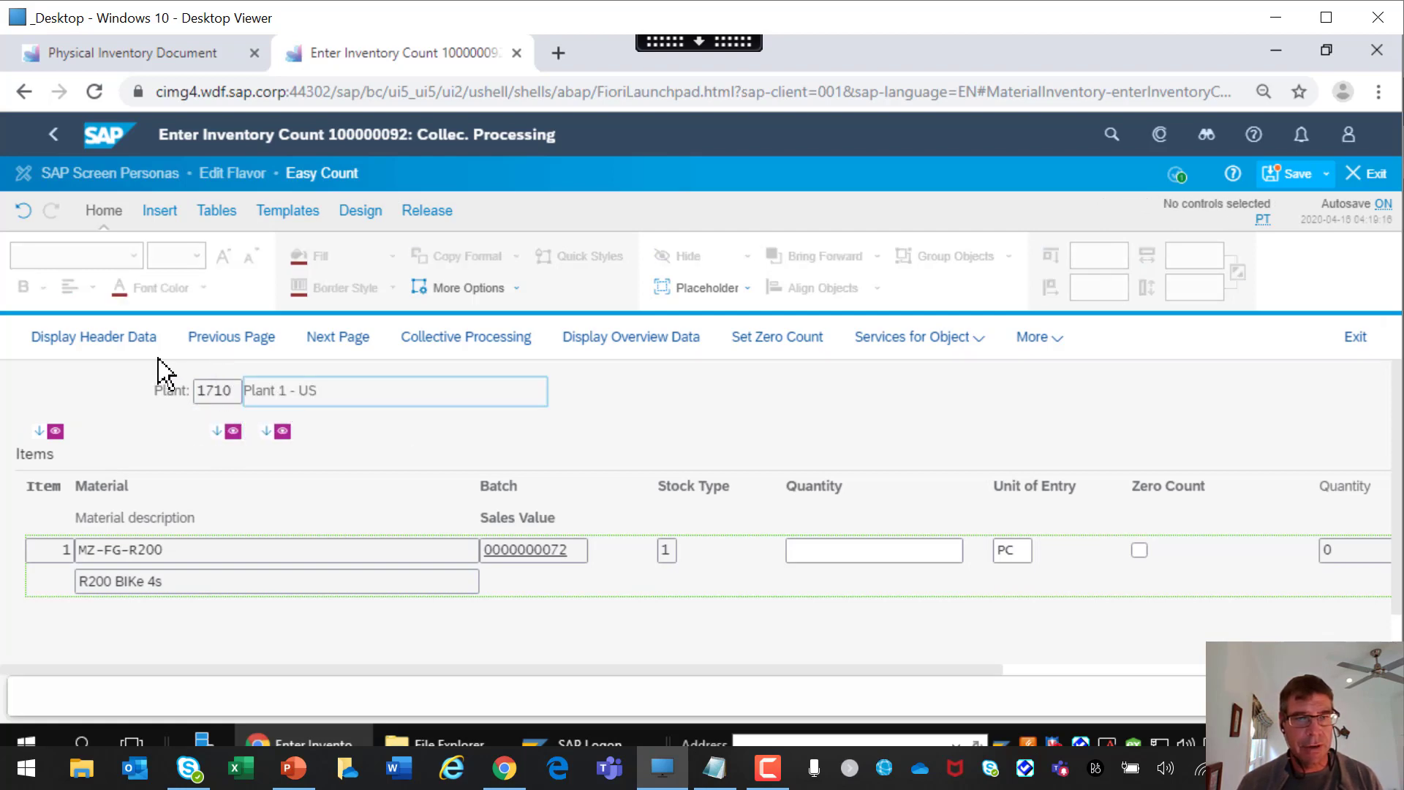
mouse_move(93, 336)
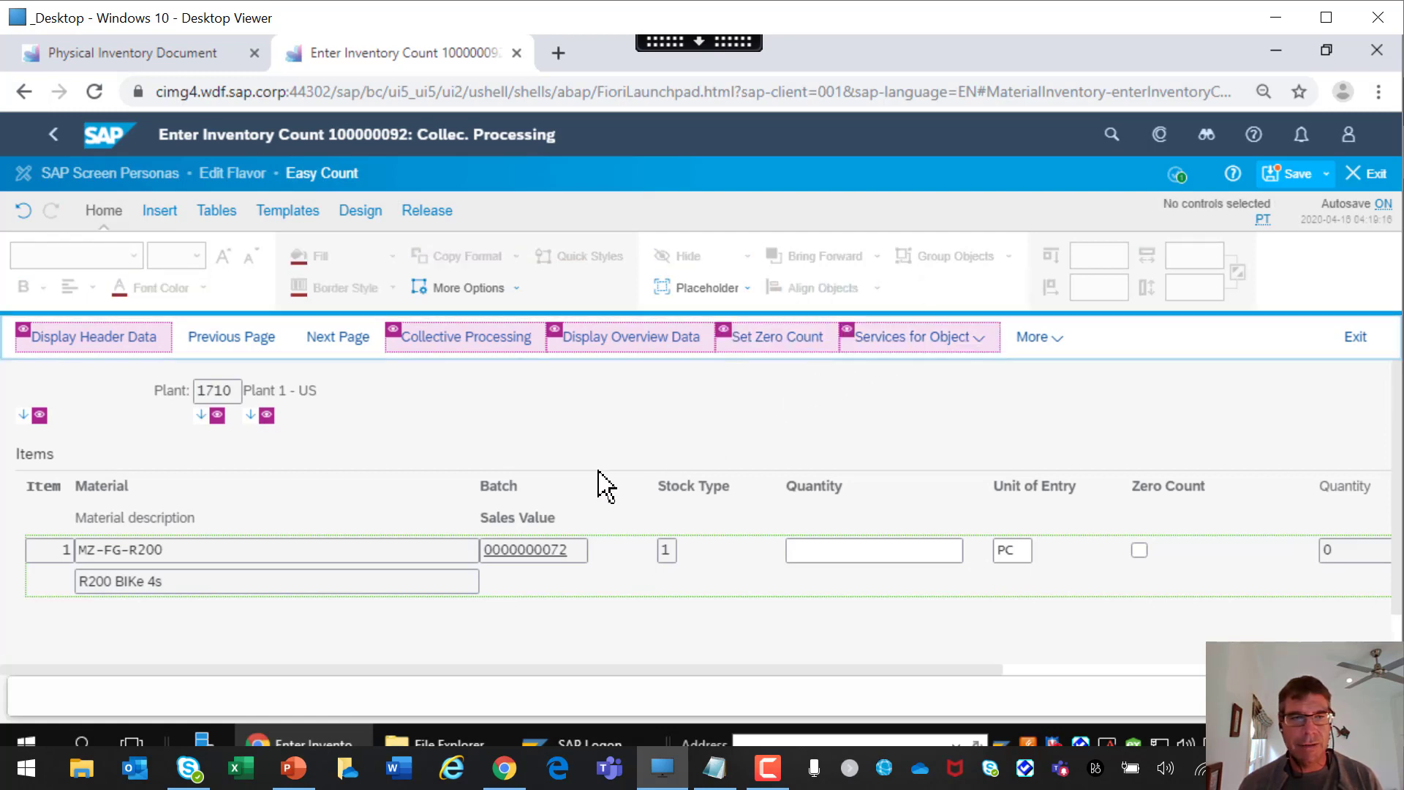
left_click(338, 337)
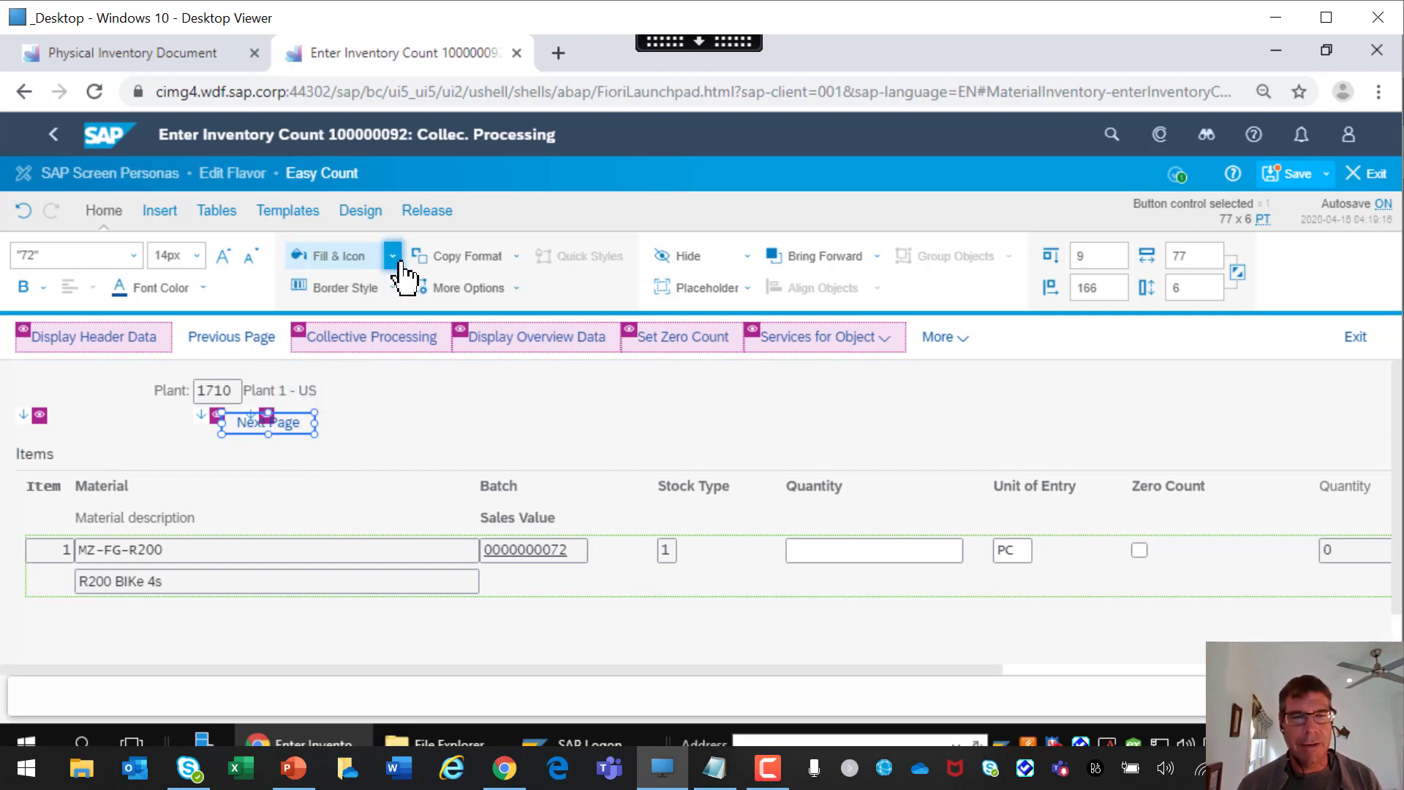
Give Next Page a thick black border, then select the Quantity column to shift left.
left_click(391, 256)
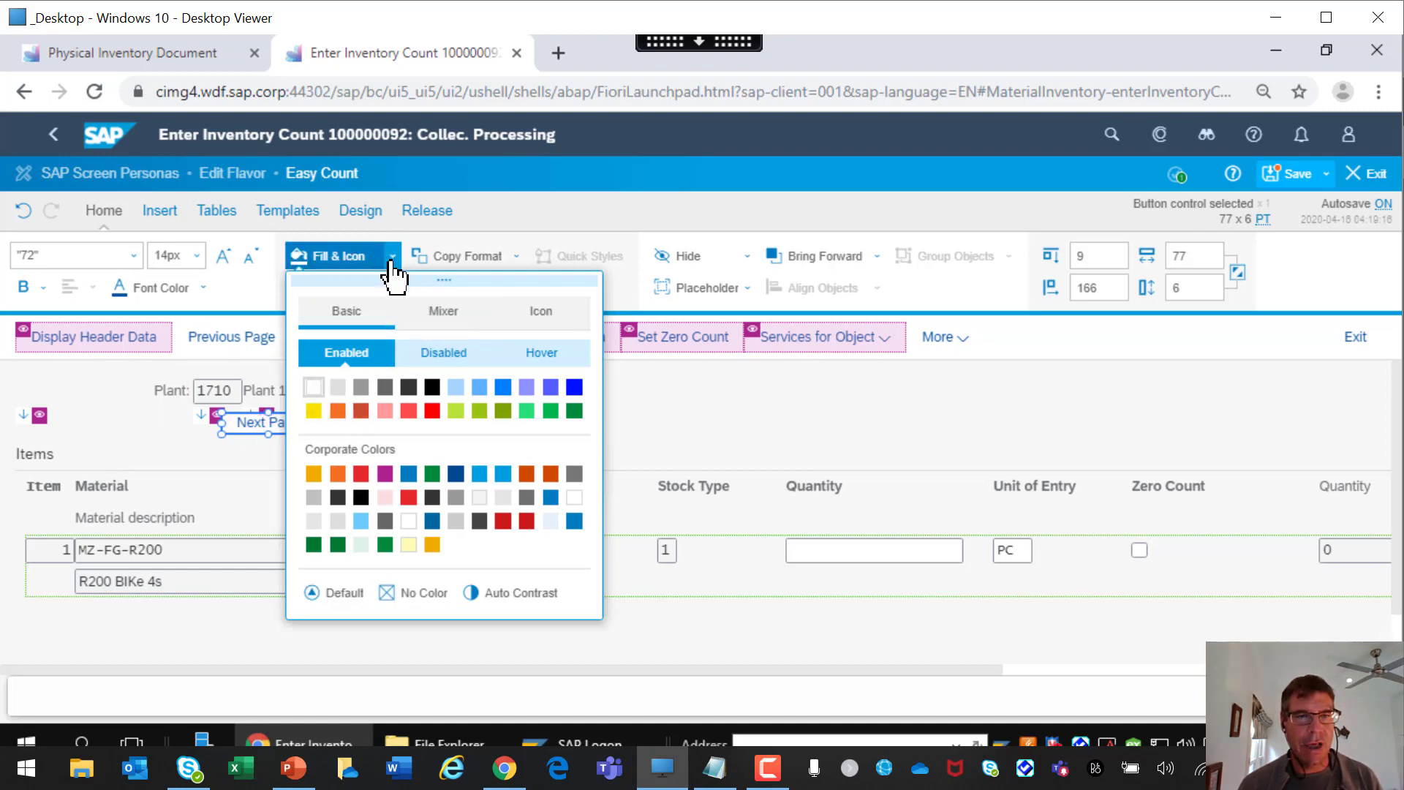
left_click(342, 288)
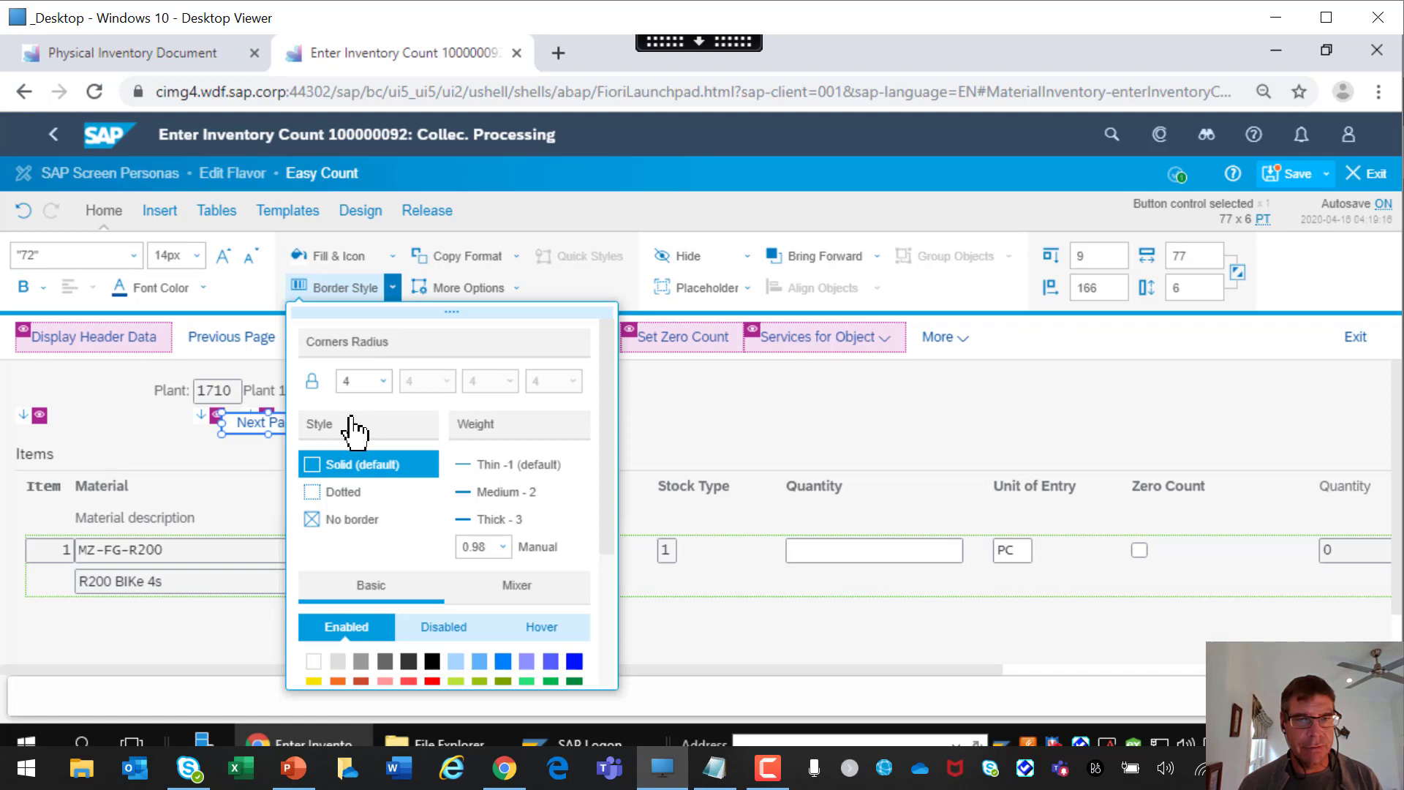
left_click(500, 519)
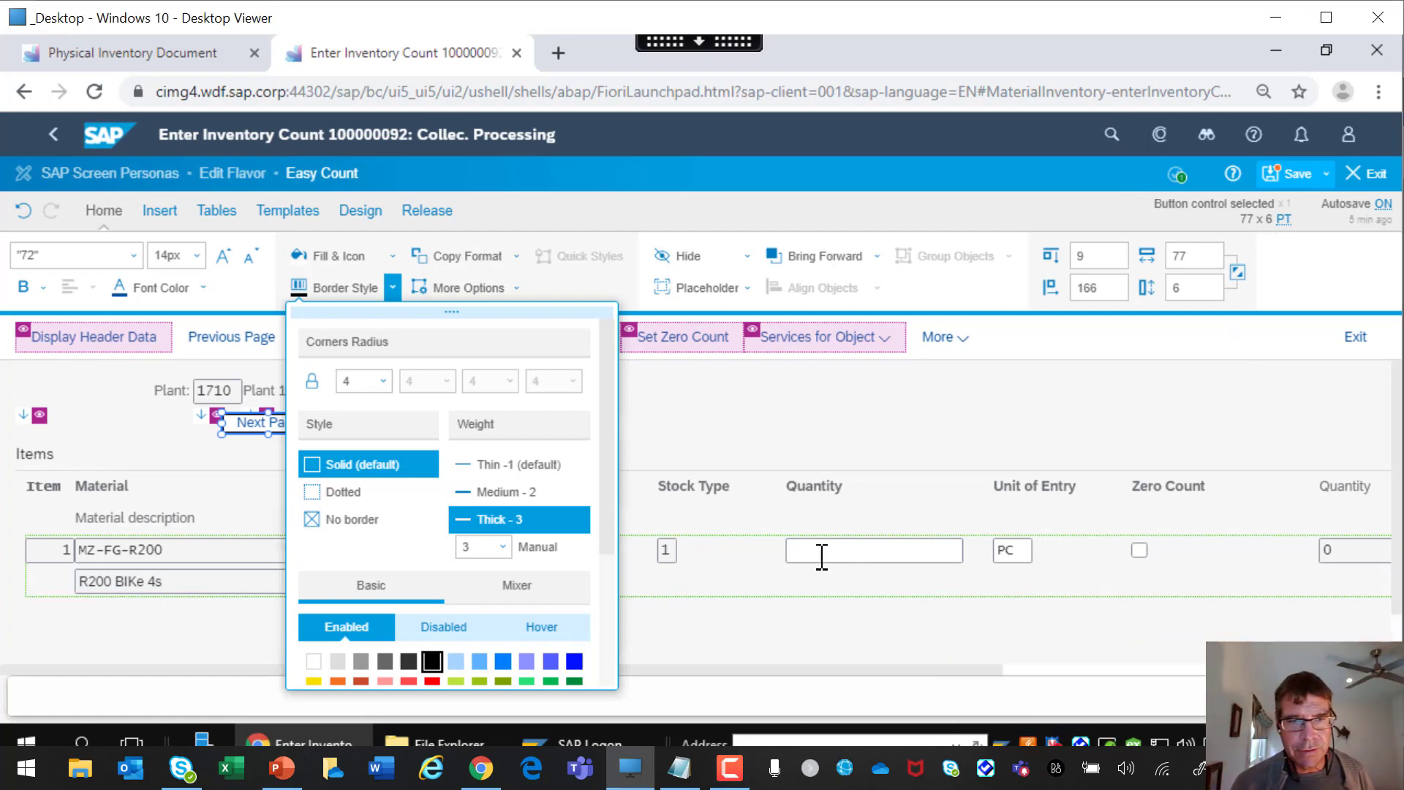
mouse_move(654, 440)
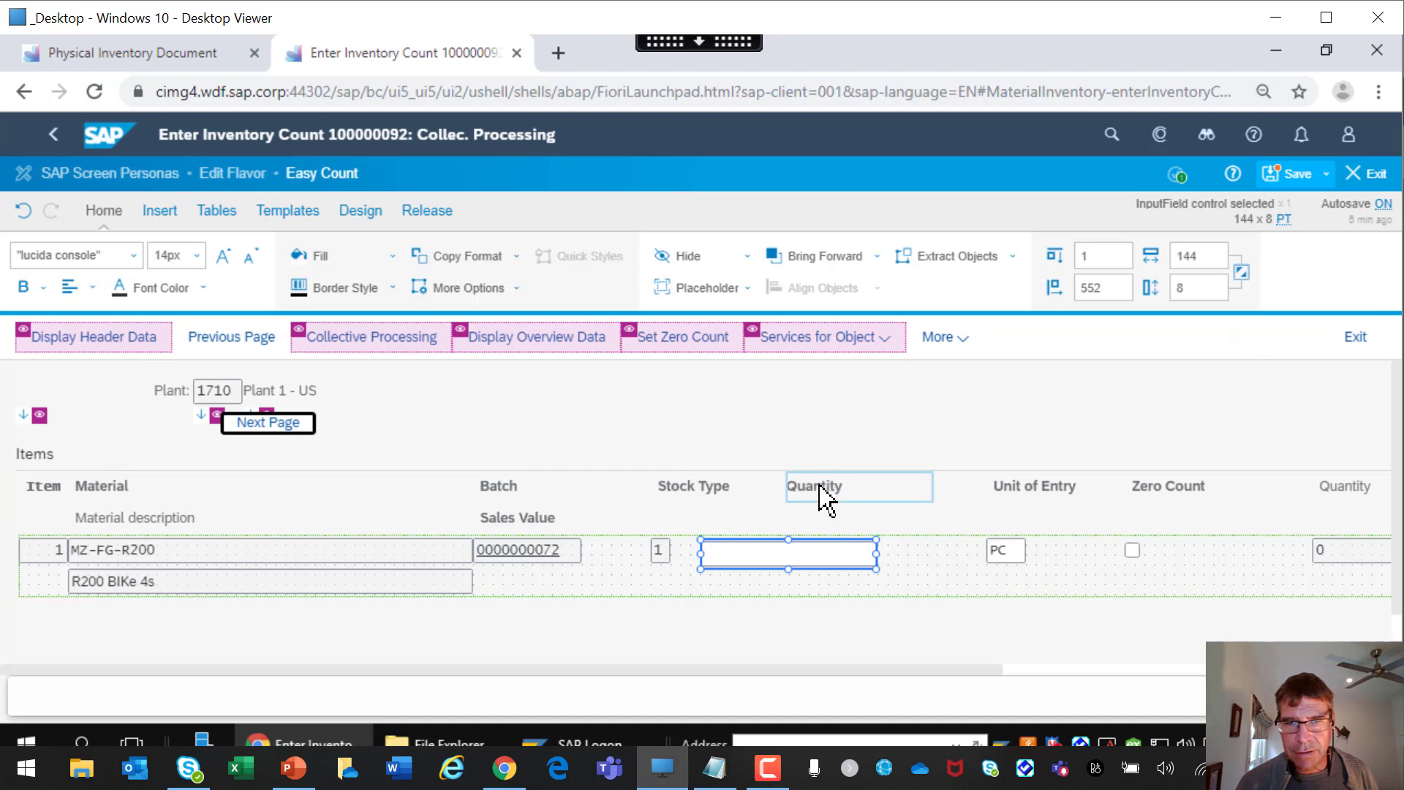
left_click(814, 485)
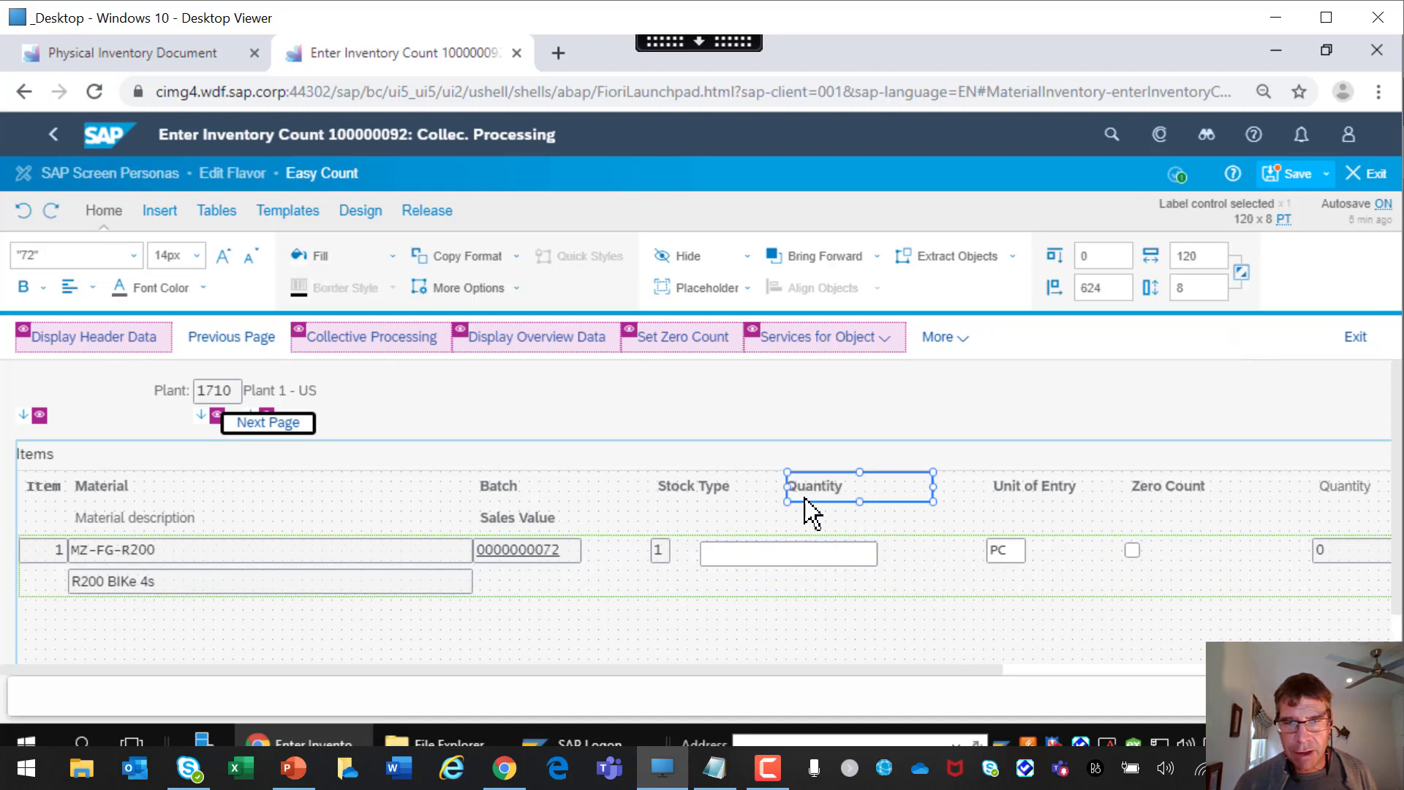
mouse_move(1114, 424)
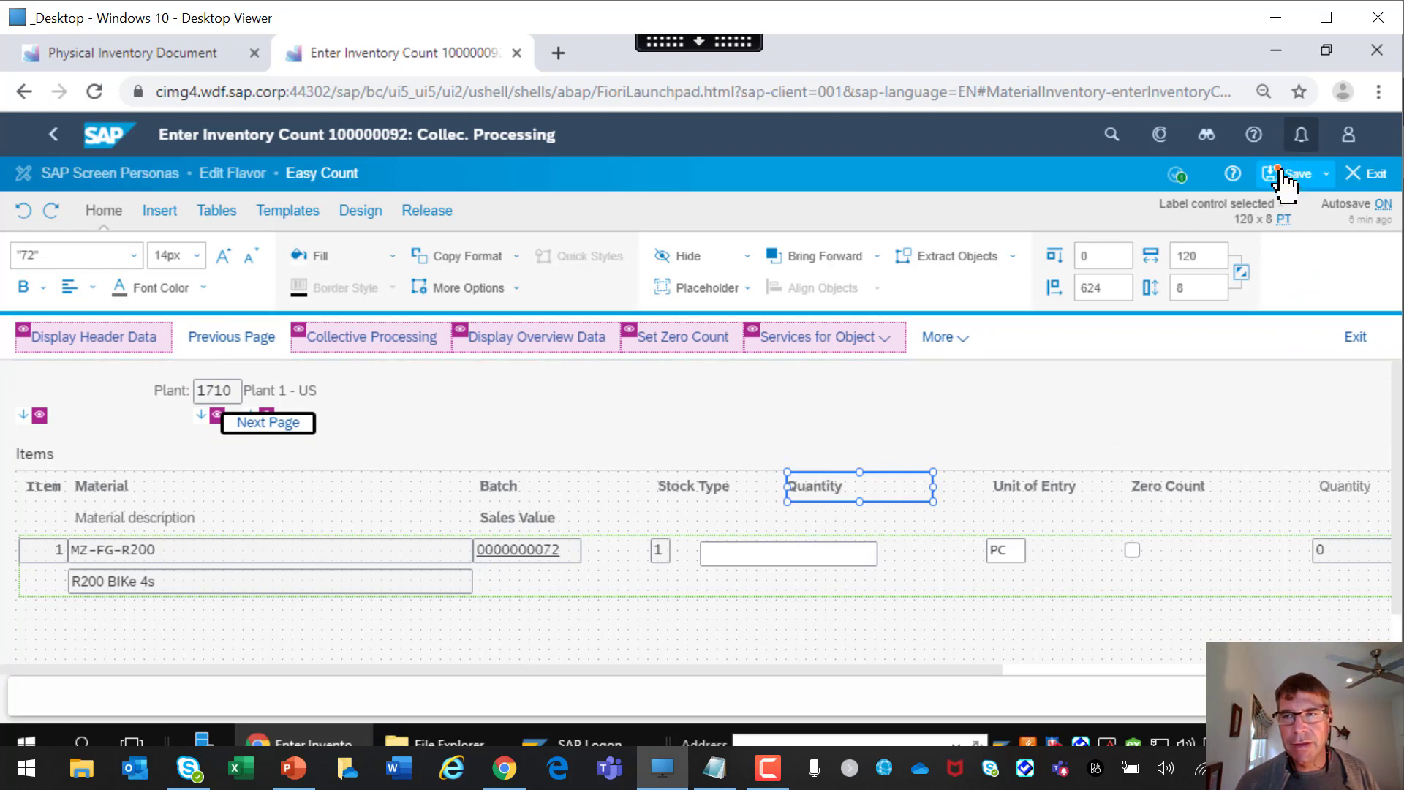
Save Easy Count to the flavor gallery and reopen it with the Edit icon.
left_click(1292, 172)
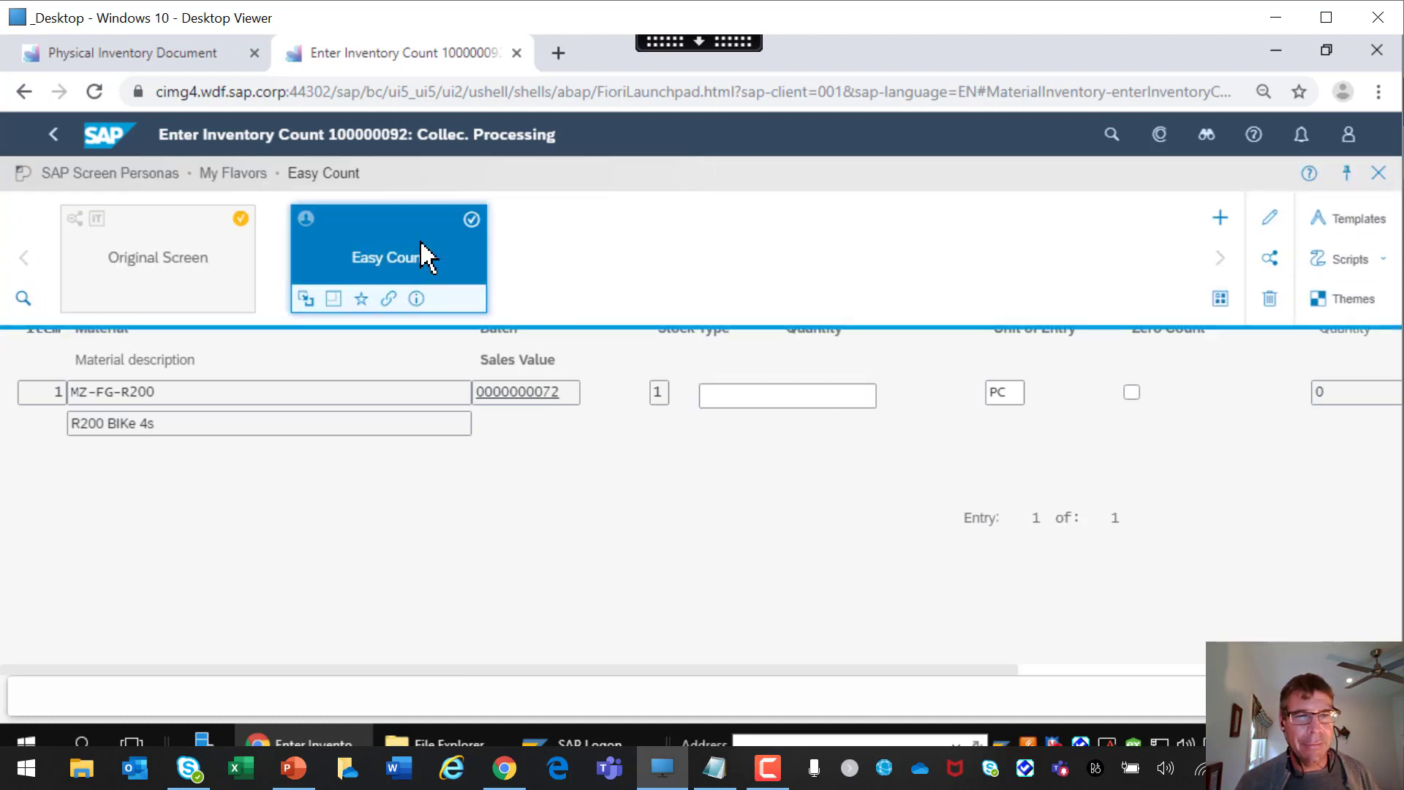
mouse_move(421, 249)
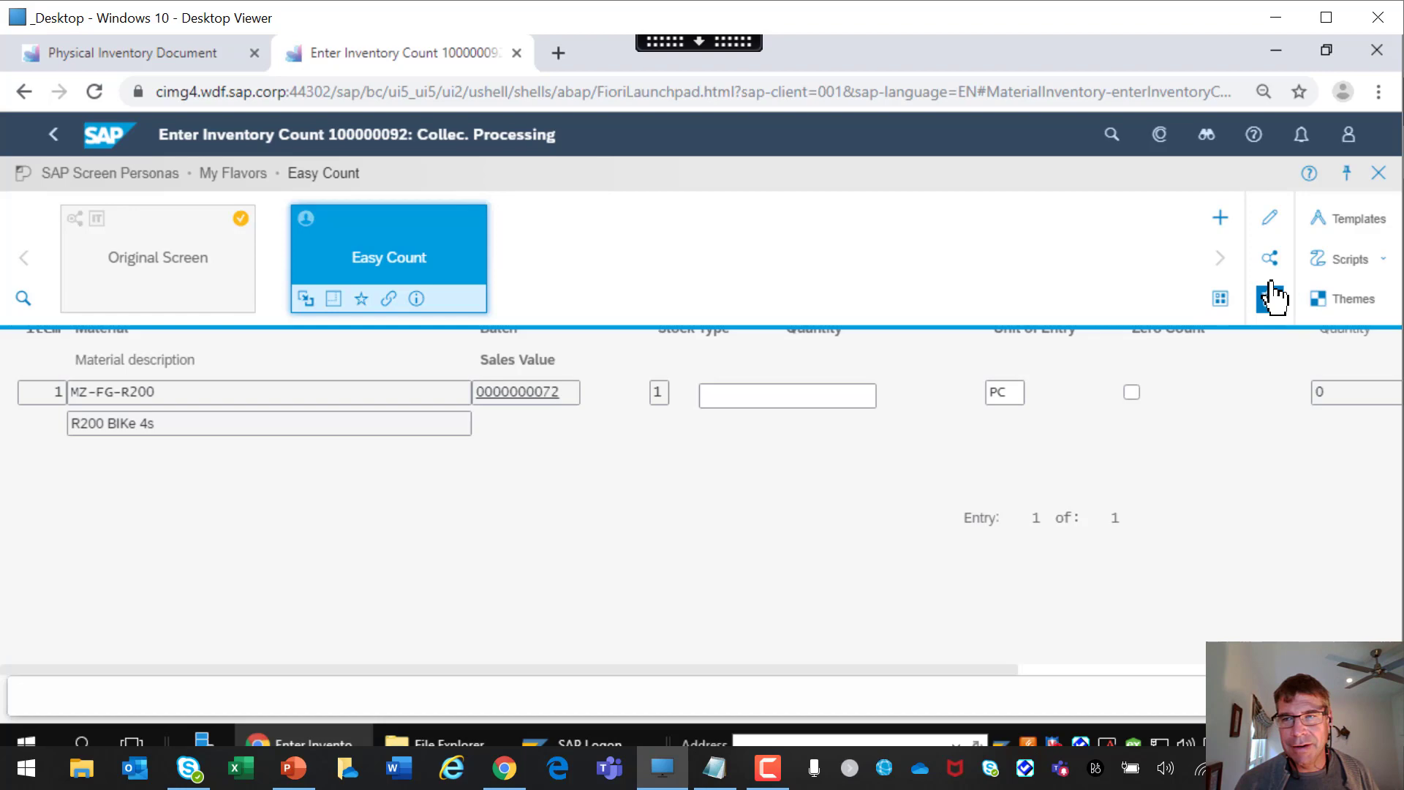
left_click(1269, 218)
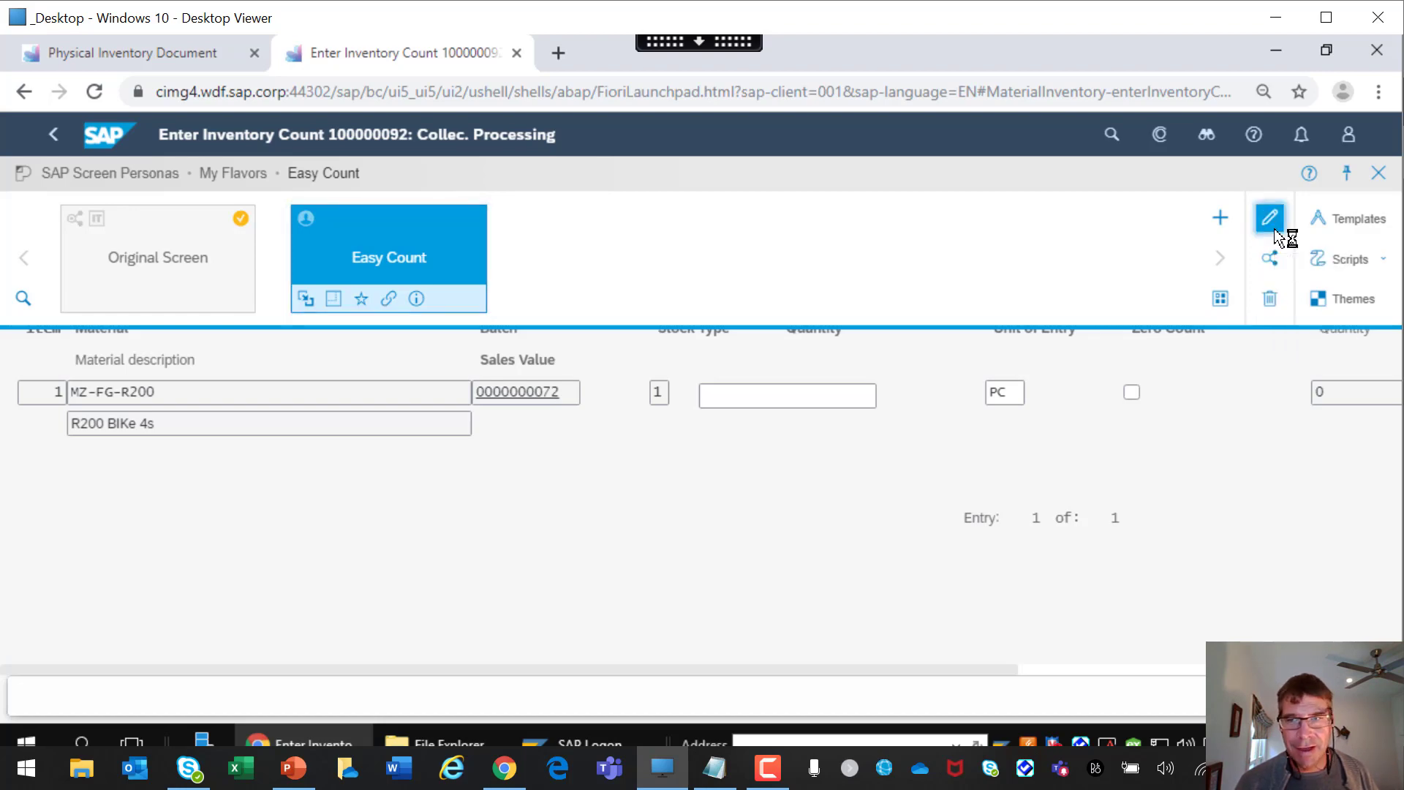
left_click(1269, 217)
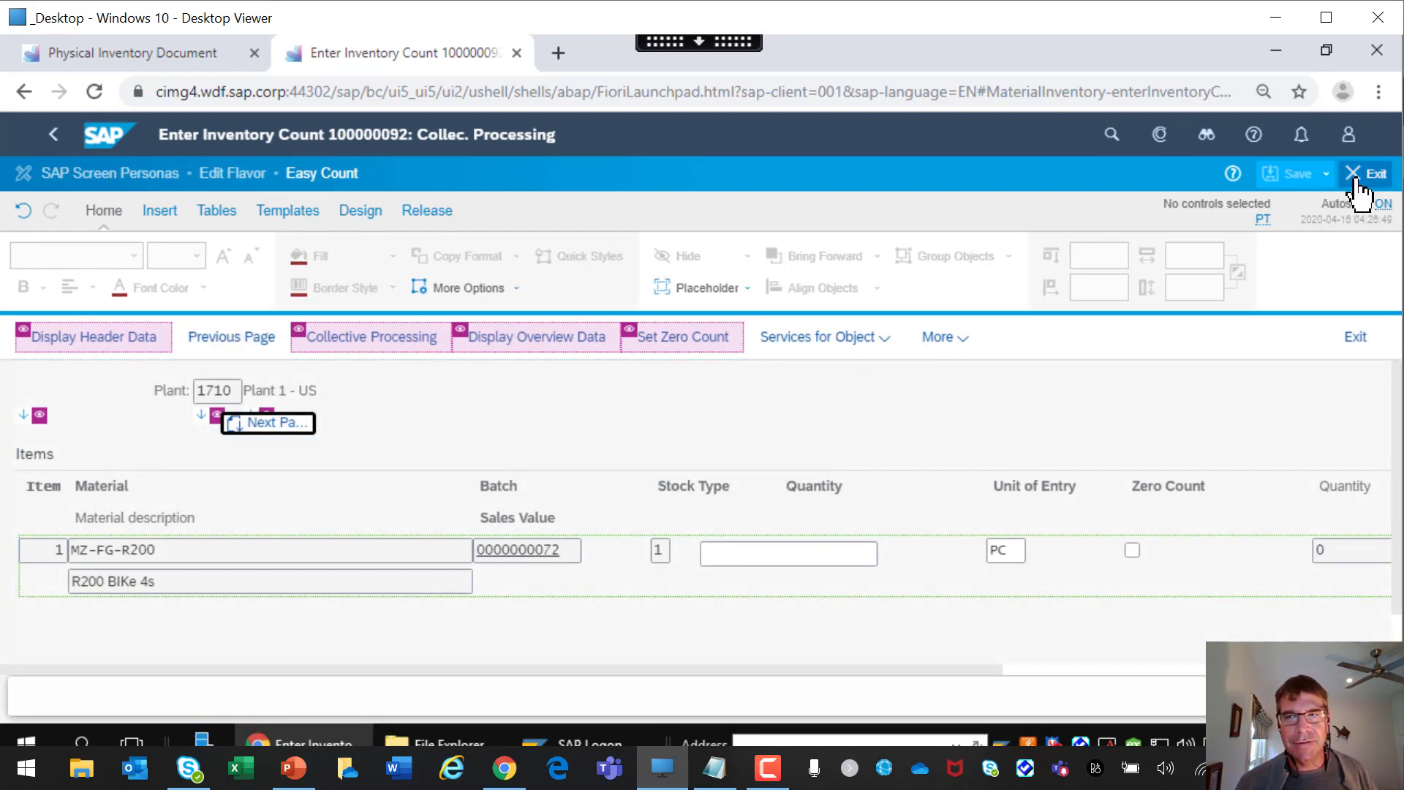
Exit the flavor editor back to the gallery with Easy Count active.
left_click(1376, 173)
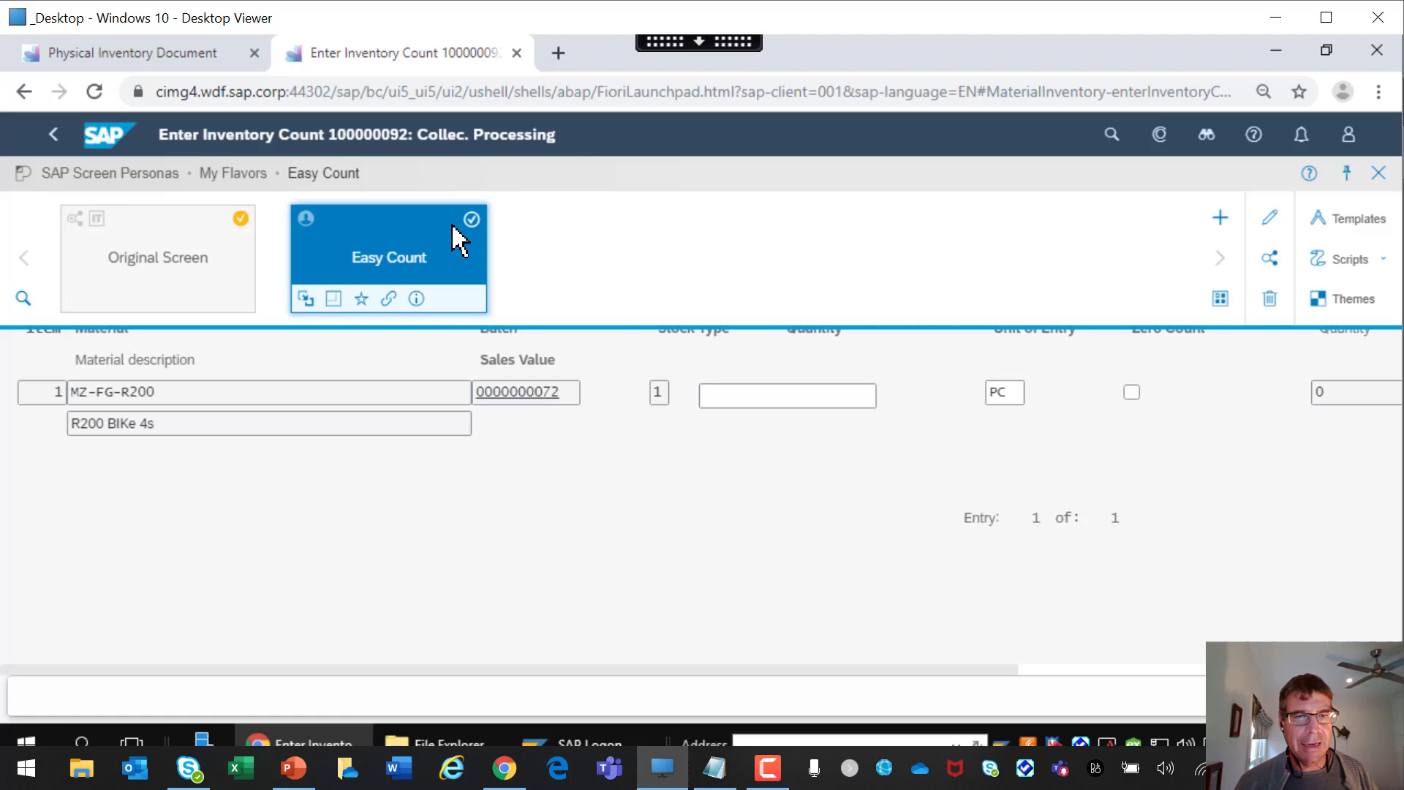
mouse_move(471, 219)
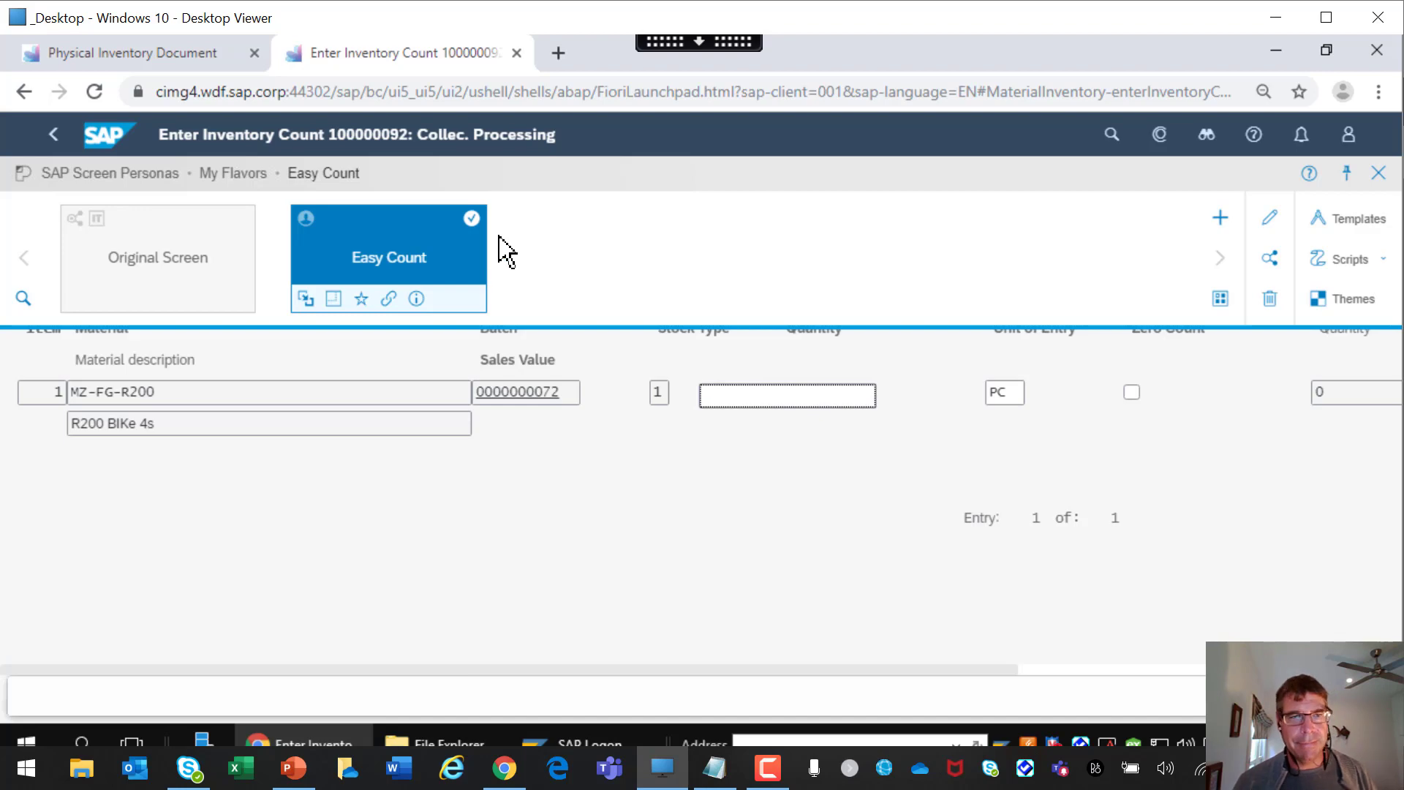
mouse_move(635, 313)
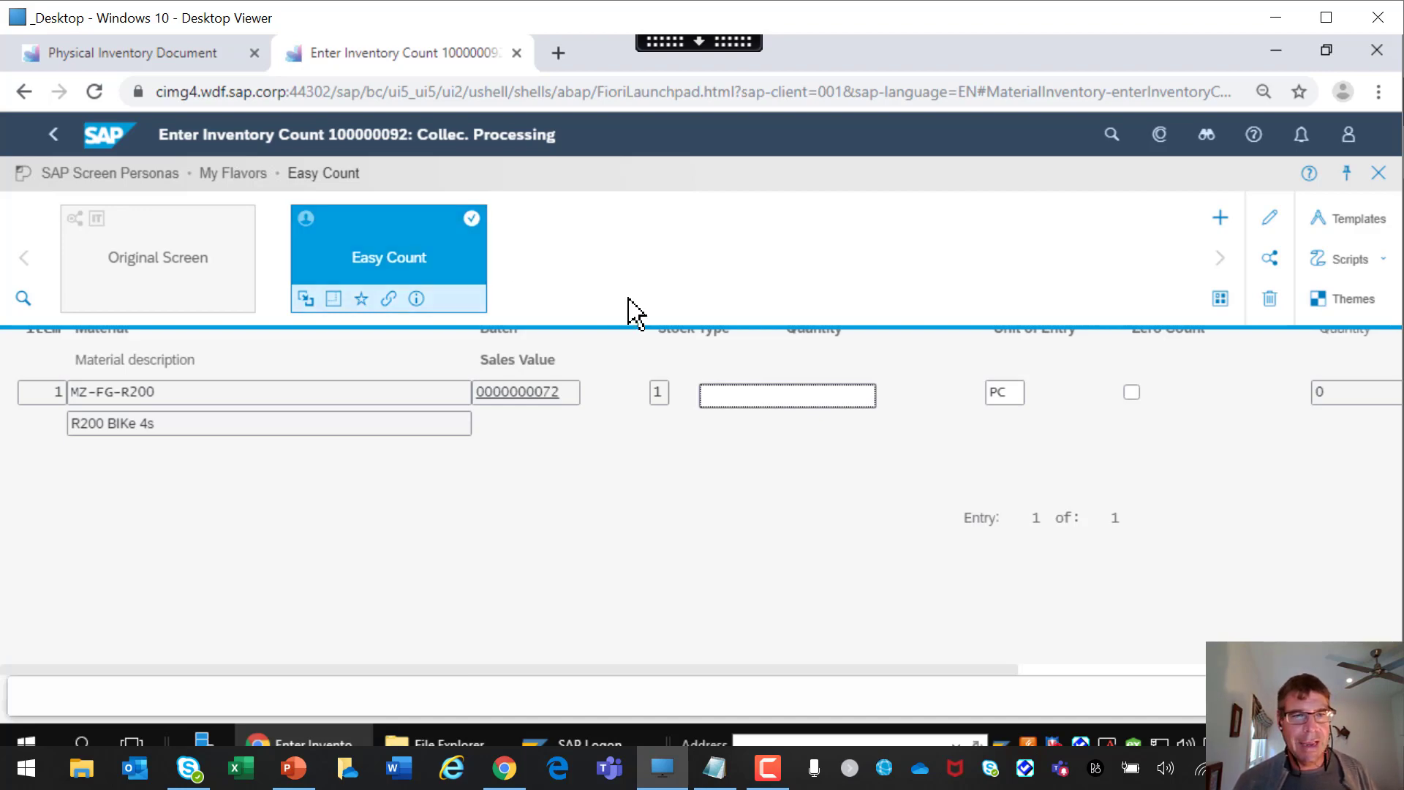
mouse_move(645, 448)
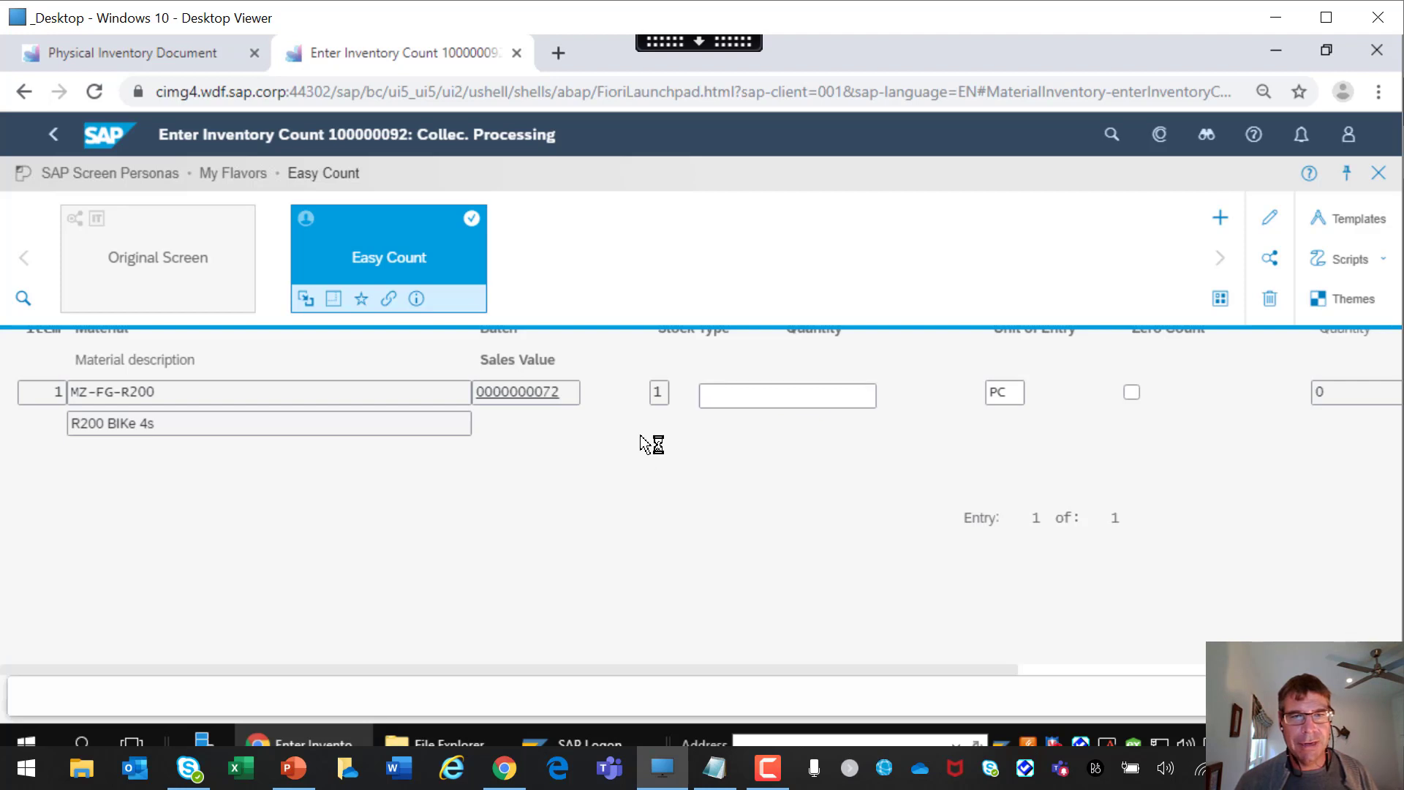
mouse_move(723, 322)
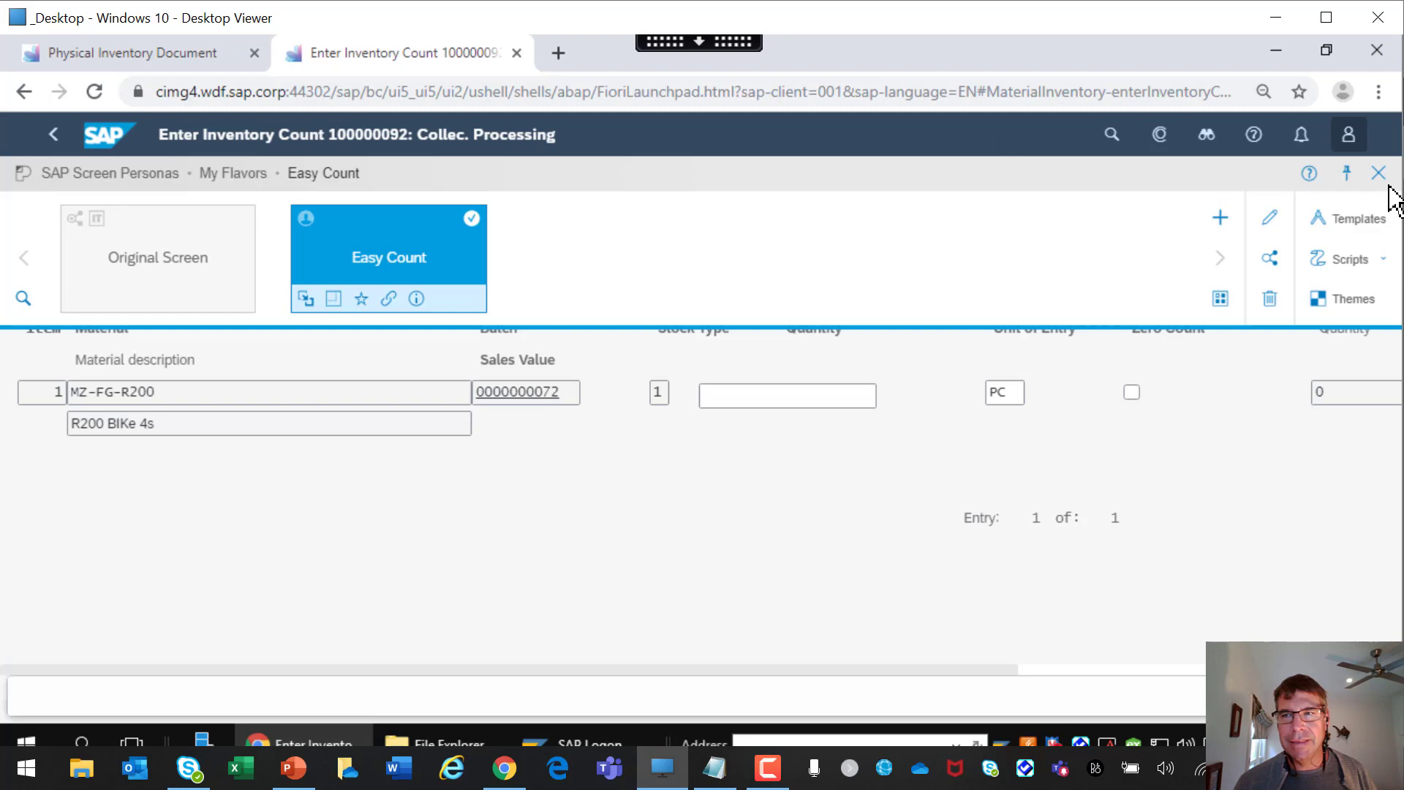
Close Personas and go back to the launchpad home, confirming the unsaved-data prompt.
left_click(1377, 172)
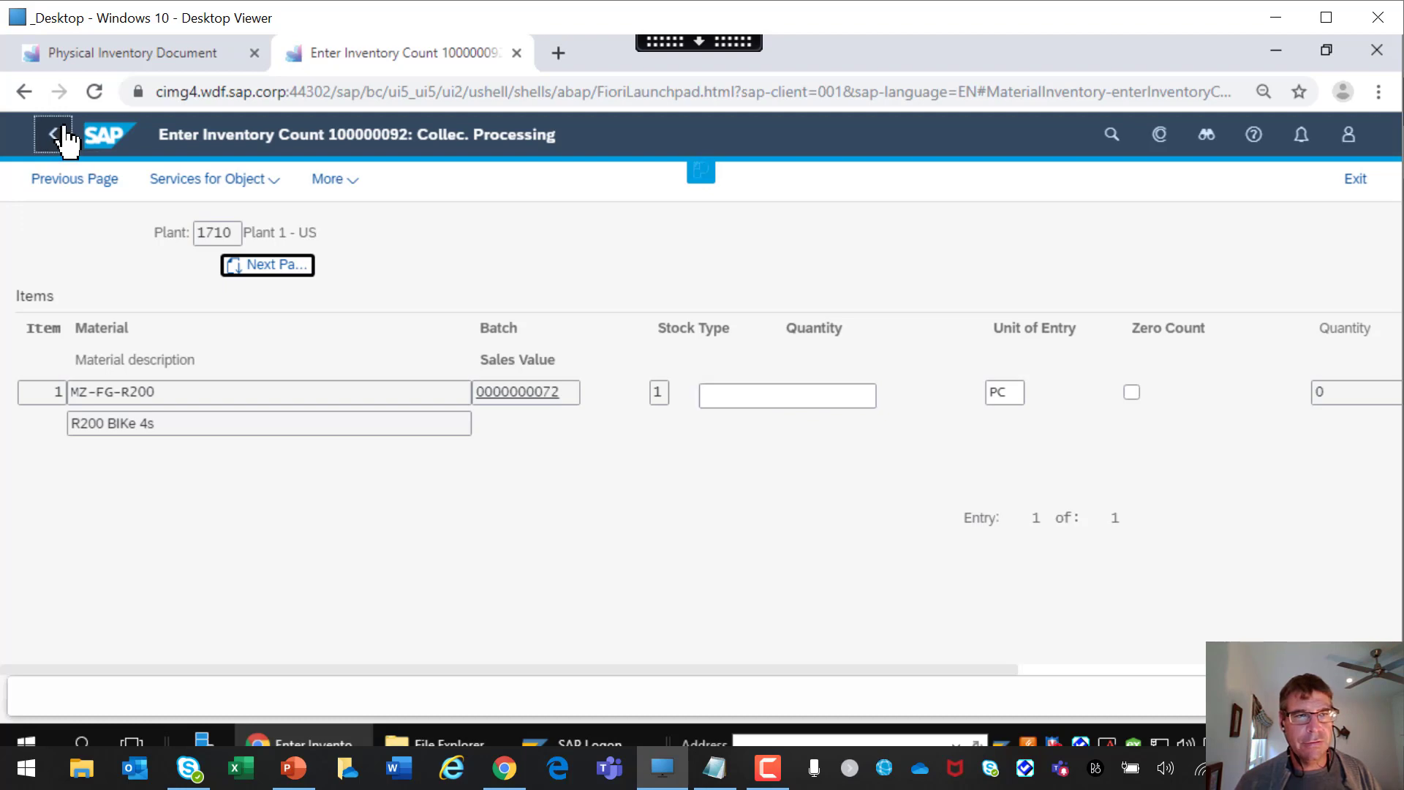
left_click(52, 135)
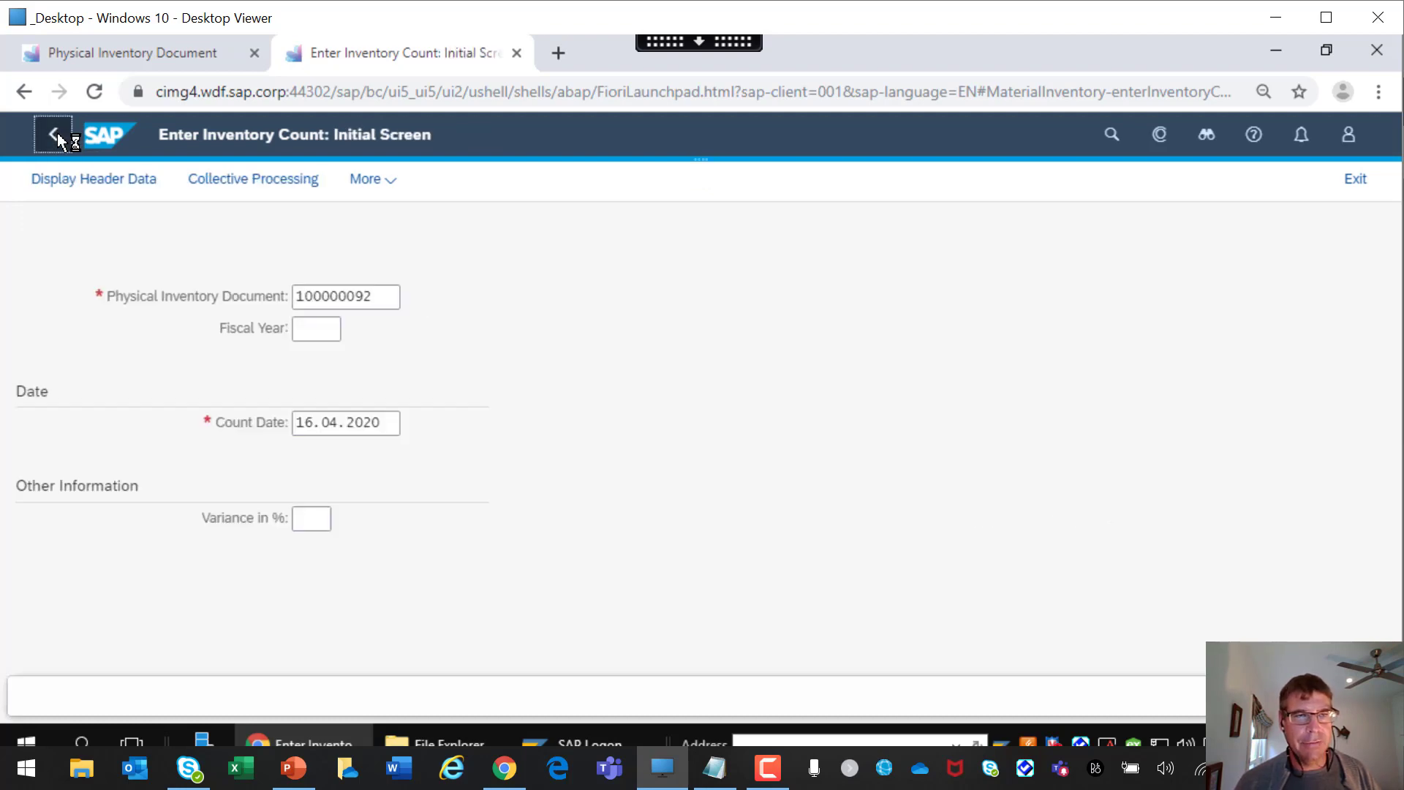
left_click(53, 134)
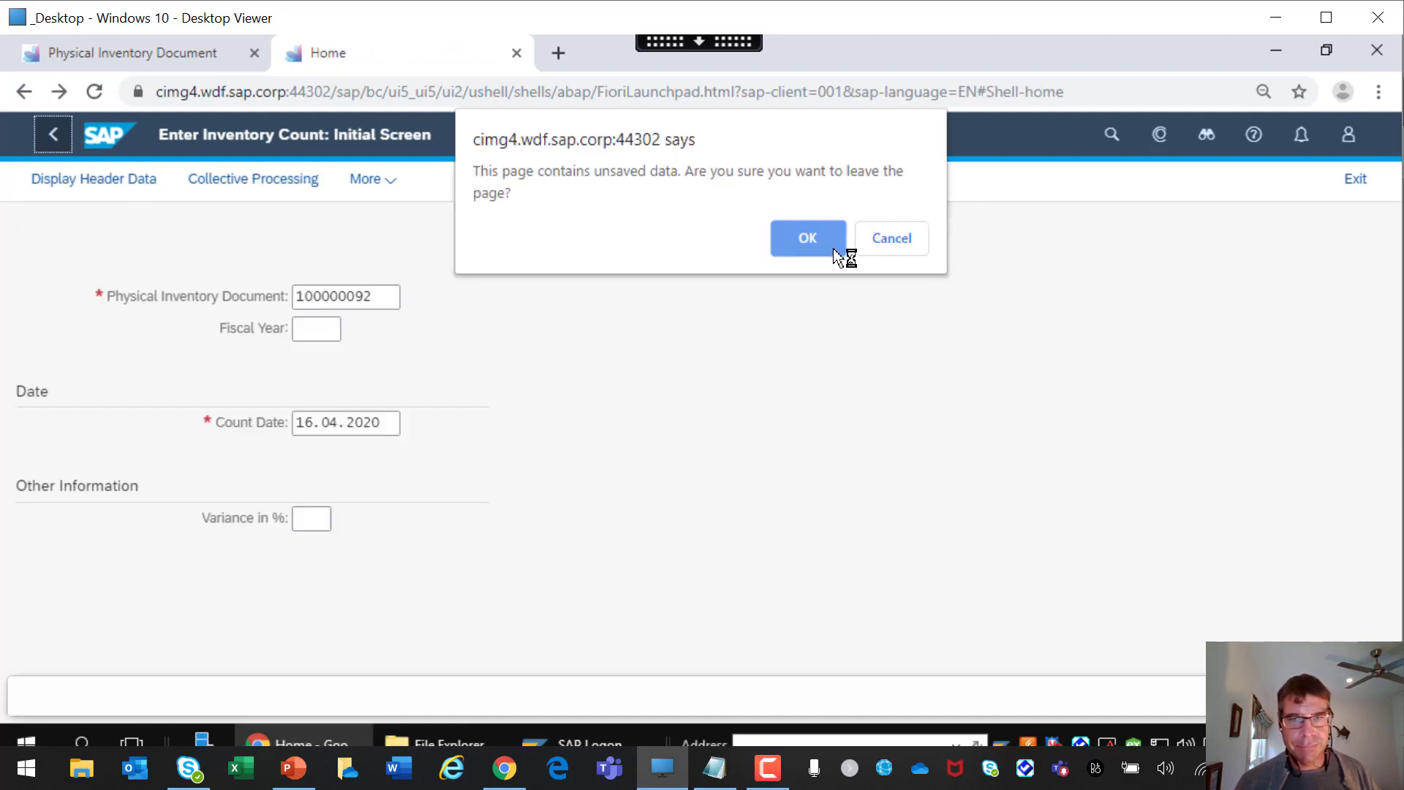
left_click(806, 237)
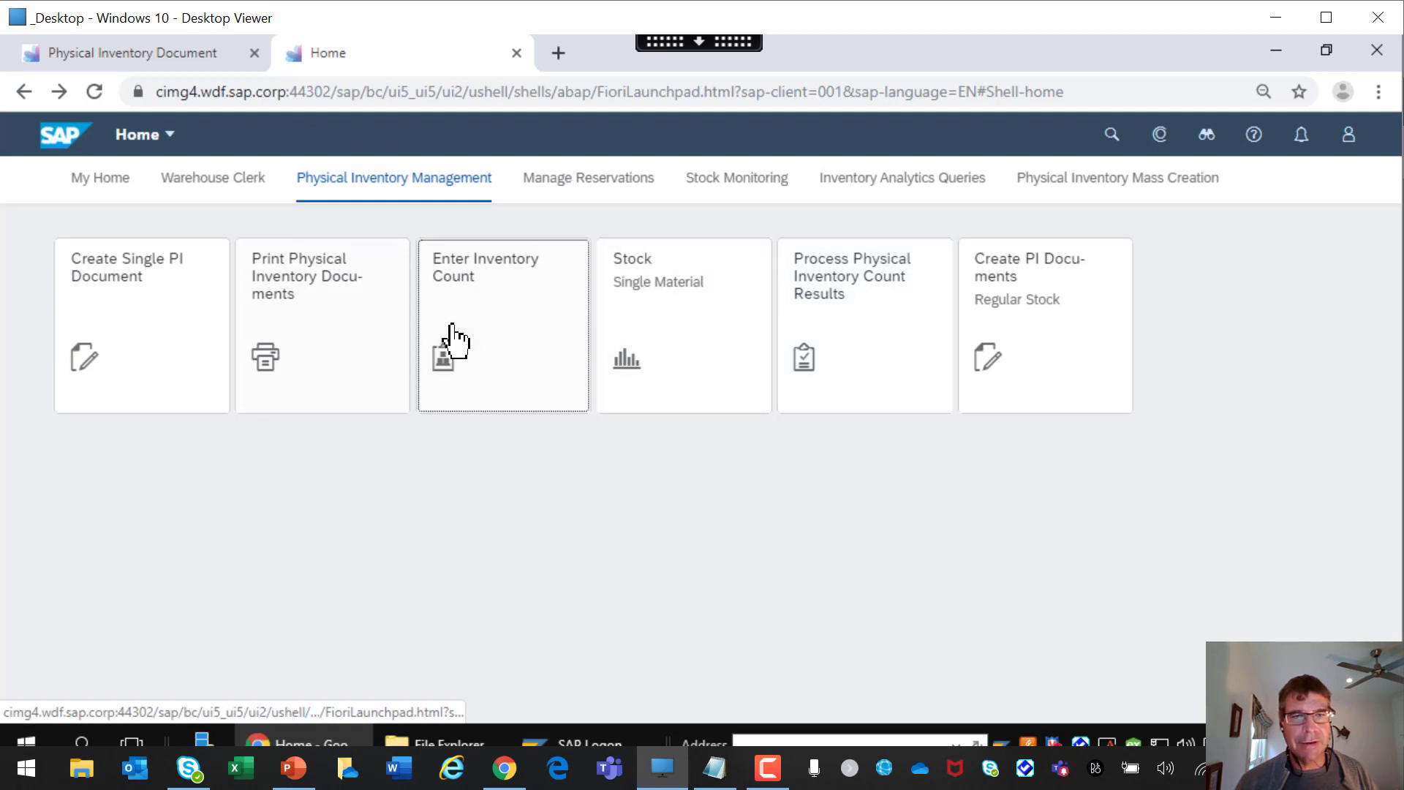
Relaunch Enter Inventory Count, open collective processing for 100000092, and enter '-' in Quantity.
left_click(503, 324)
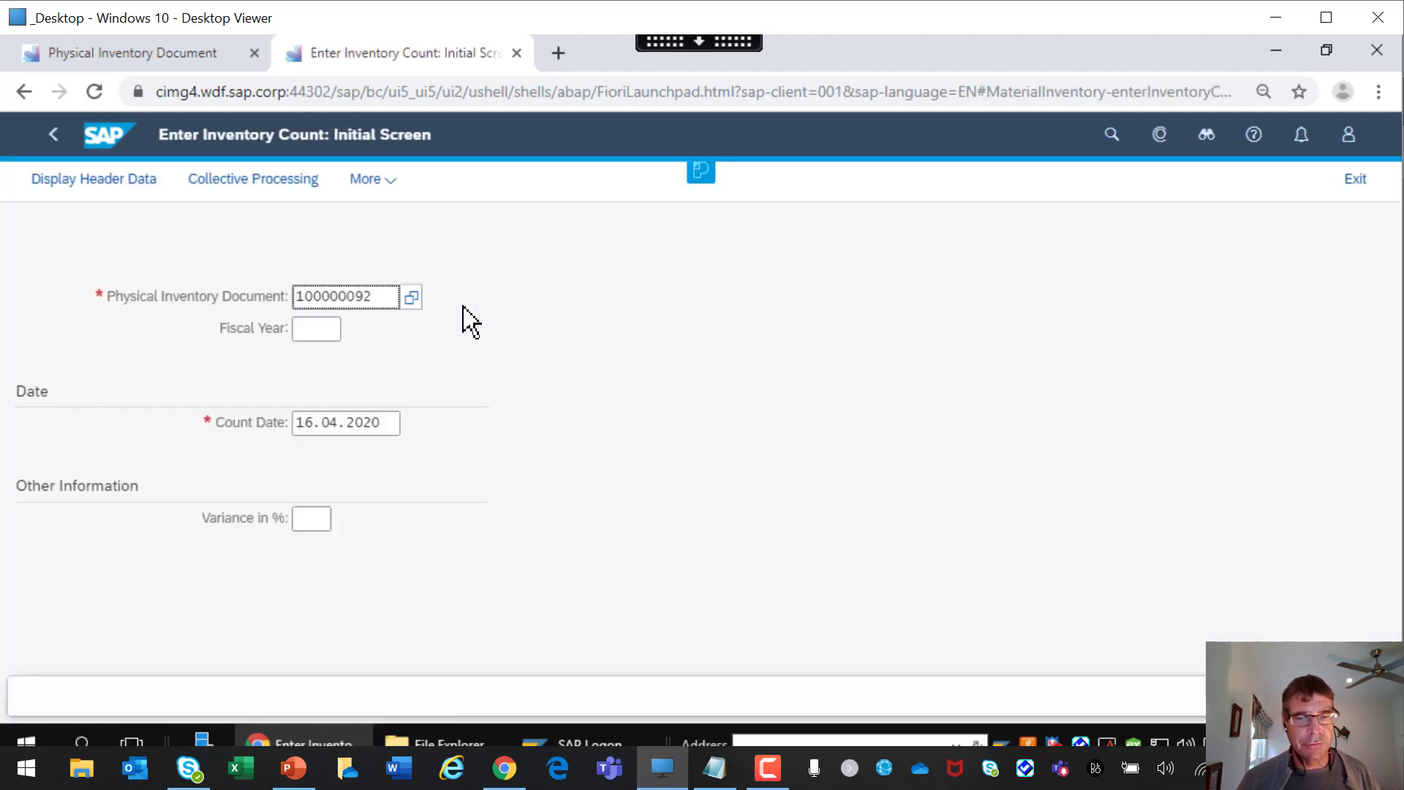
left_click(252, 179)
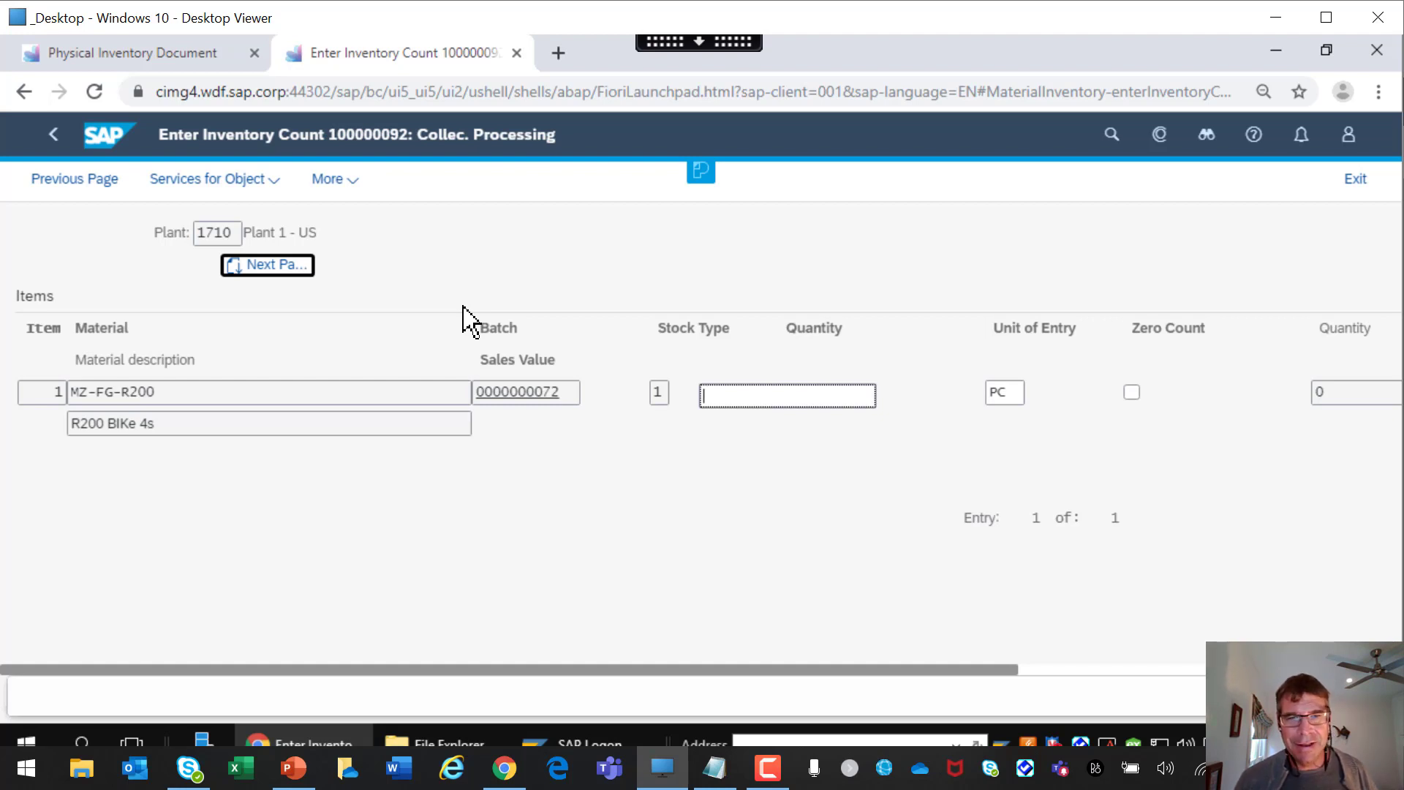
mouse_move(193, 517)
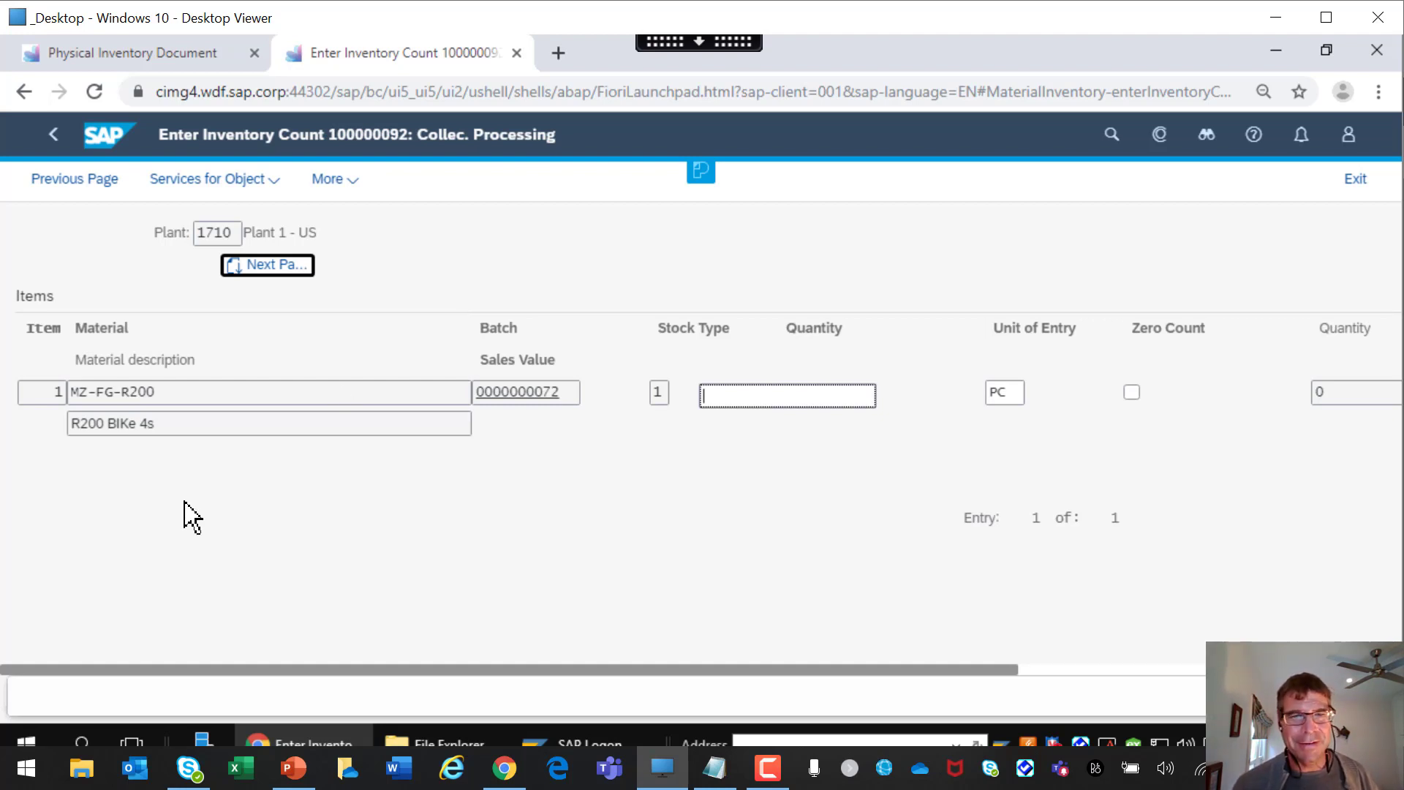
type("-")
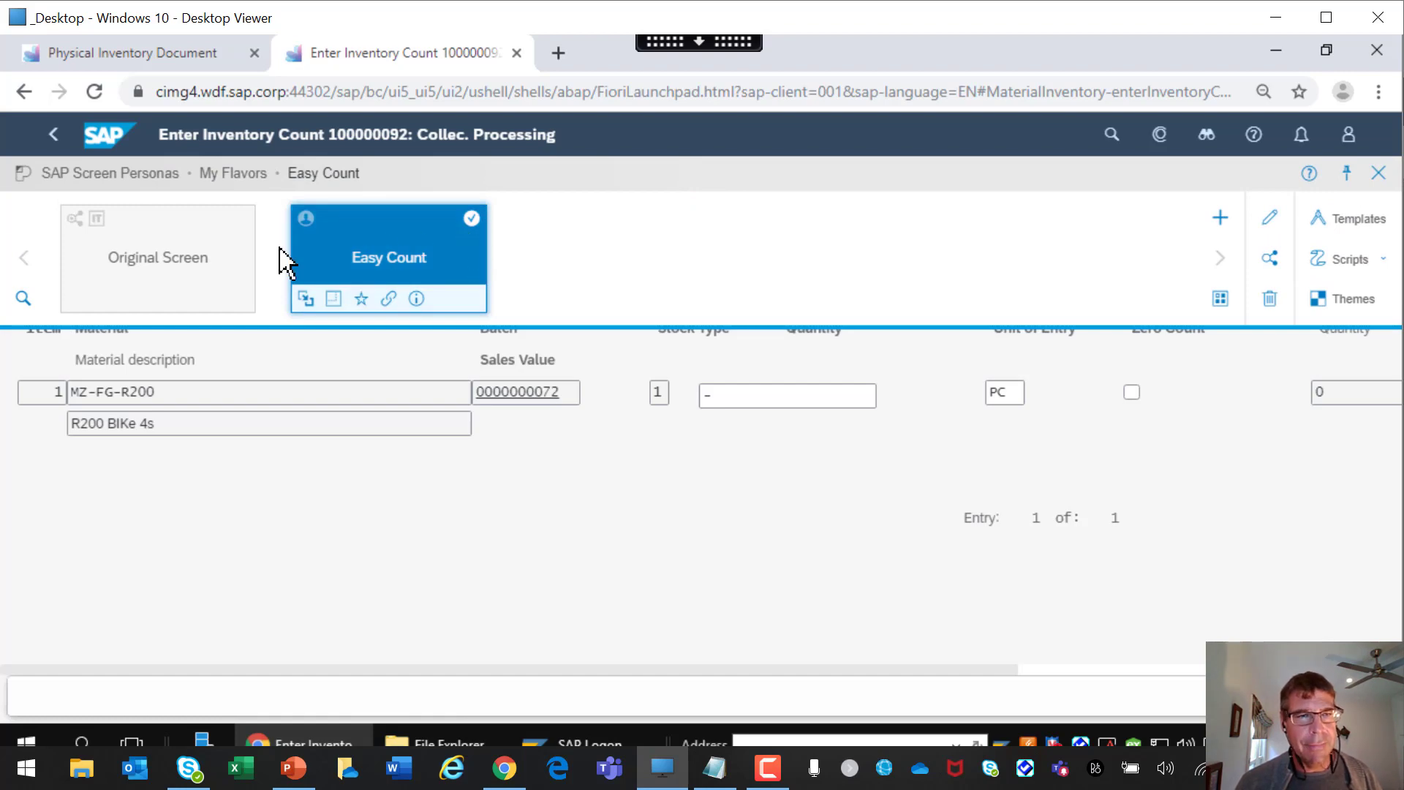
Compare with the Original Screen flavor, then copy Easy Count's direct access link to the clipboard.
left_click(157, 257)
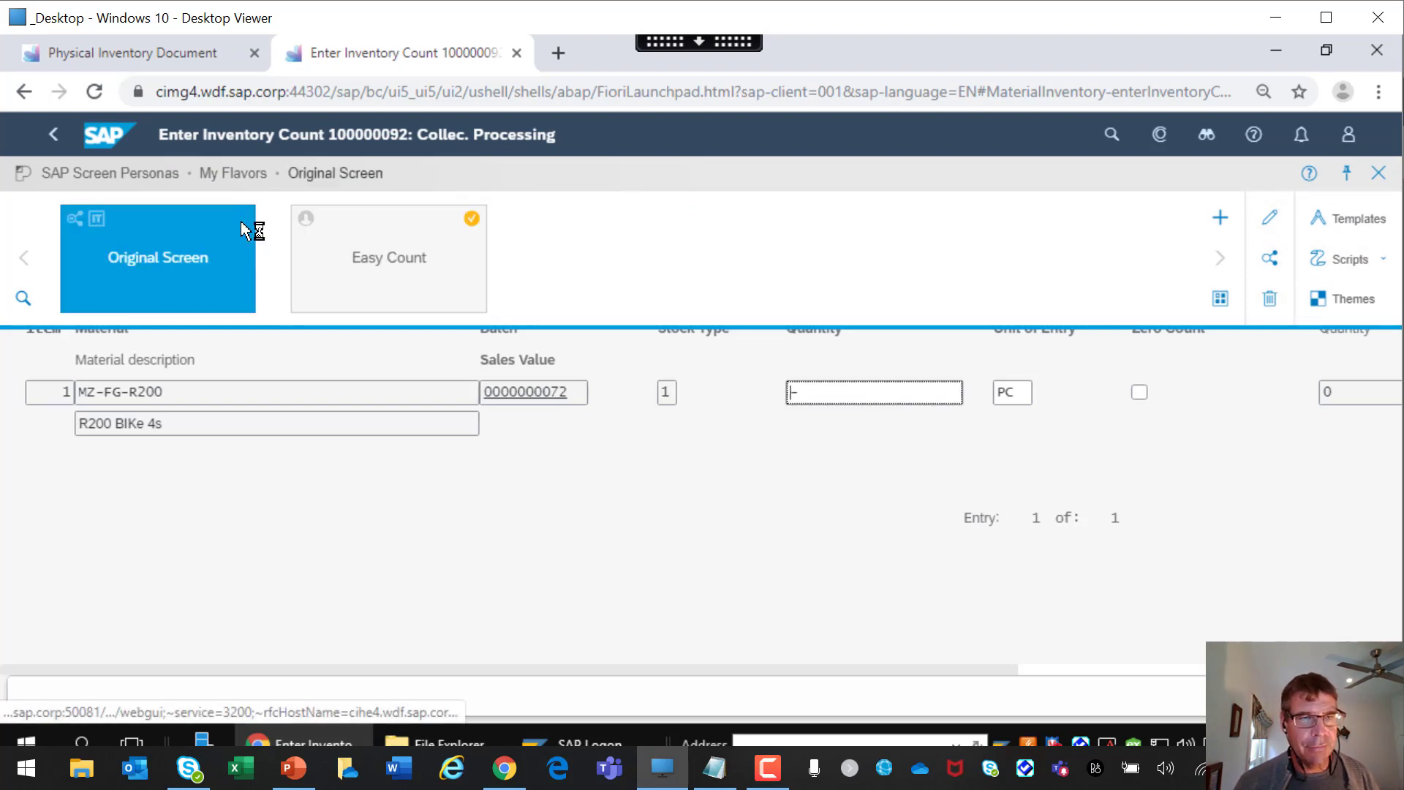
left_click(388, 228)
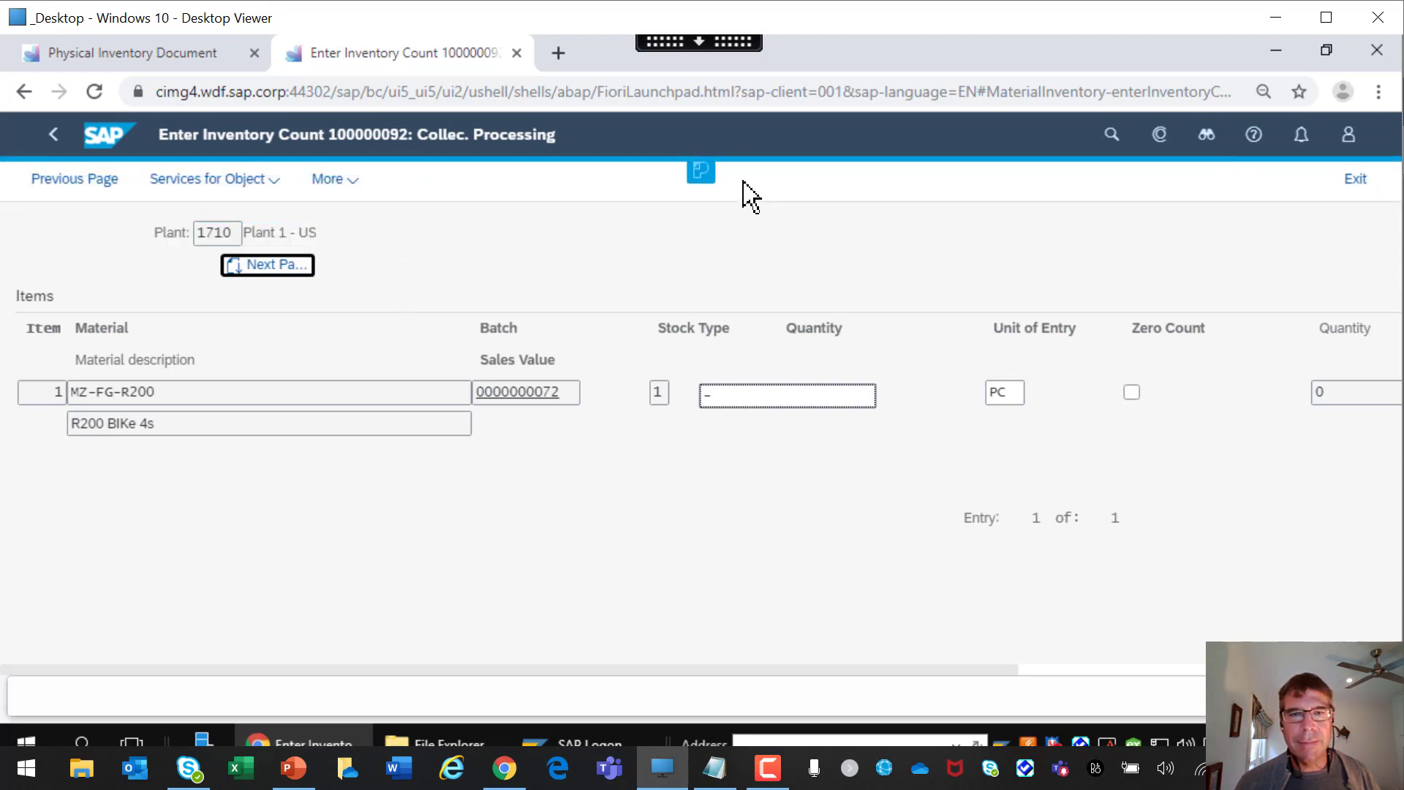
left_click(701, 172)
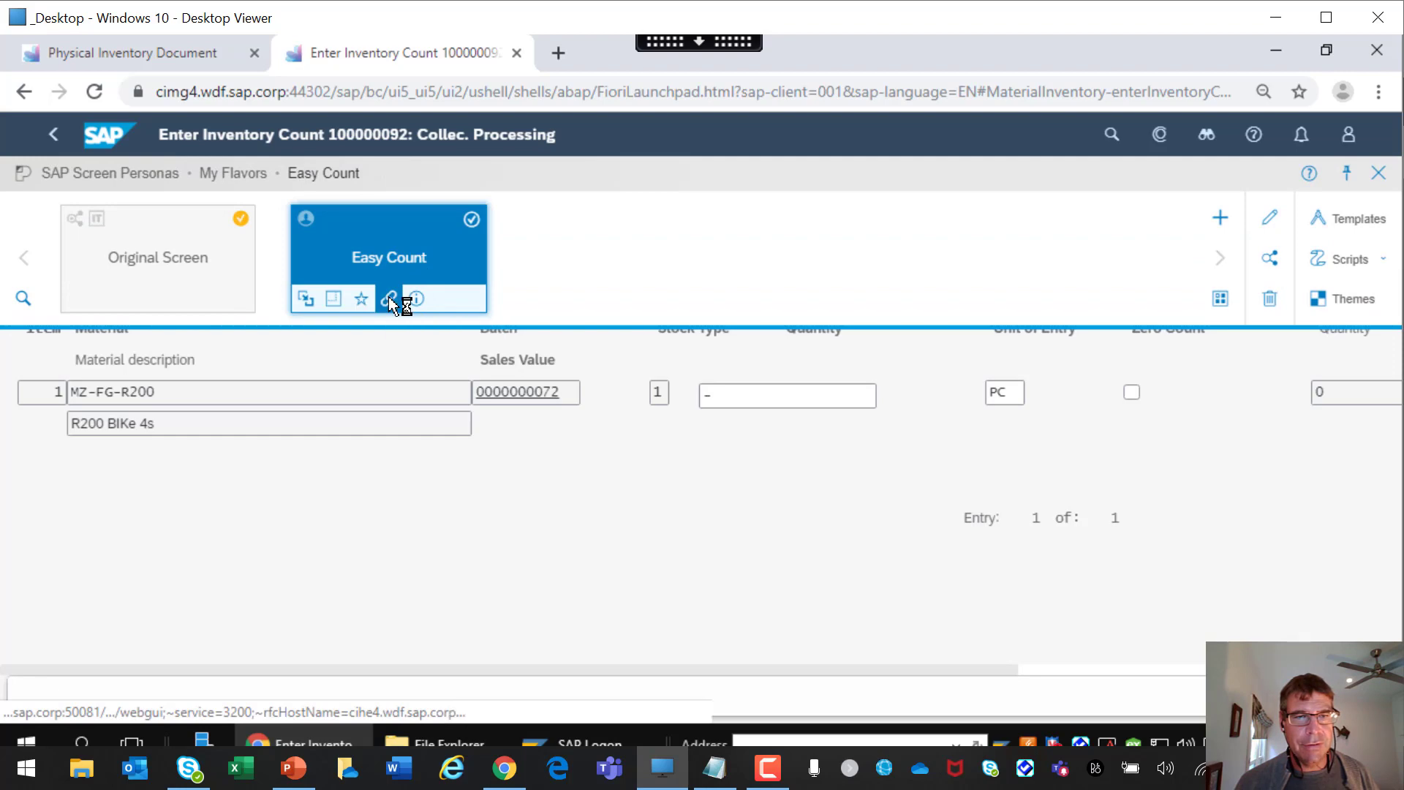
left_click(387, 298)
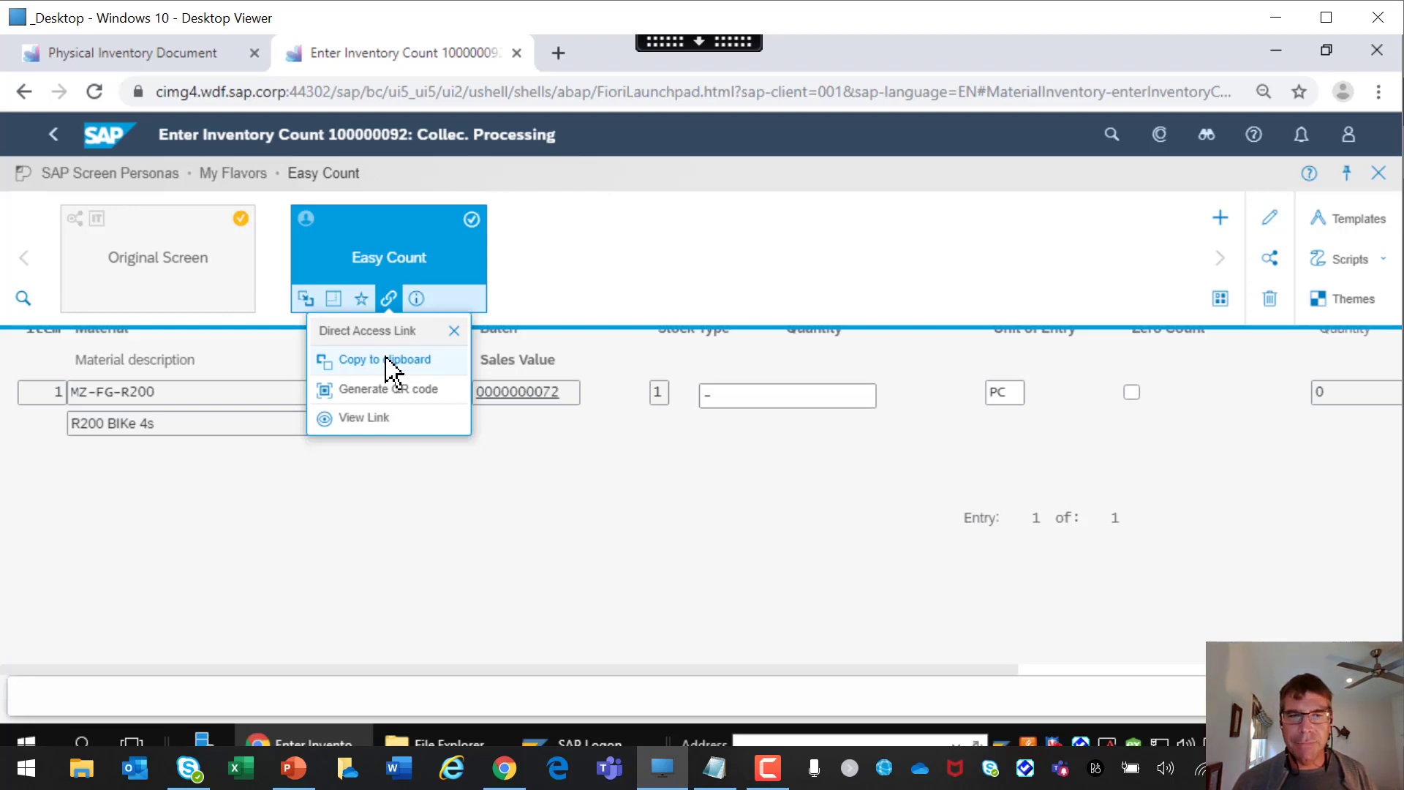
left_click(375, 359)
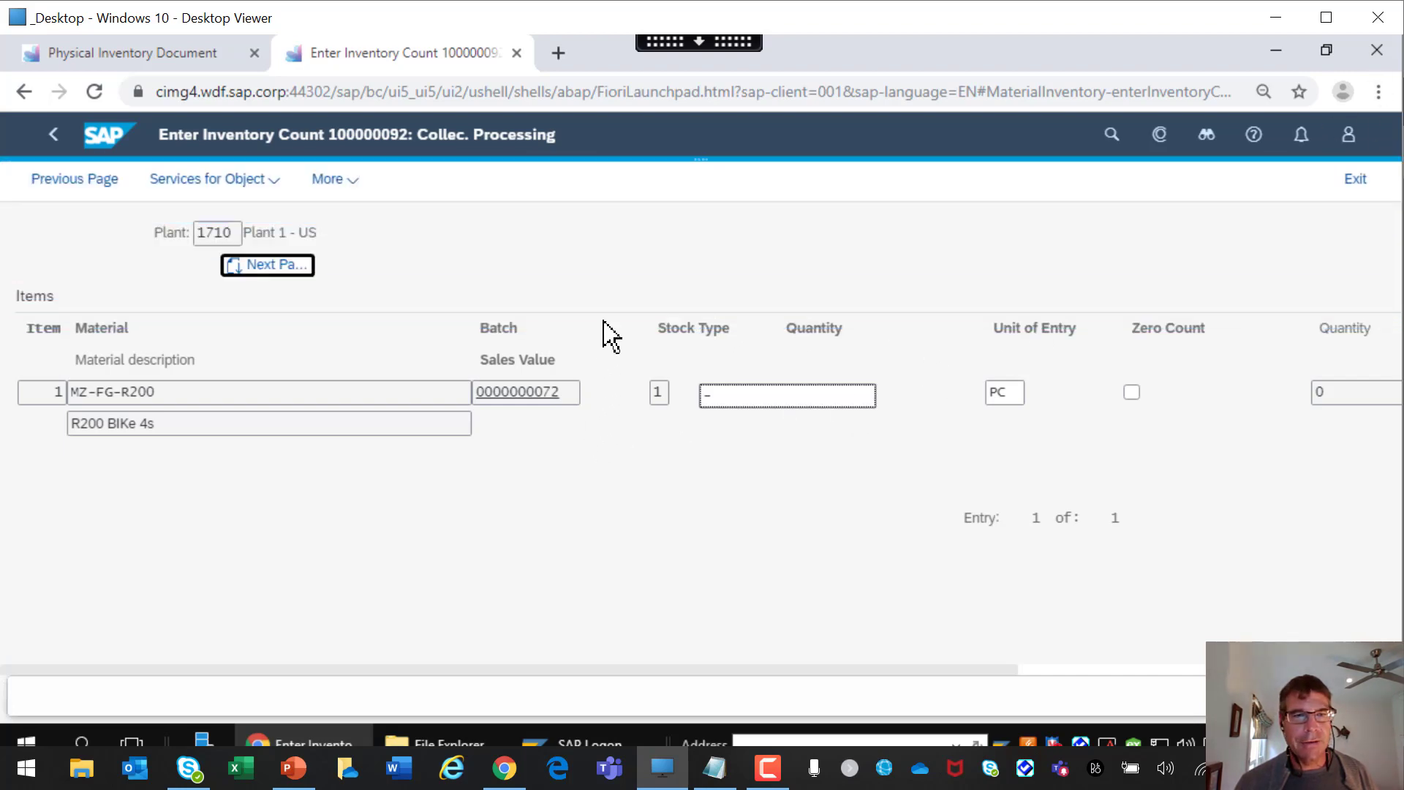
mouse_move(266, 265)
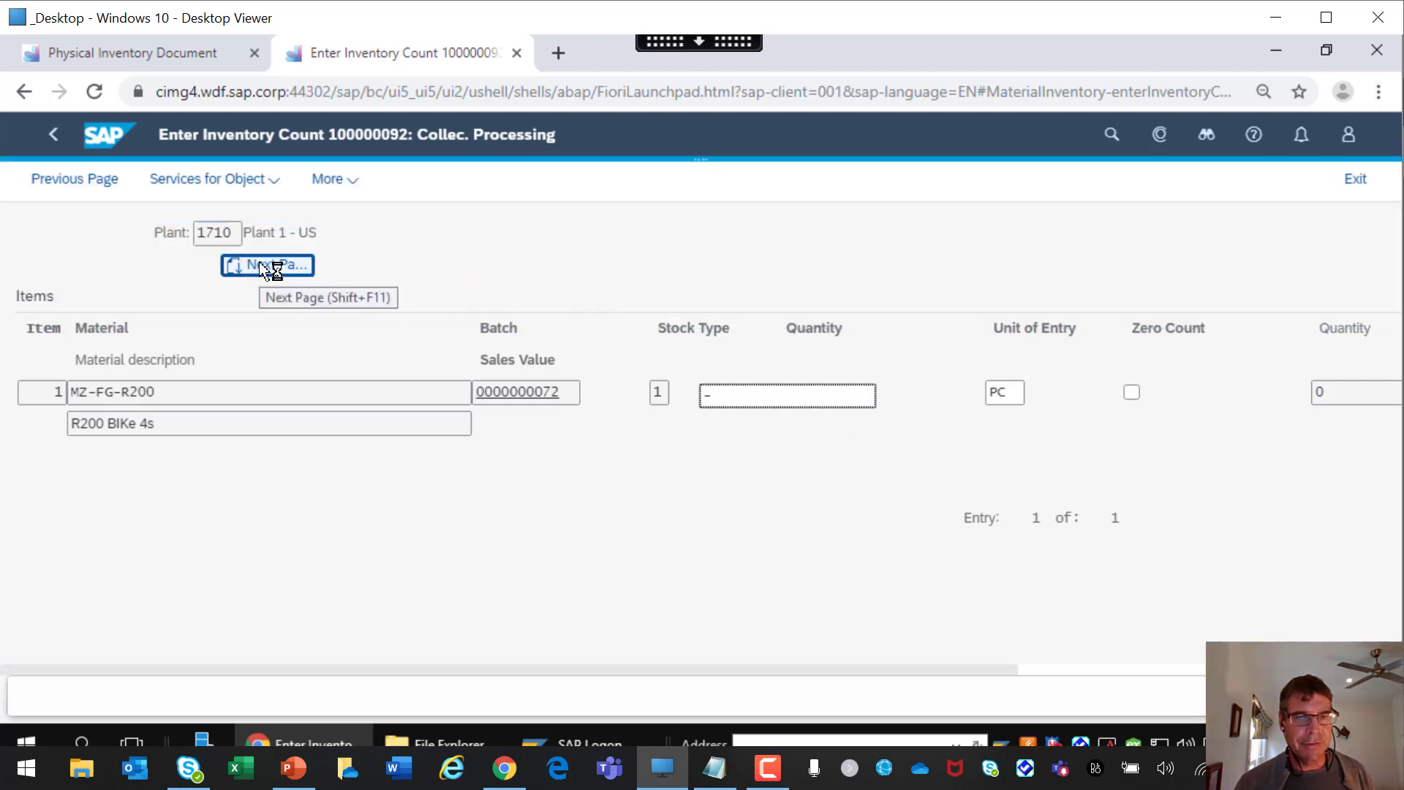
Submit the dash quantity on the next page, triggering 'Specify positive values only'.
left_click(267, 264)
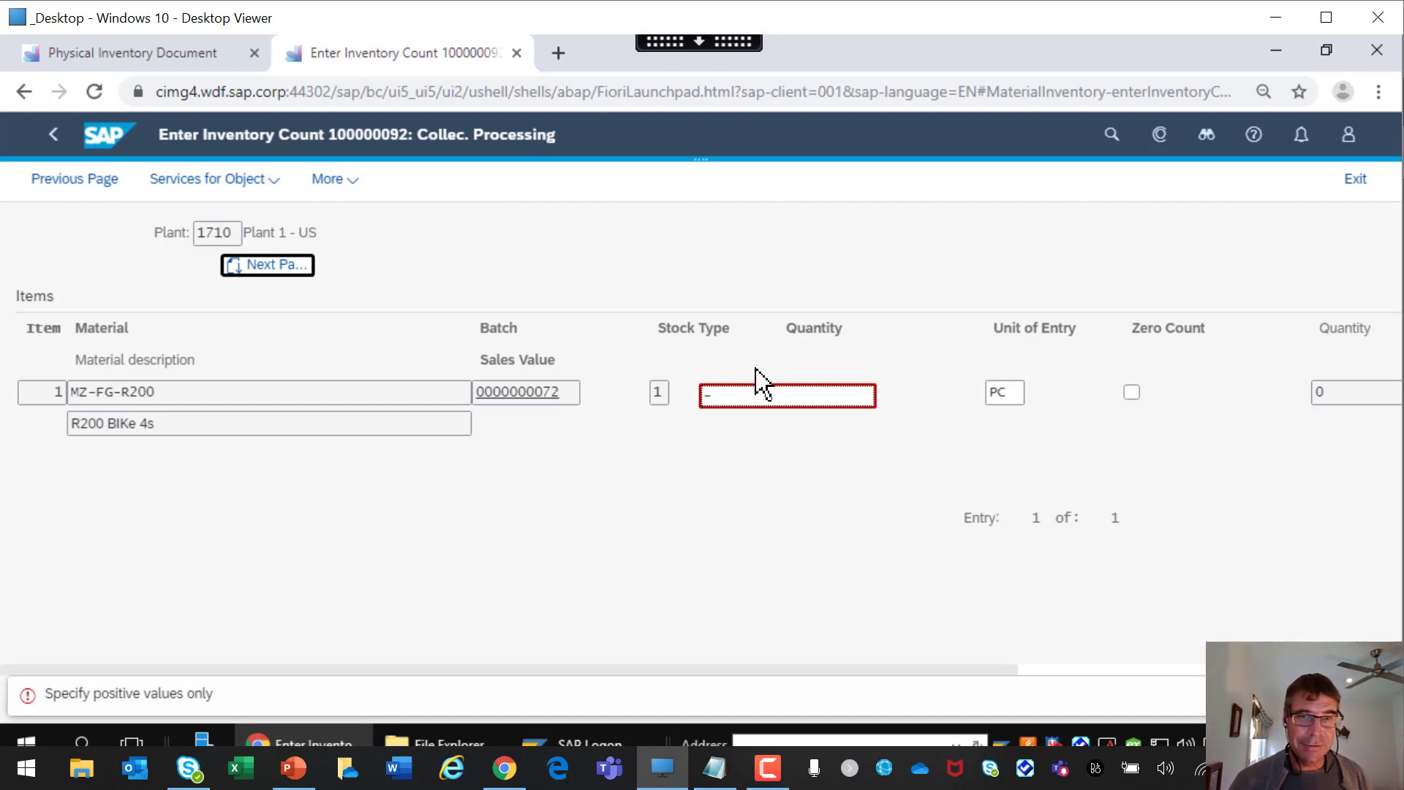
mouse_move(767, 338)
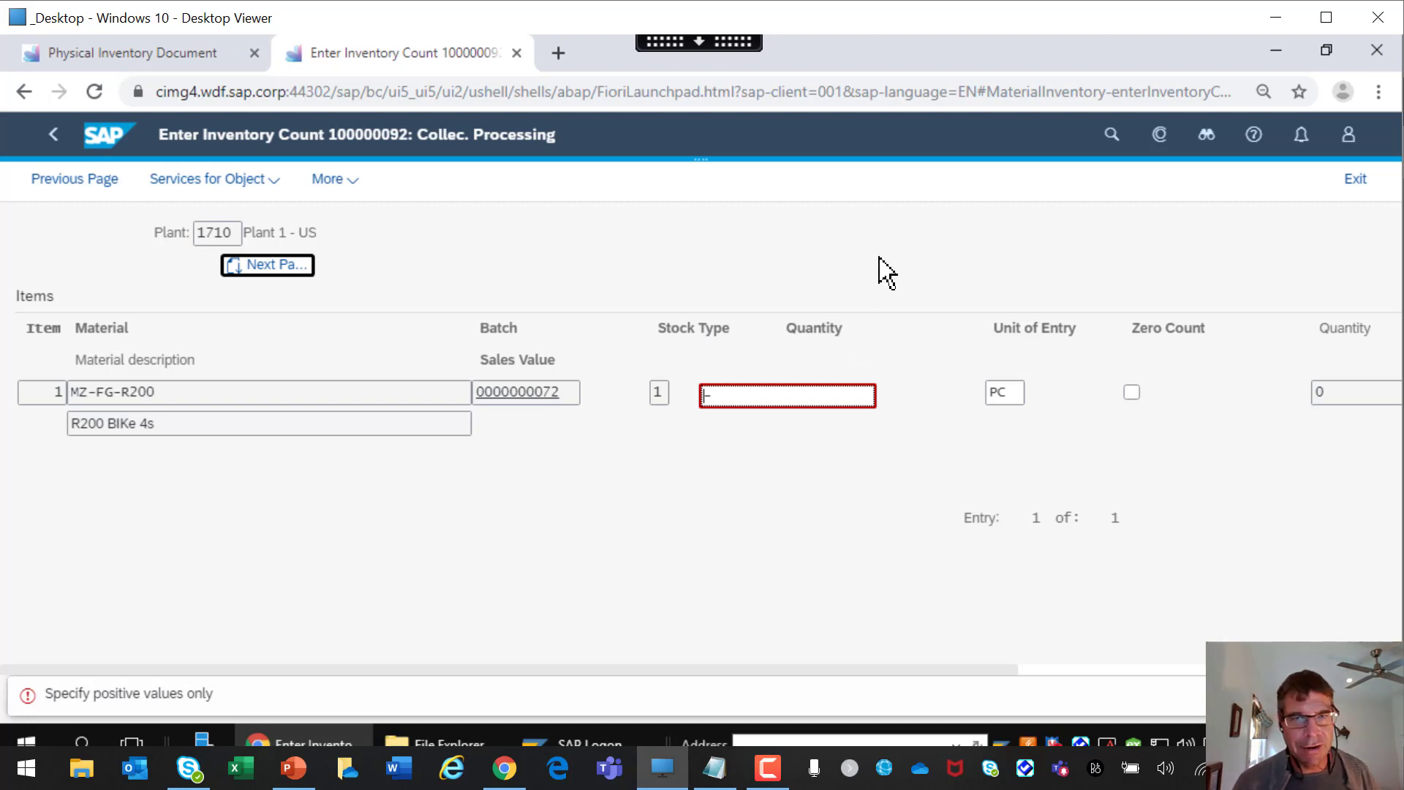
mouse_move(702, 170)
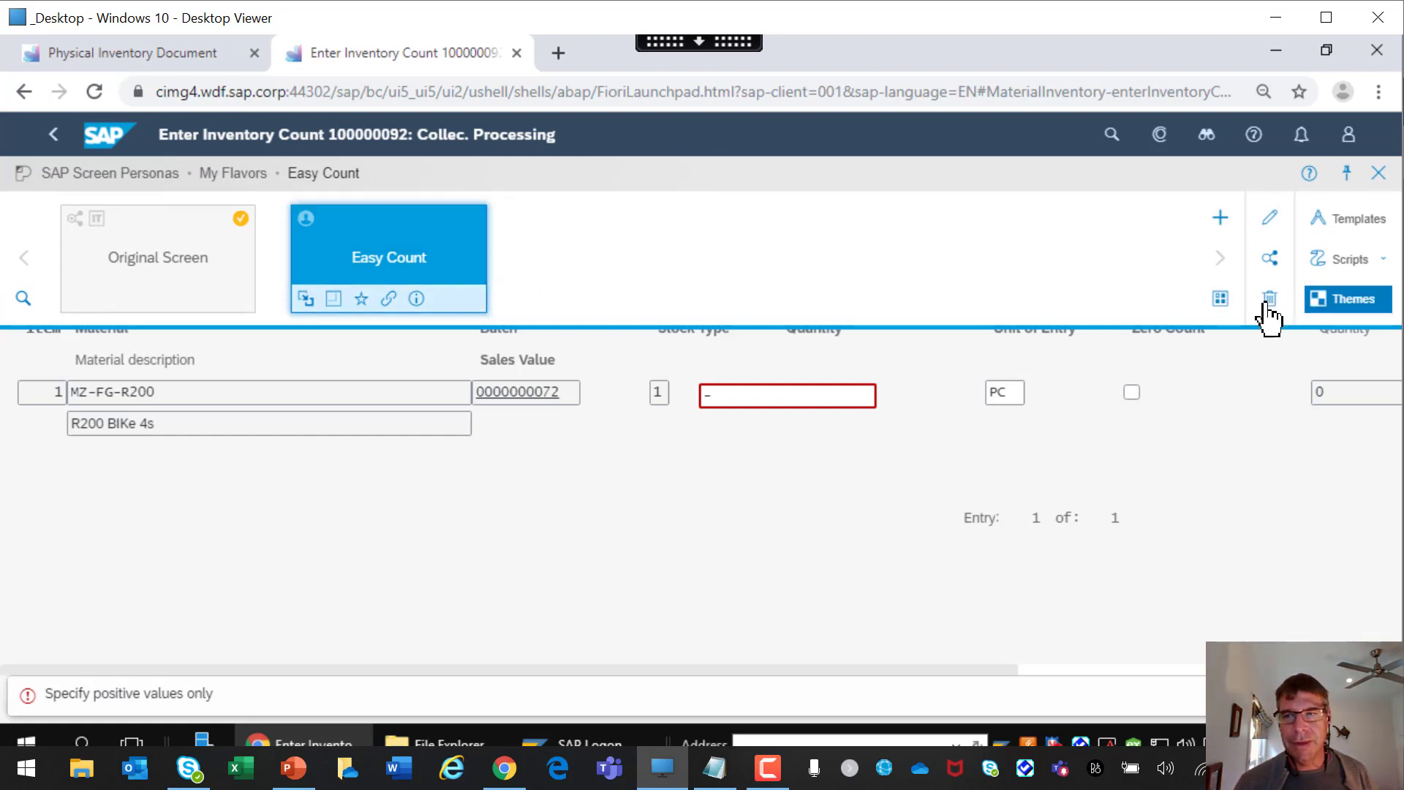
Delete the Easy Count flavor from the Personas gallery and confirm with Yes.
left_click(1269, 298)
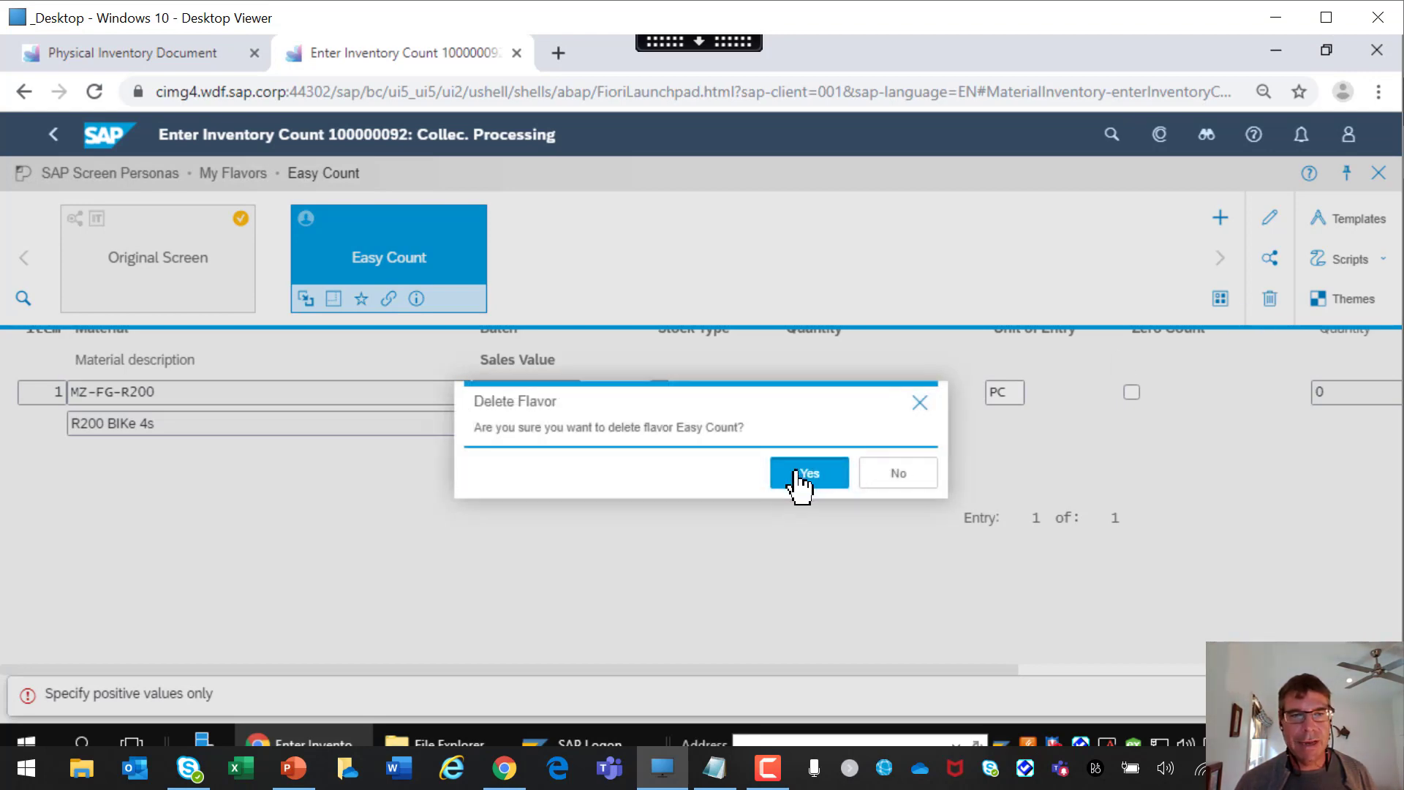
left_click(806, 473)
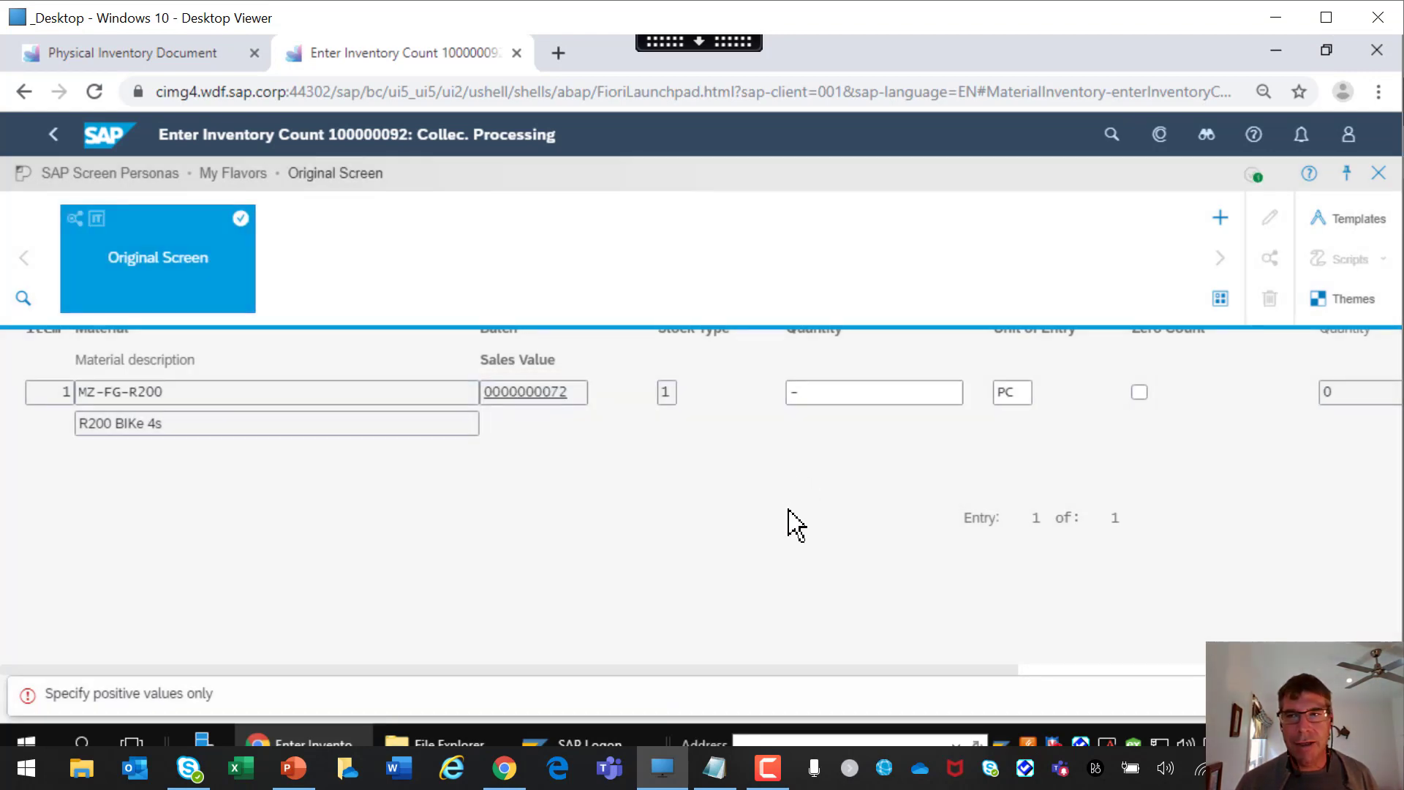
mouse_move(1377, 173)
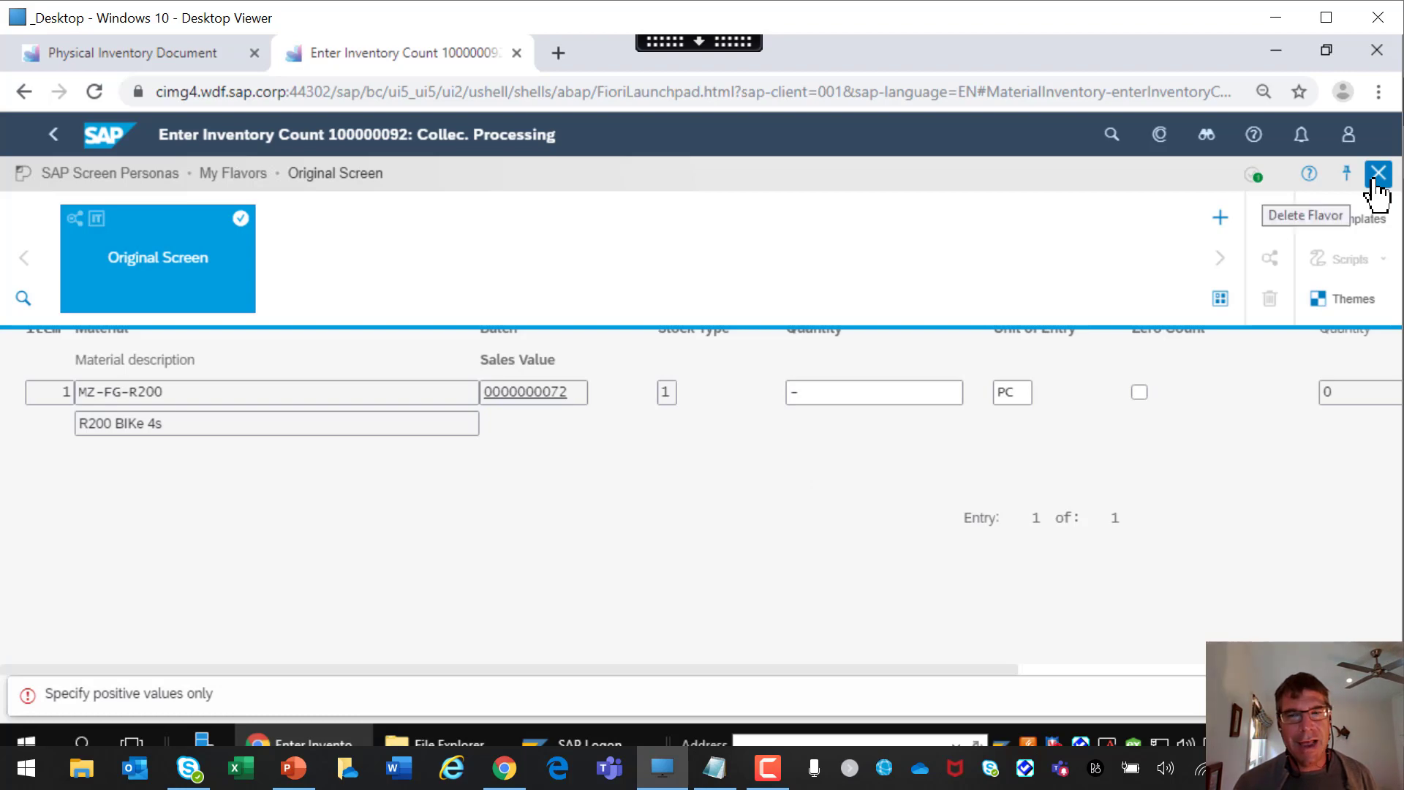